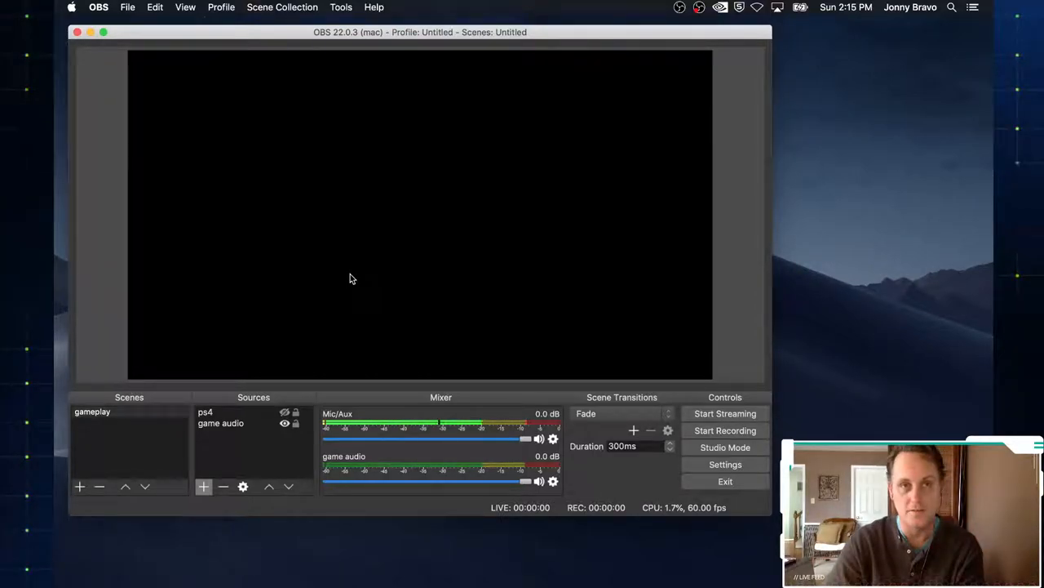
mouse_move(432, 261)
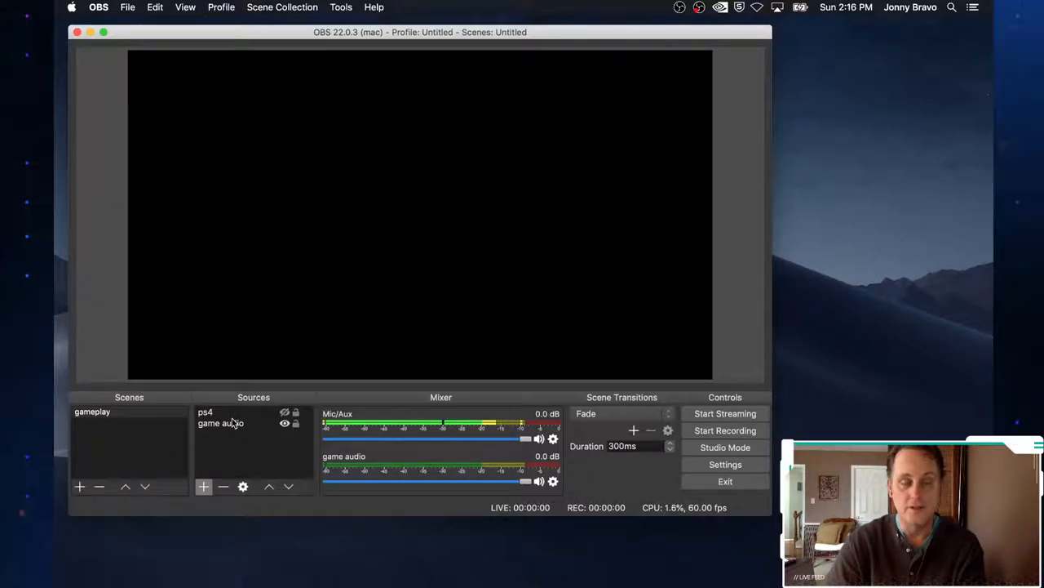
mouse_move(210, 469)
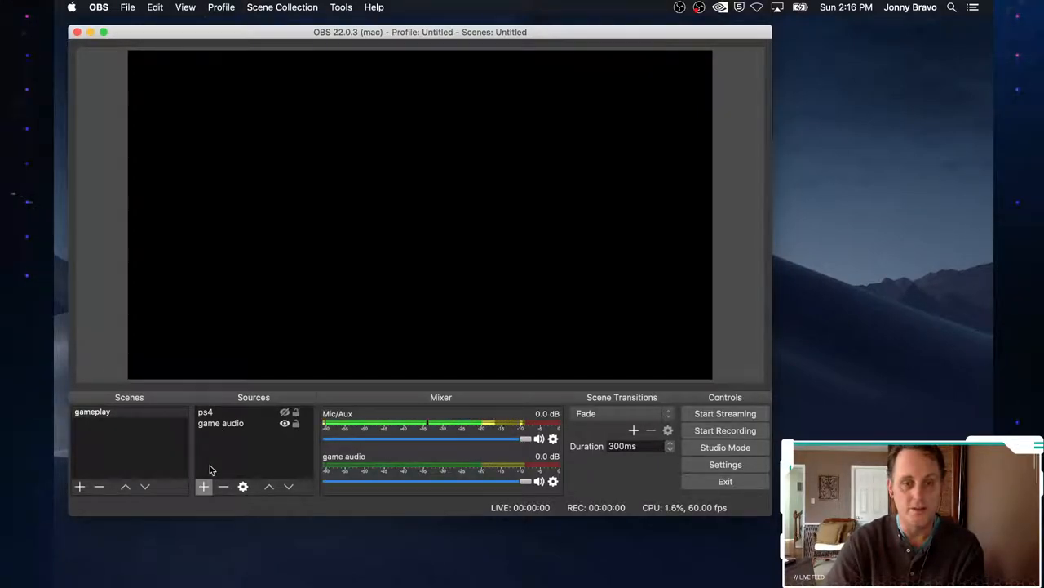
mouse_move(204, 486)
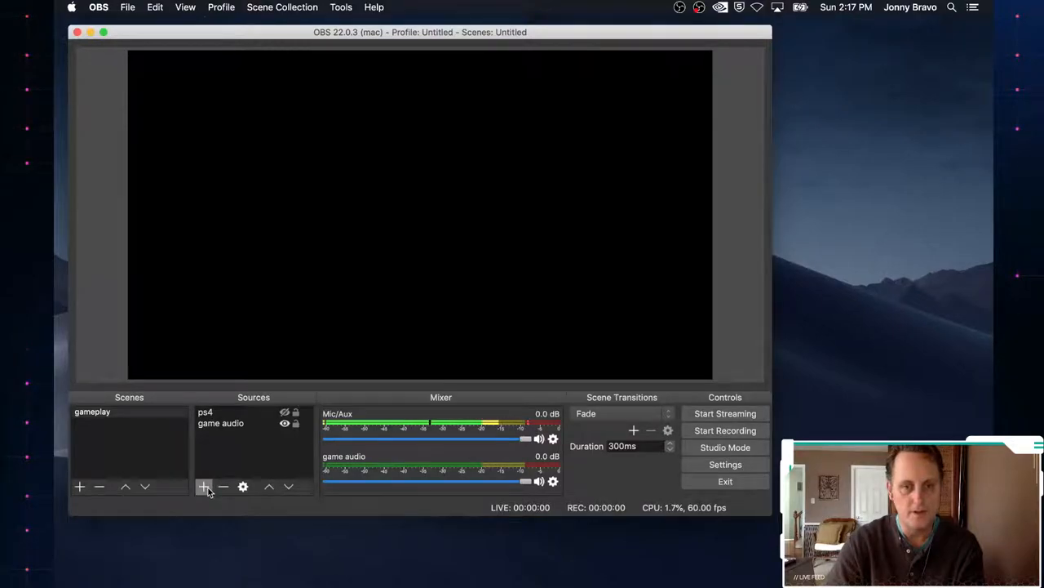
mouse_move(204, 486)
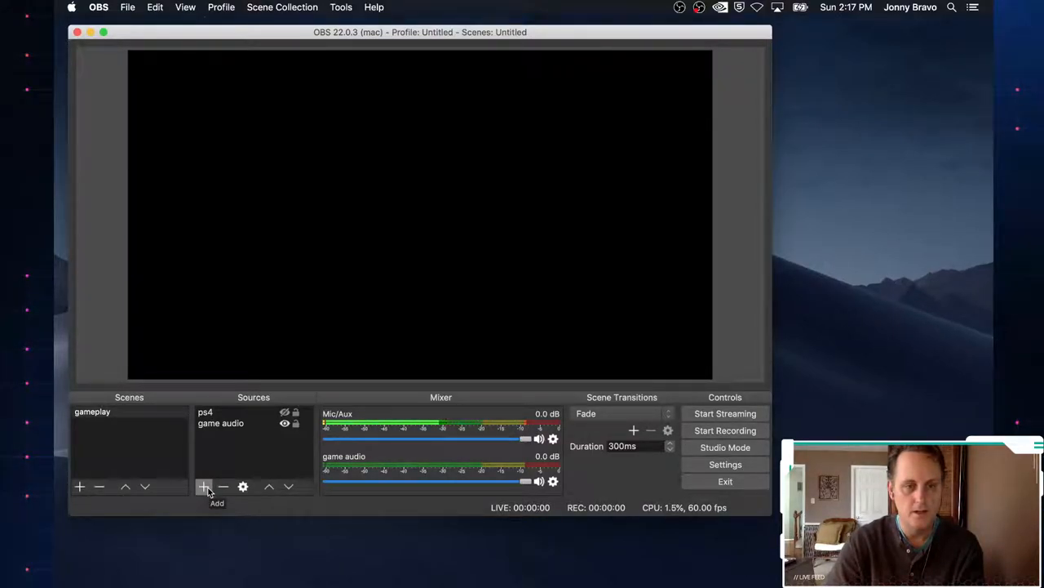
Create a new image source named topbar
click(203, 487)
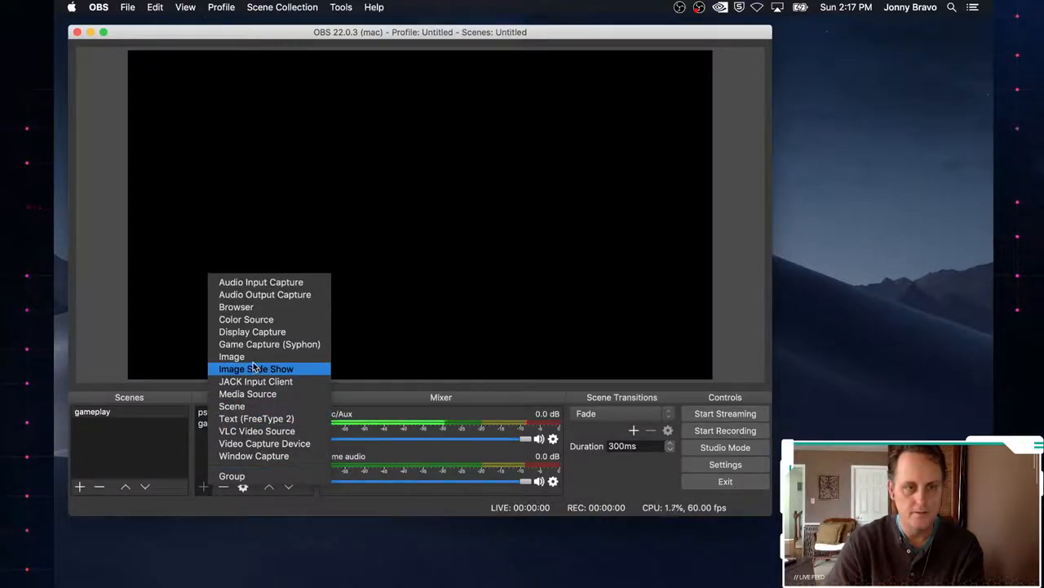
click(231, 356)
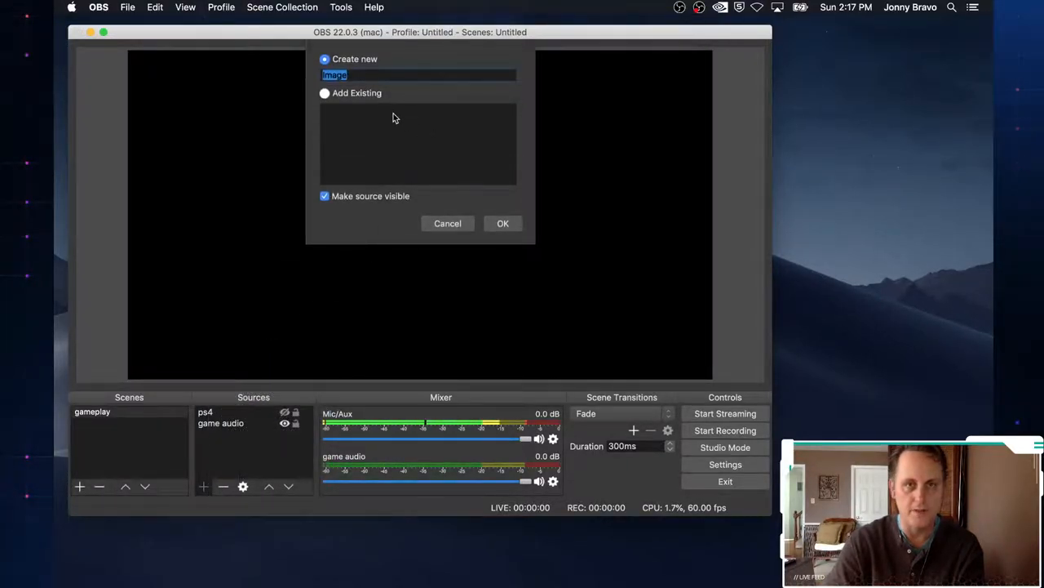
text(topb)
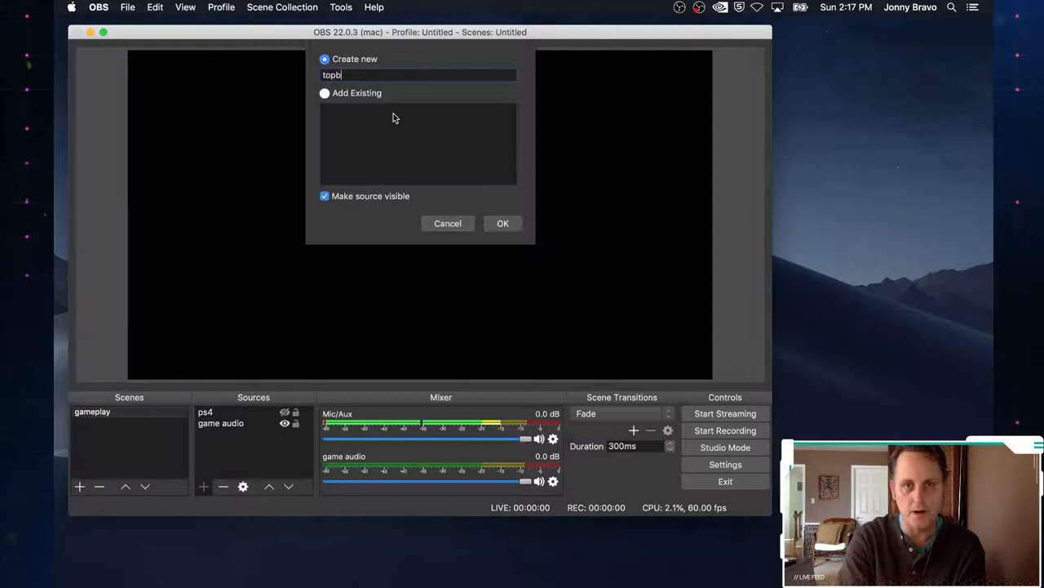
click(502, 223)
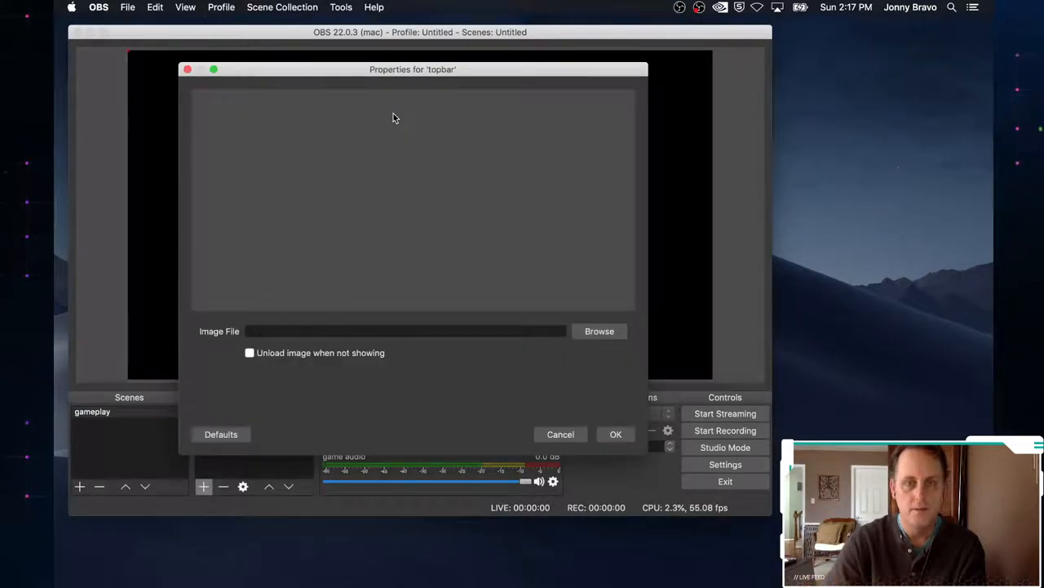
mouse_move(251, 467)
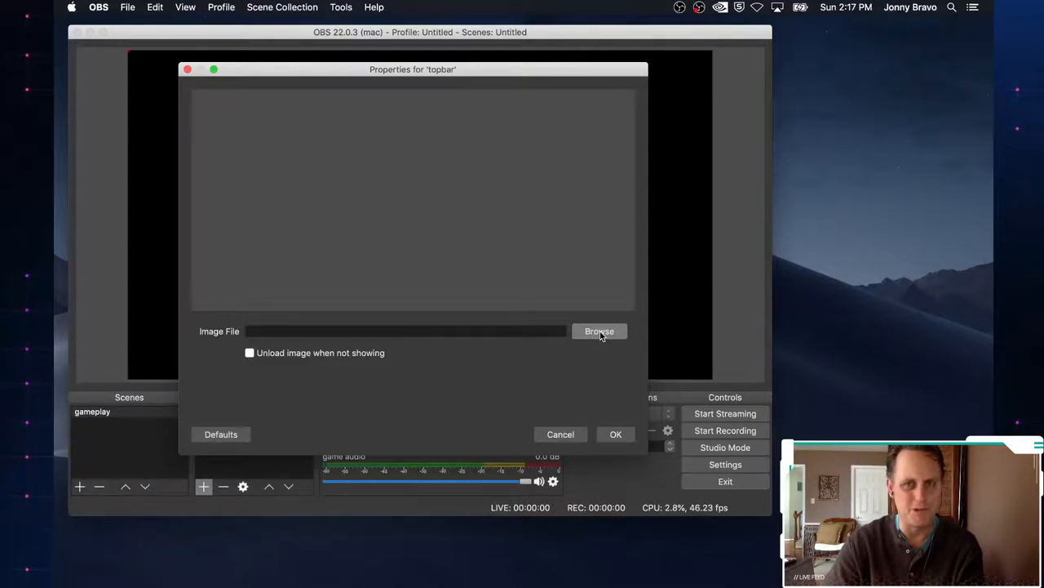
Load Supporter Bar - short.png as the topbar image and confirm
click(599, 331)
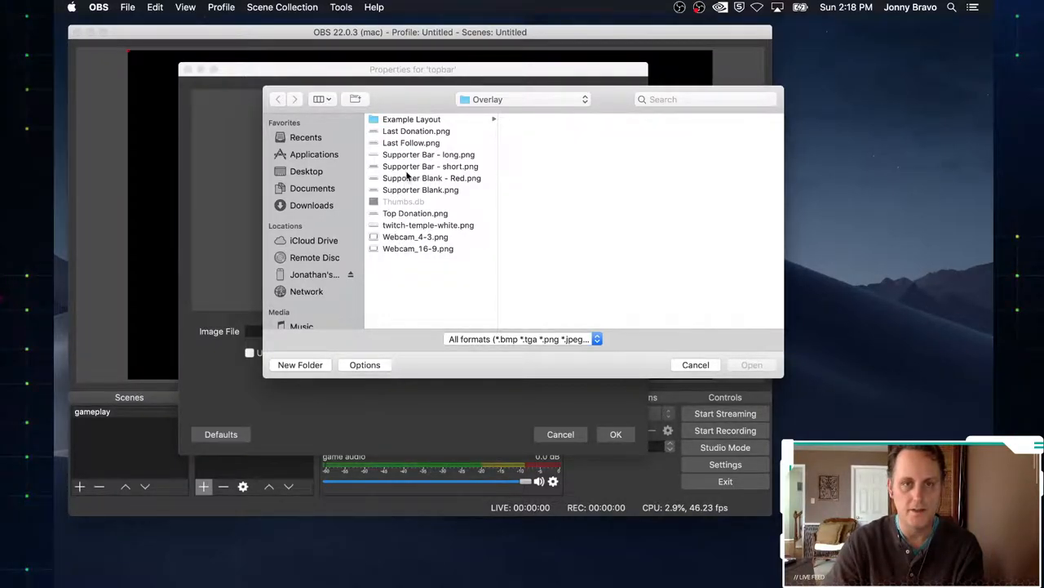
click(430, 166)
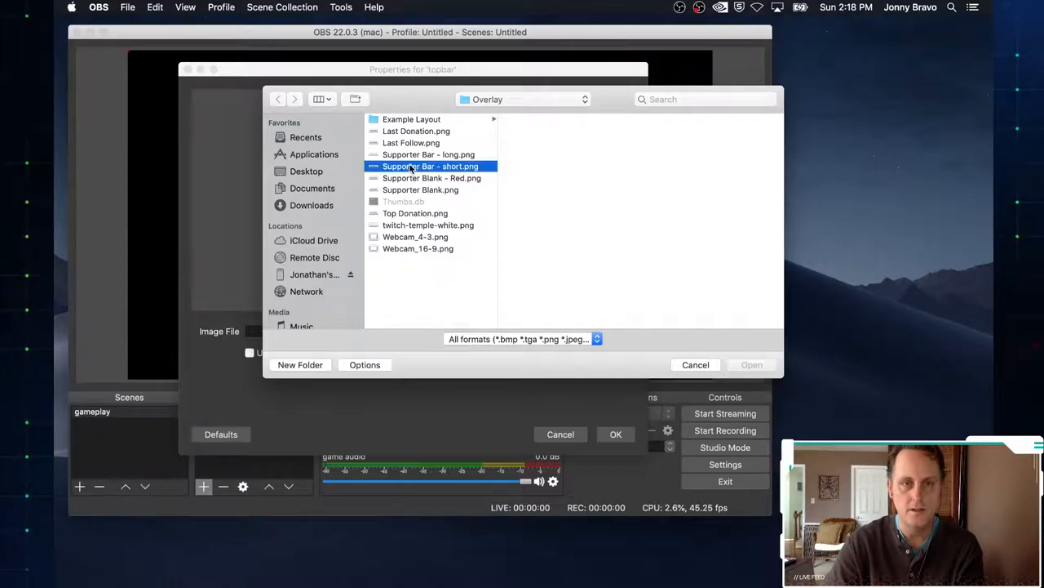
click(431, 166)
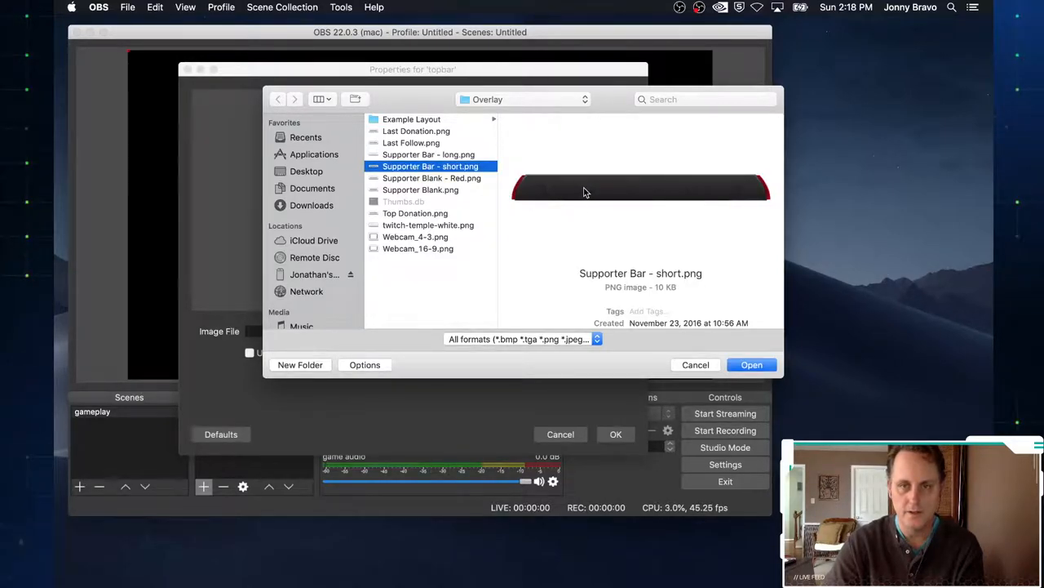
mouse_move(617, 194)
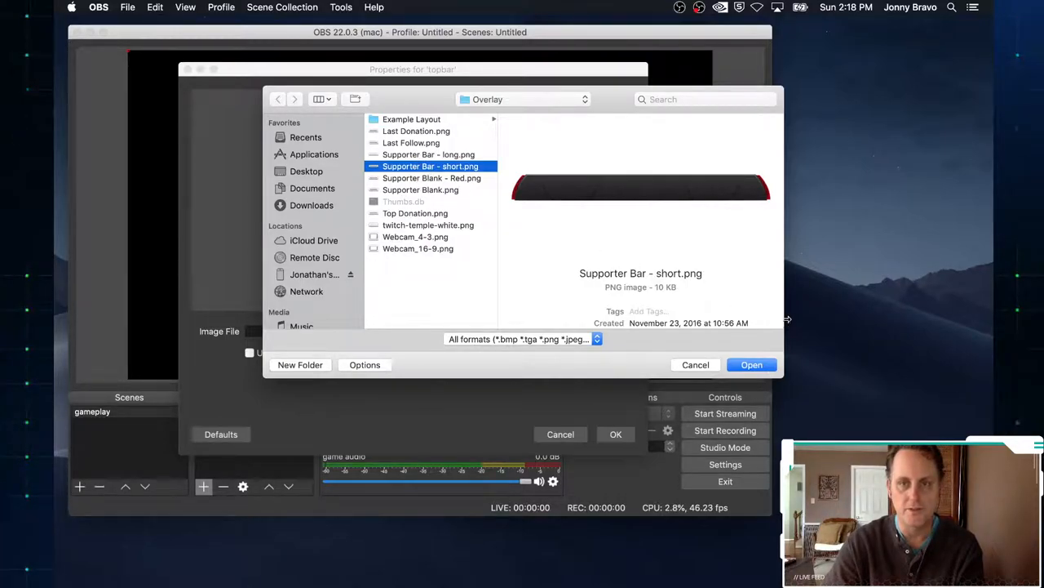
click(750, 365)
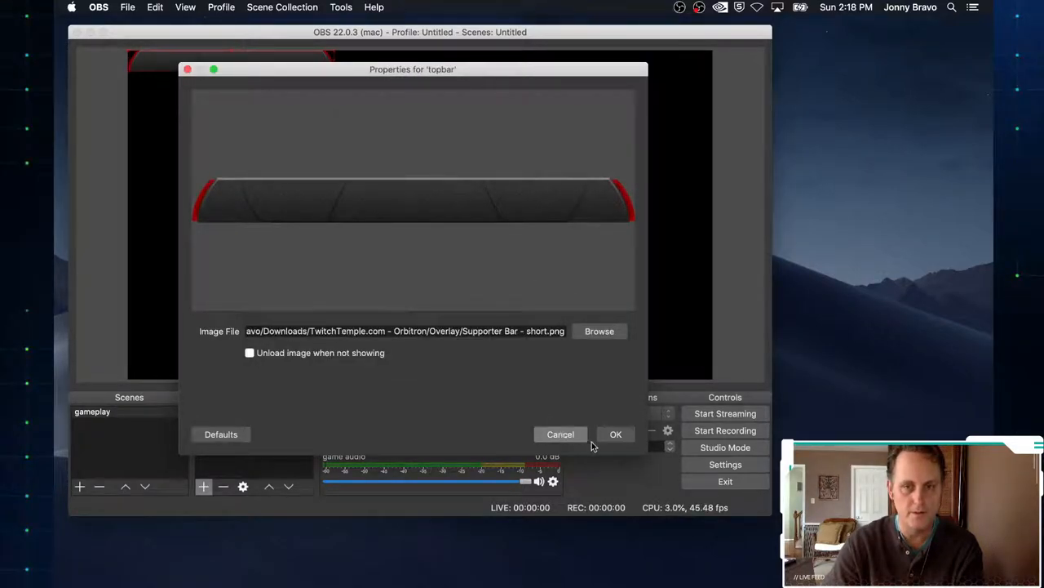
click(616, 433)
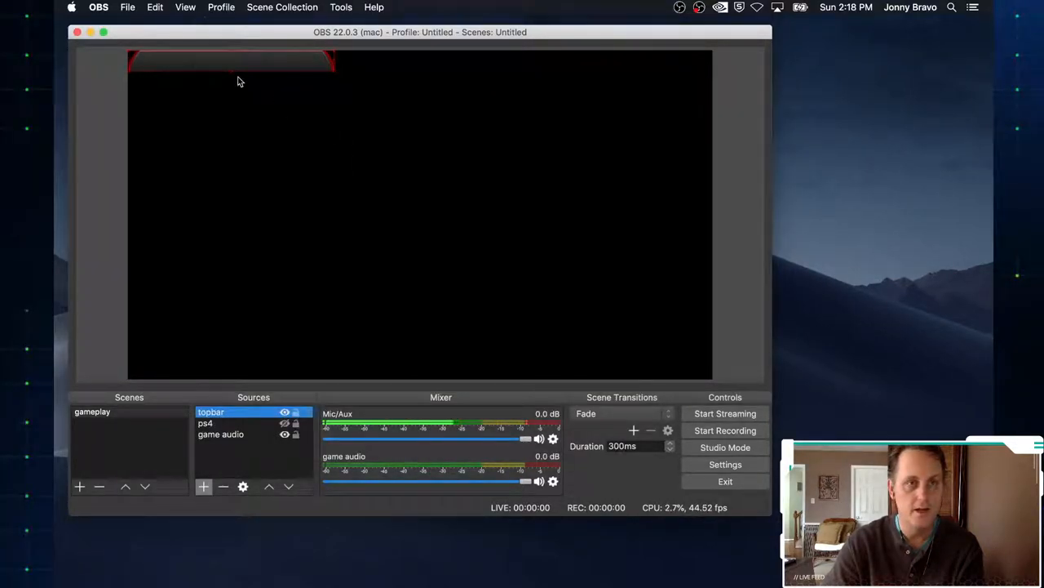
mouse_move(287, 98)
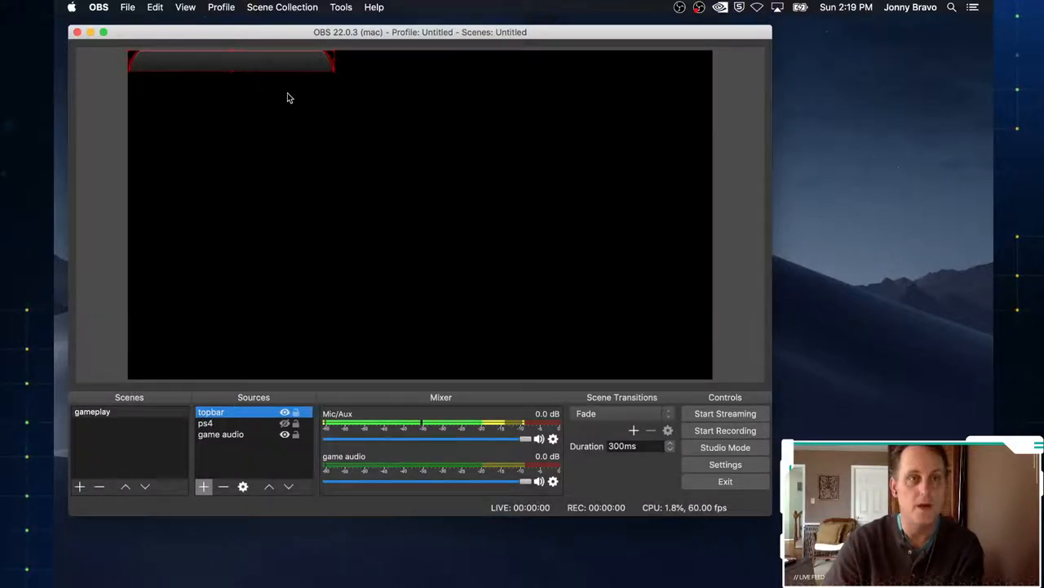
mouse_move(239, 63)
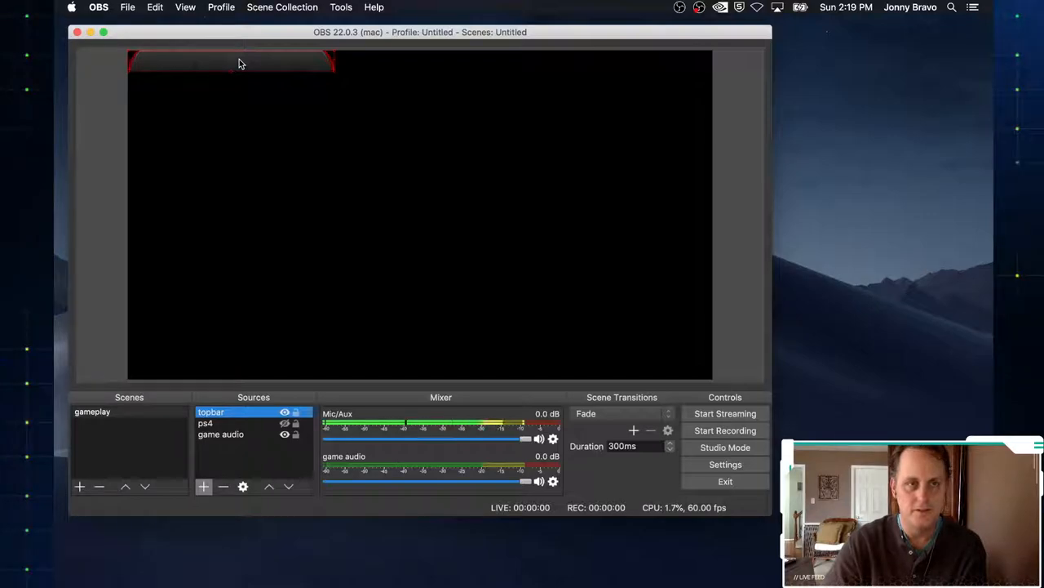
Drag the topbar graphic from the top-left corner to the top centre of the preview
drag(231, 64, 391, 76)
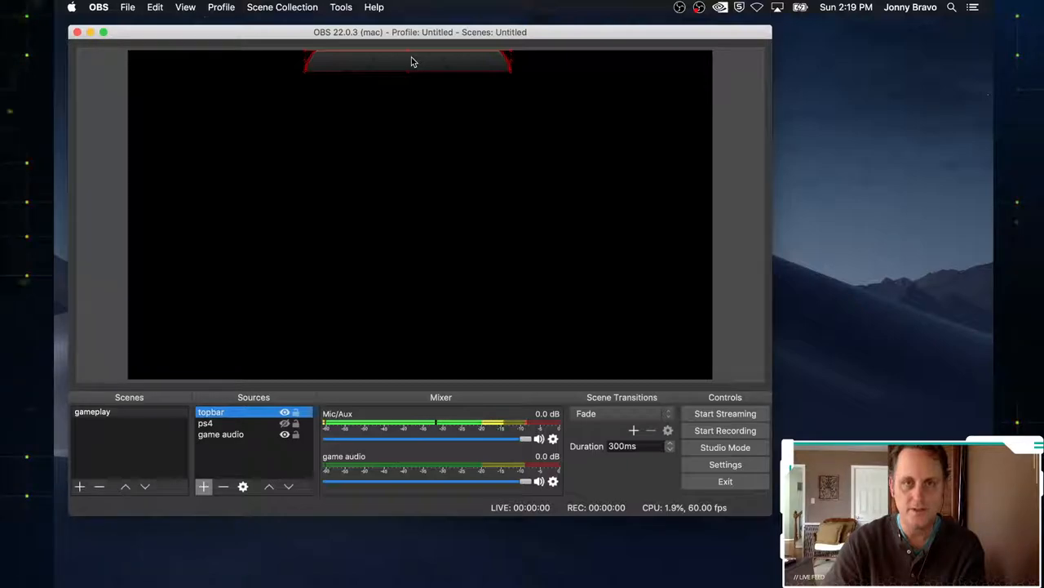
mouse_move(388, 88)
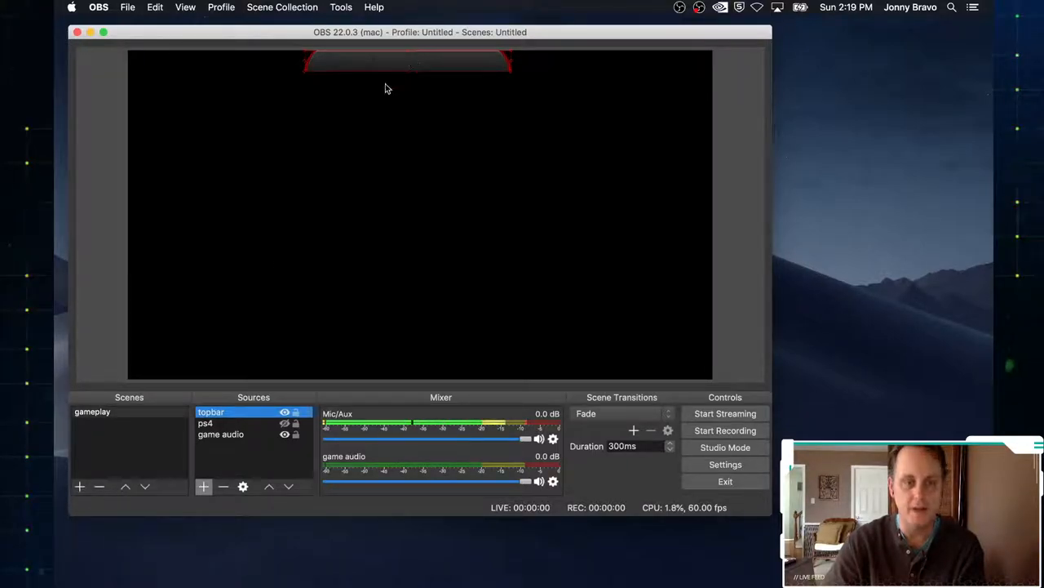
Add a Text (FreeType 2) source named name
click(203, 486)
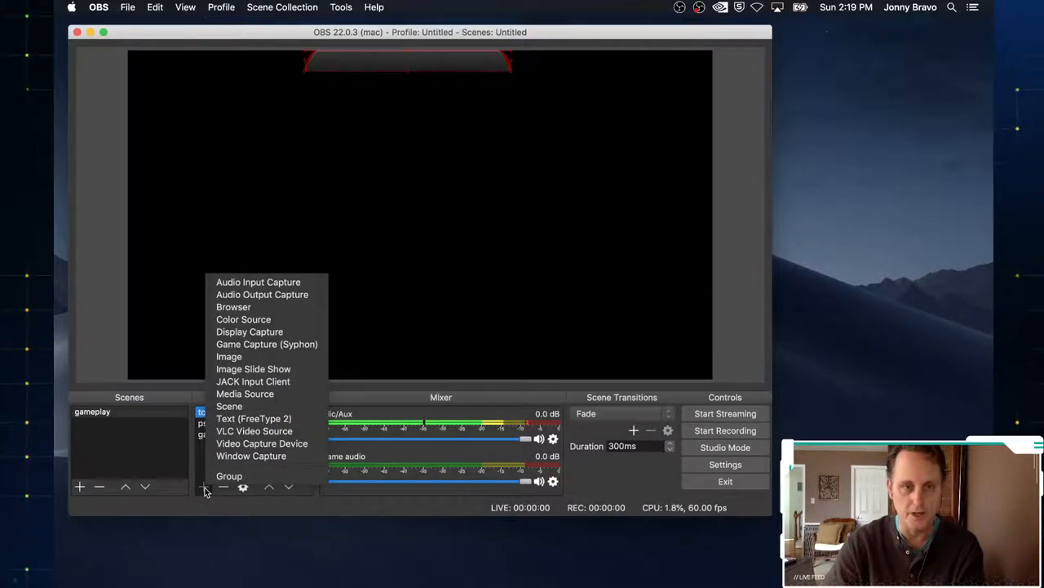
click(254, 418)
text(name)
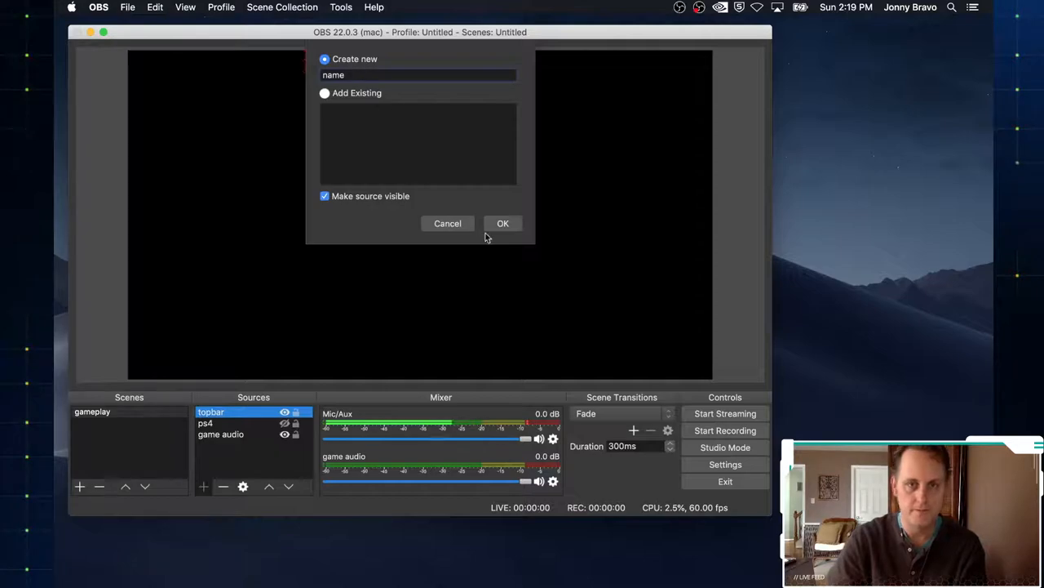
click(503, 223)
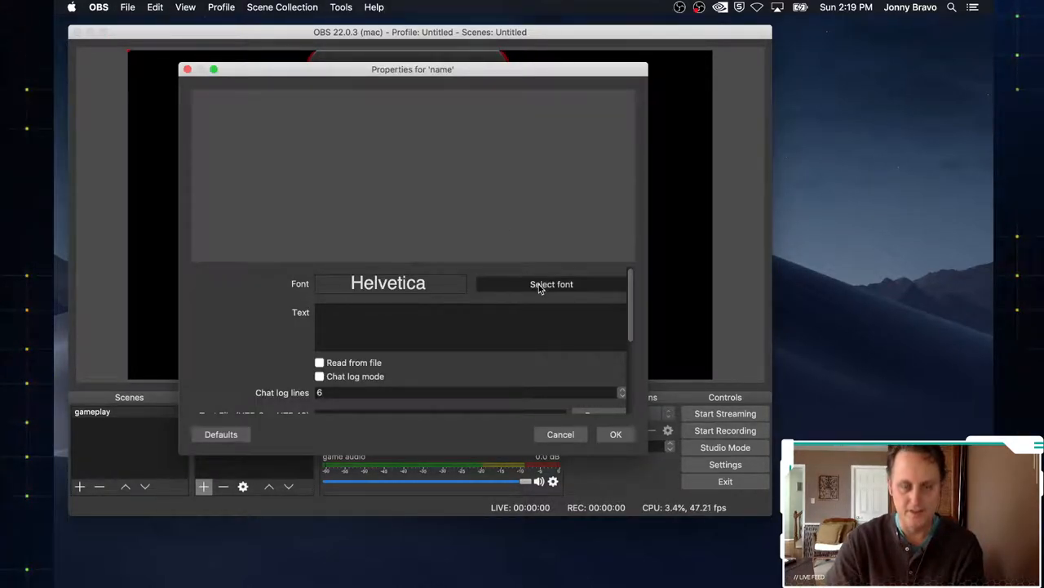
Pick the Orbitron font in the Black weight for the name text
click(551, 284)
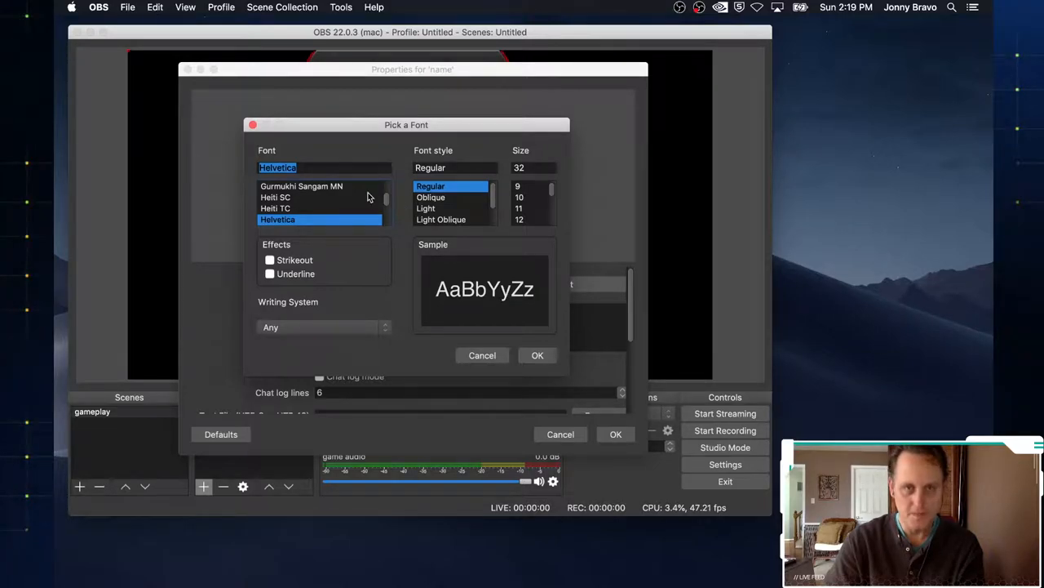
click(278, 219)
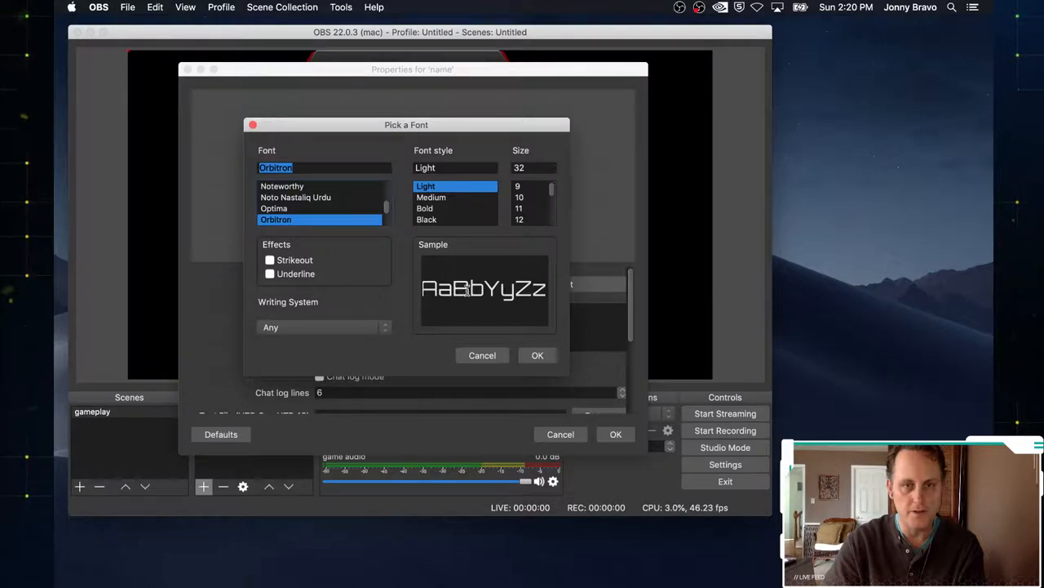
click(430, 197)
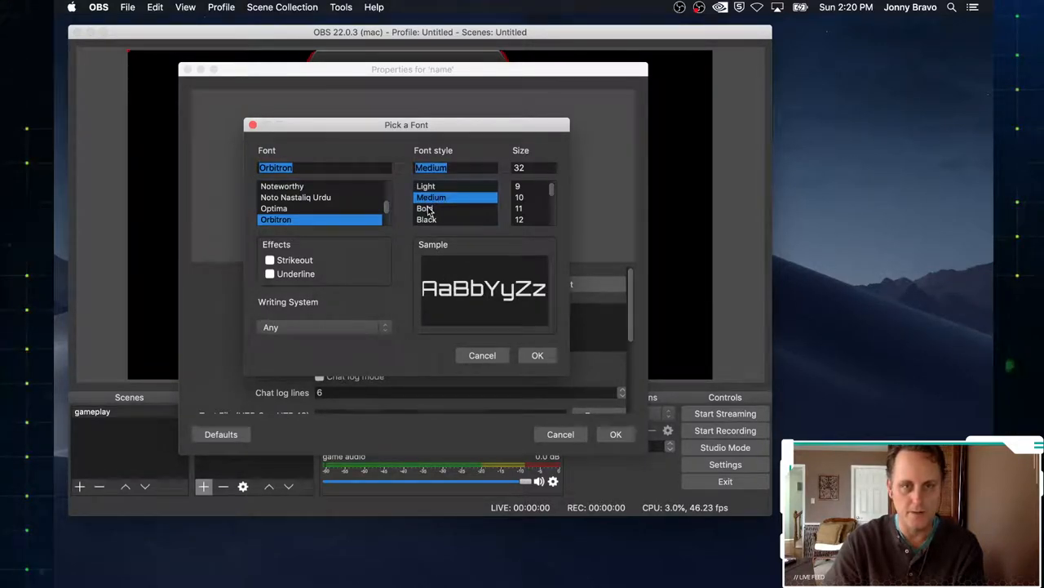
click(427, 219)
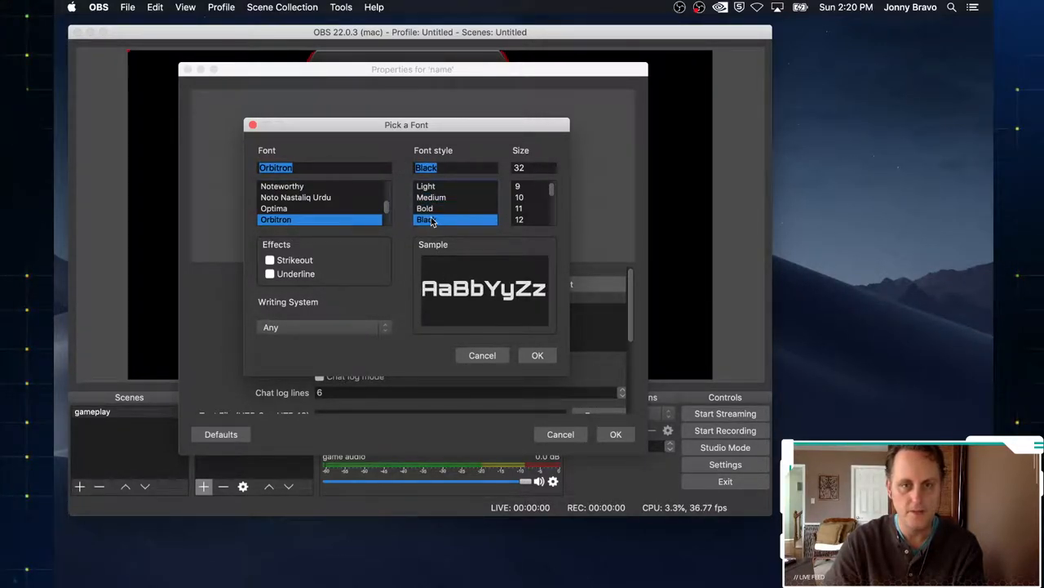
click(431, 197)
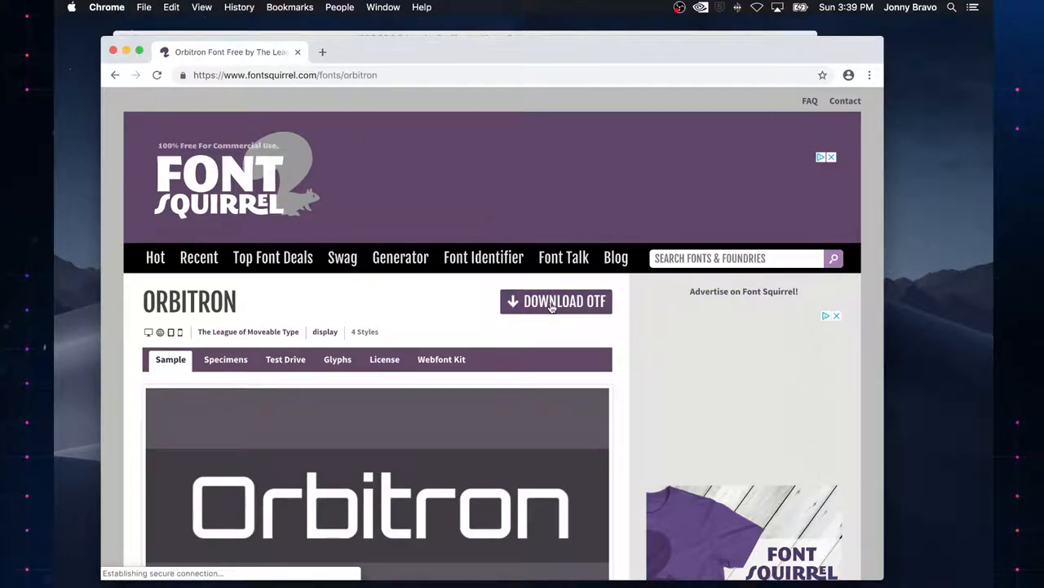
Download Orbitron's OTF files from the Font Squirrel page
click(556, 301)
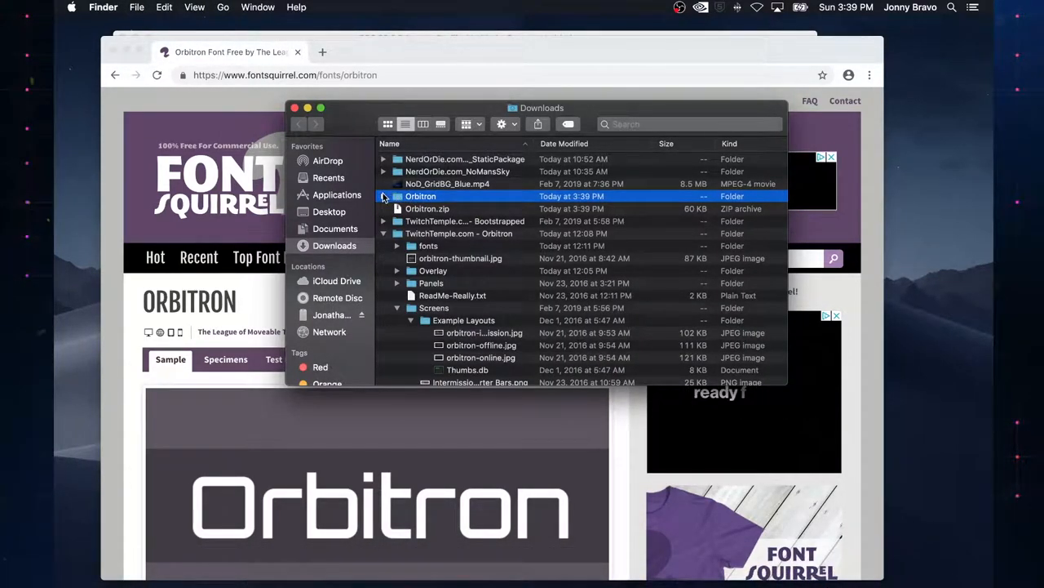
Expand the Orbitron folder in Downloads to show its font files
click(383, 196)
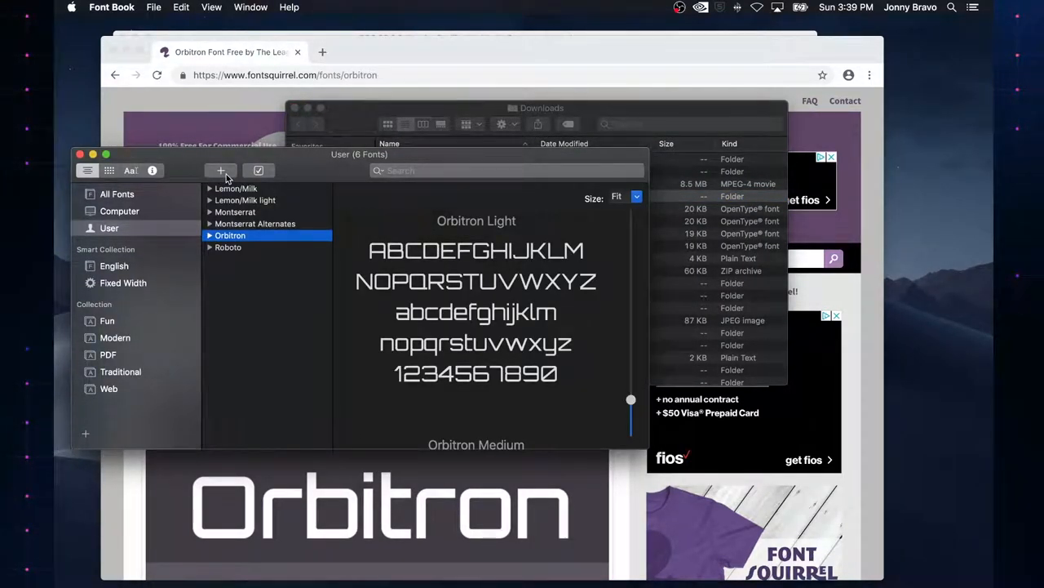
Add the four Orbitron .otf files to Font Book and install all checked fonts
click(219, 171)
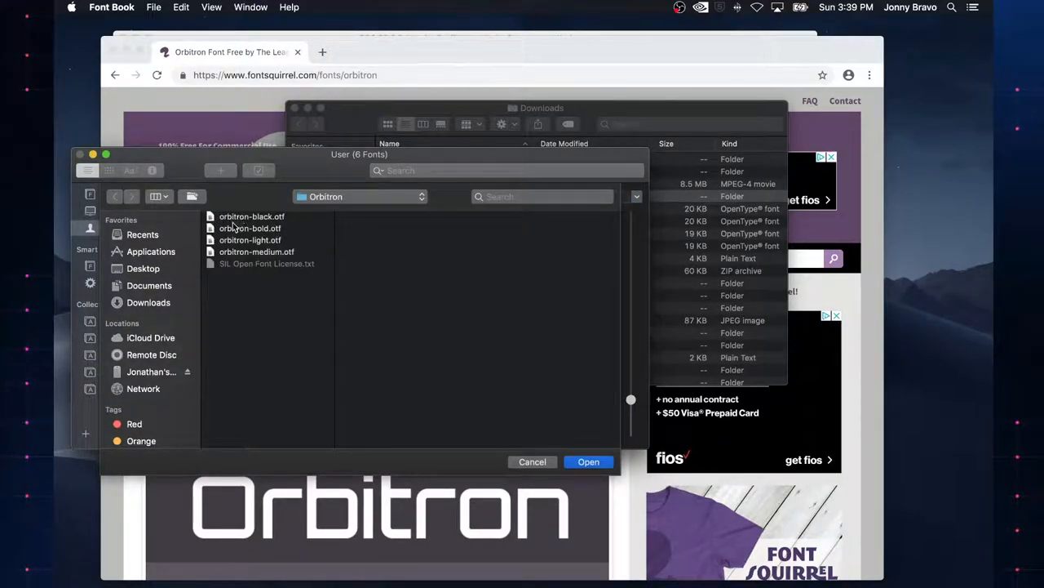
click(252, 216)
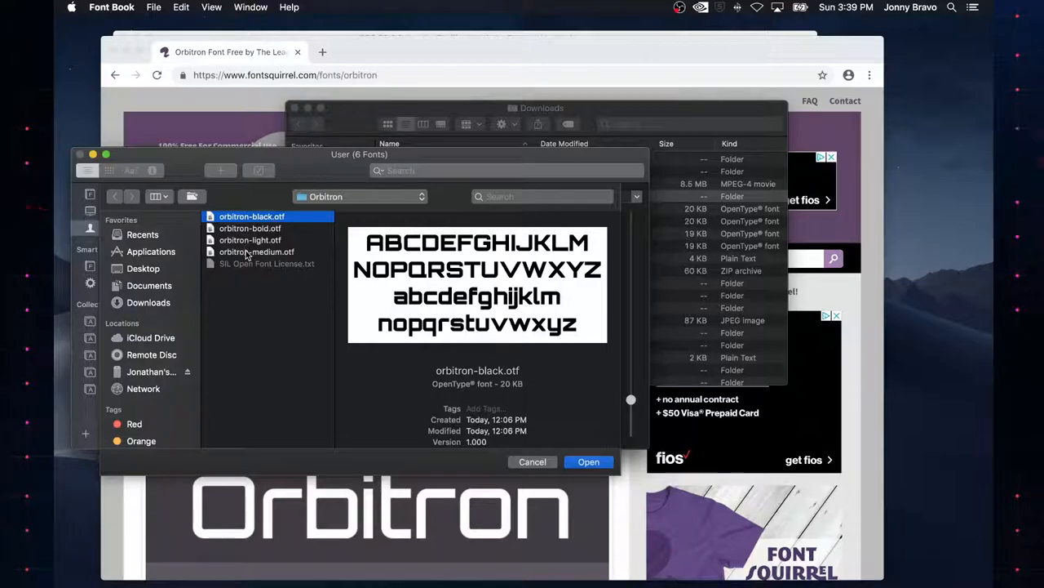
click(256, 251)
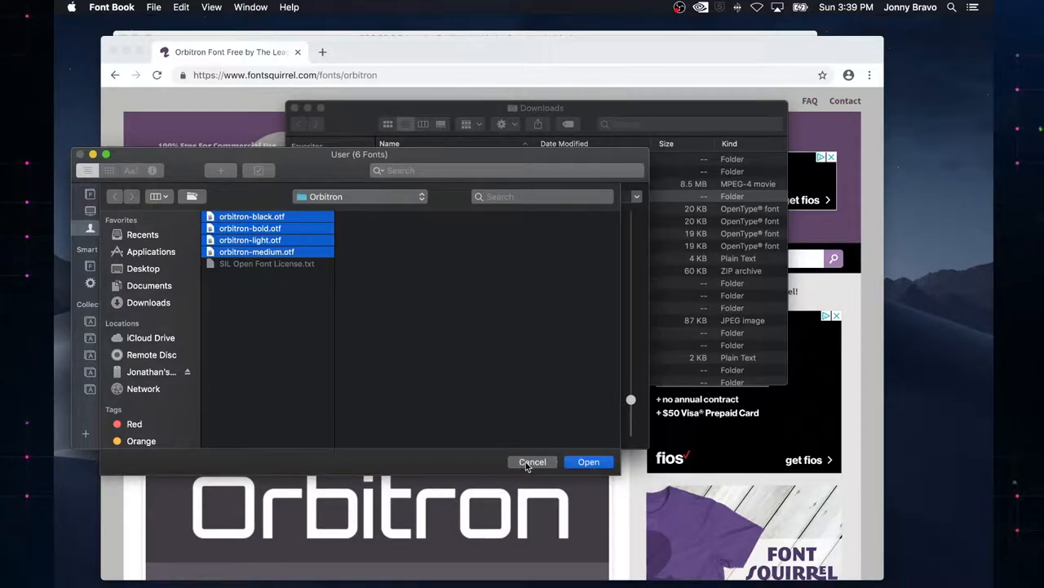
click(589, 461)
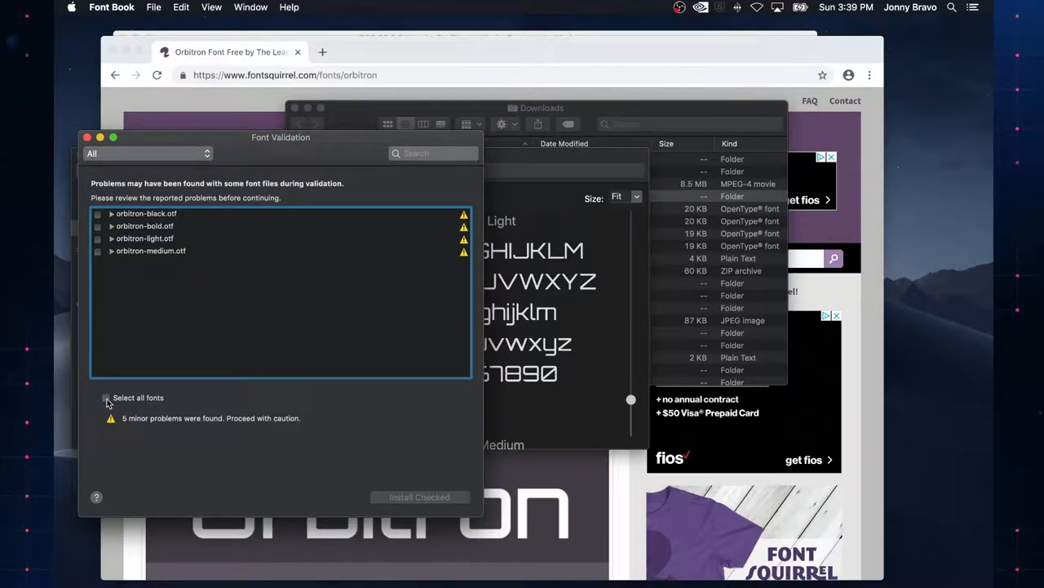
click(105, 398)
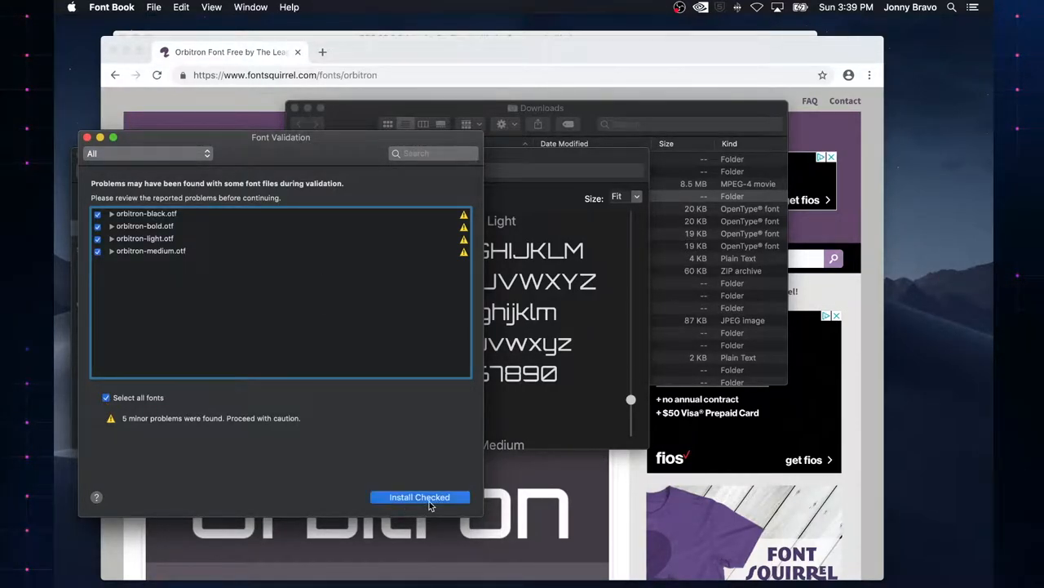
click(420, 497)
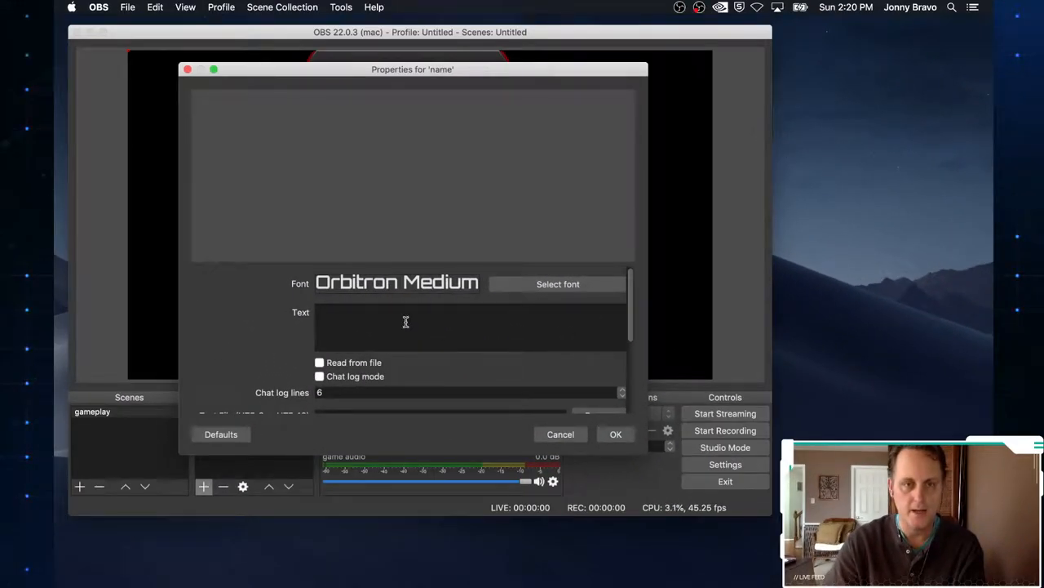
Enter 'Jonny Bravo' as the name source's text and confirm
text(J)
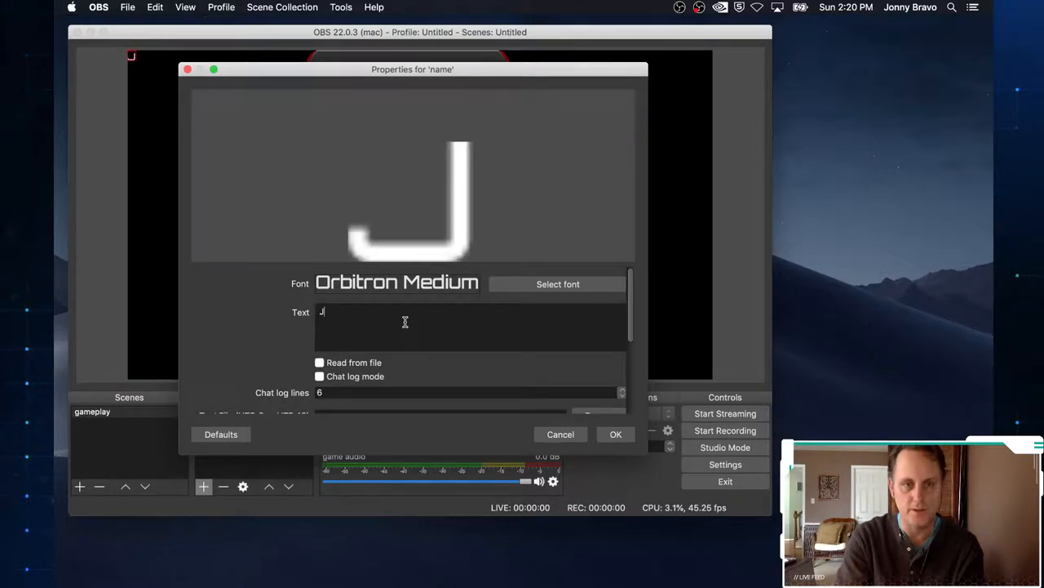
text(onny Bro)
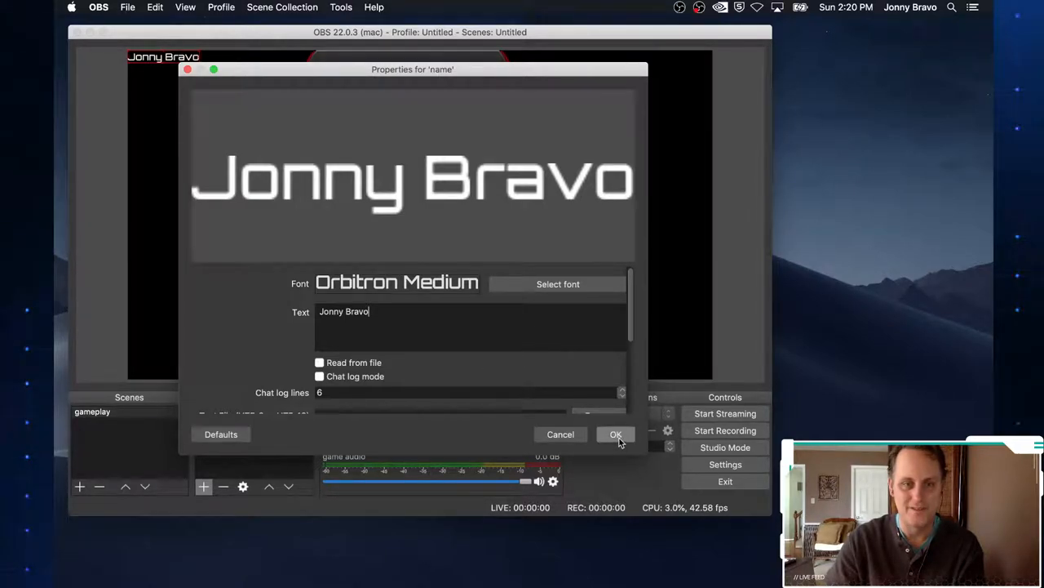
click(615, 434)
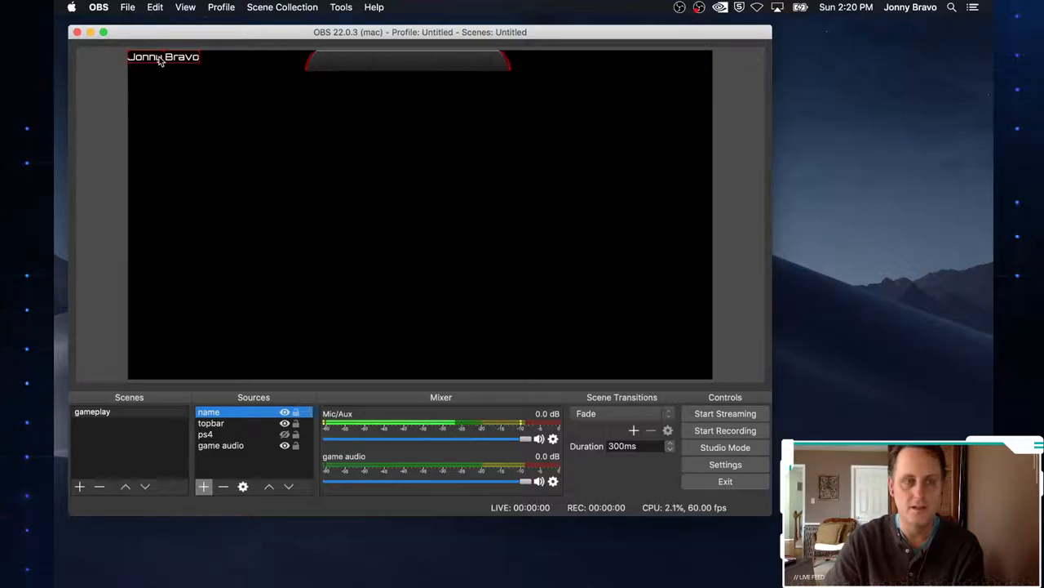
Drag the Jonny Bravo text into the top bar, centre it, and check its placement
drag(164, 56, 361, 77)
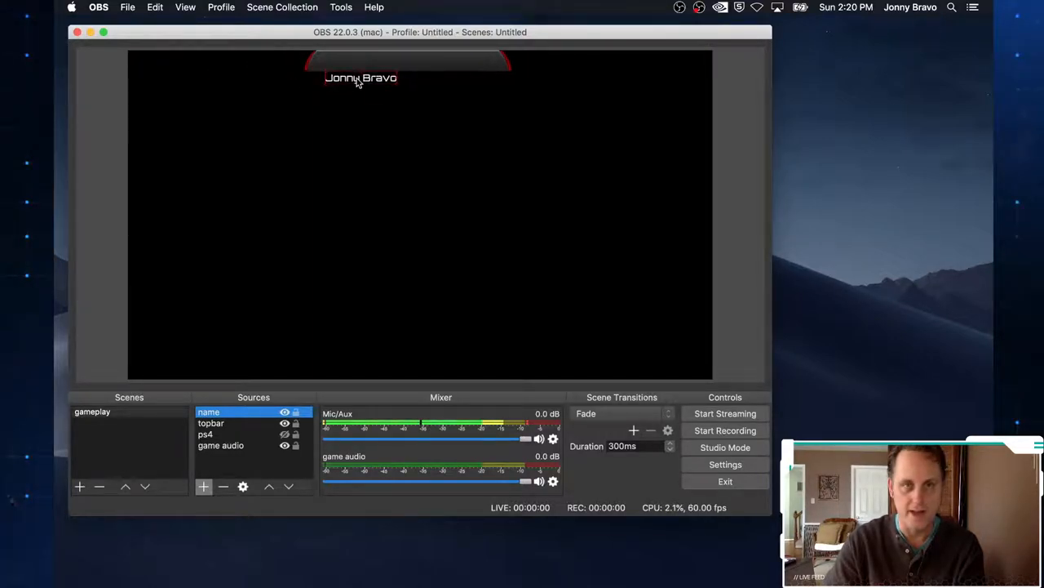
drag(361, 77, 409, 57)
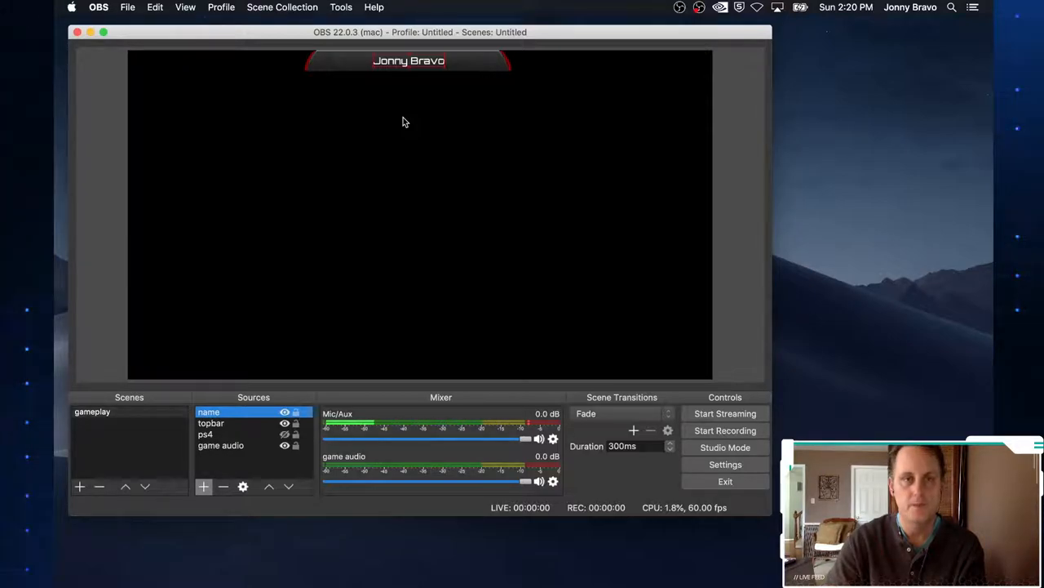
click(206, 433)
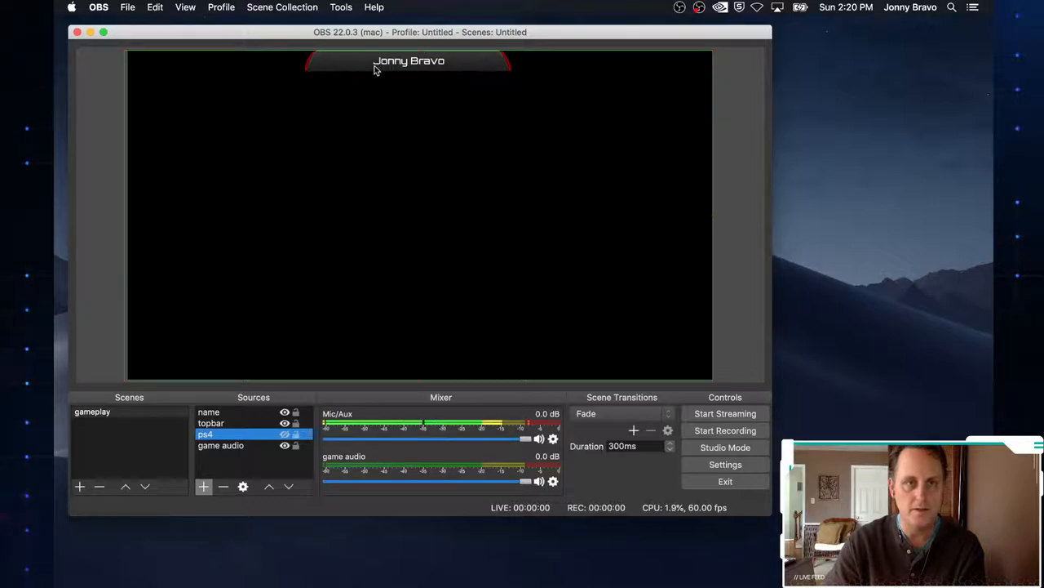
click(209, 411)
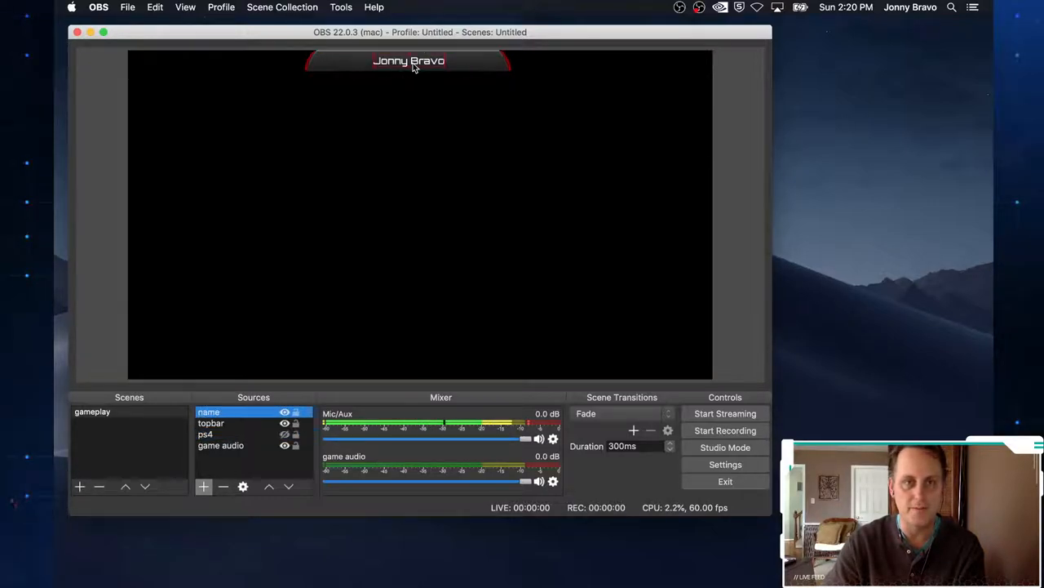
click(206, 434)
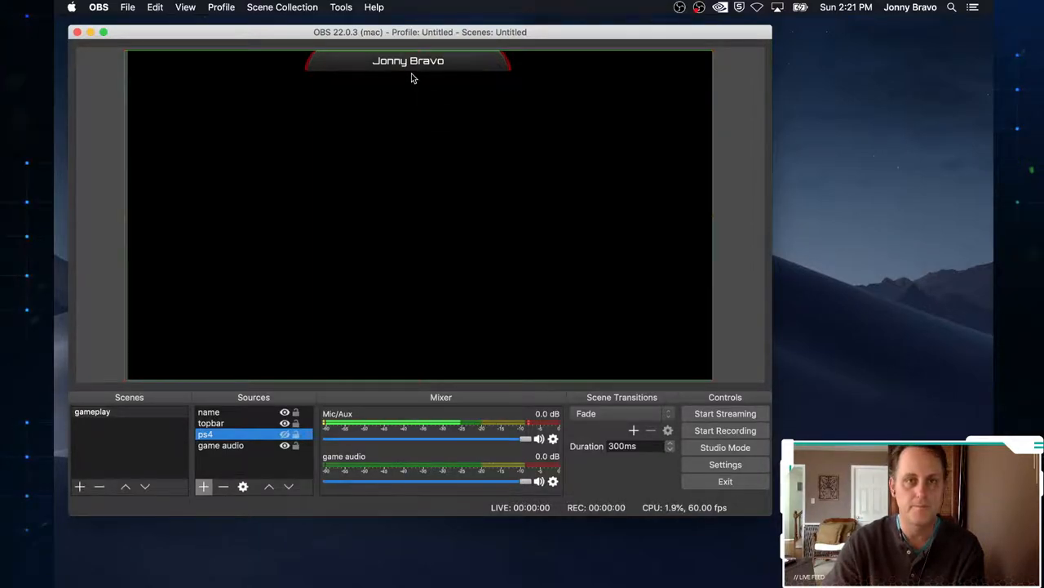
Select name and topbar together, centre them horizontally, and verify the placement
click(211, 423)
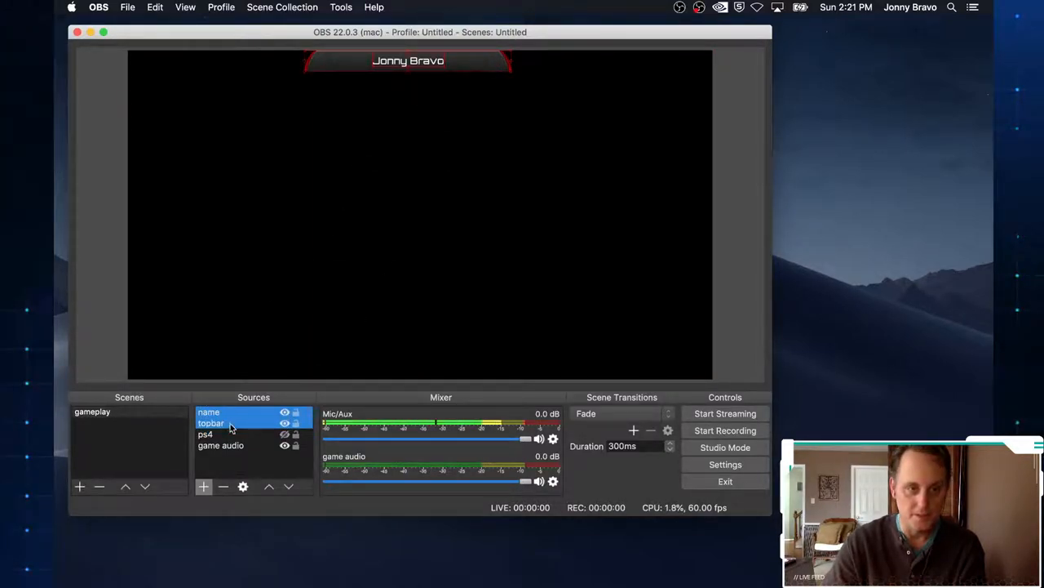
mouse_move(383, 272)
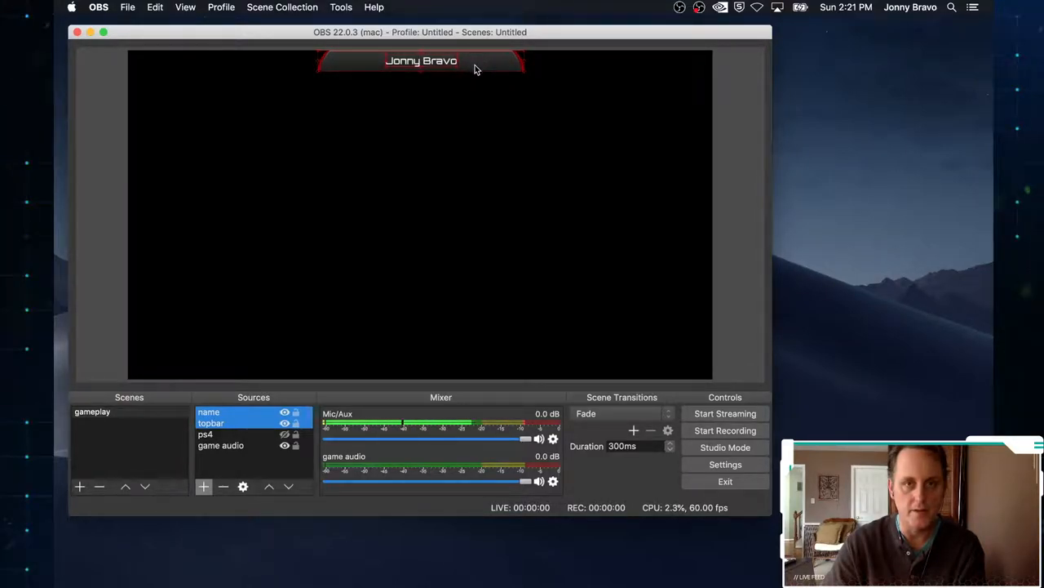
click(205, 434)
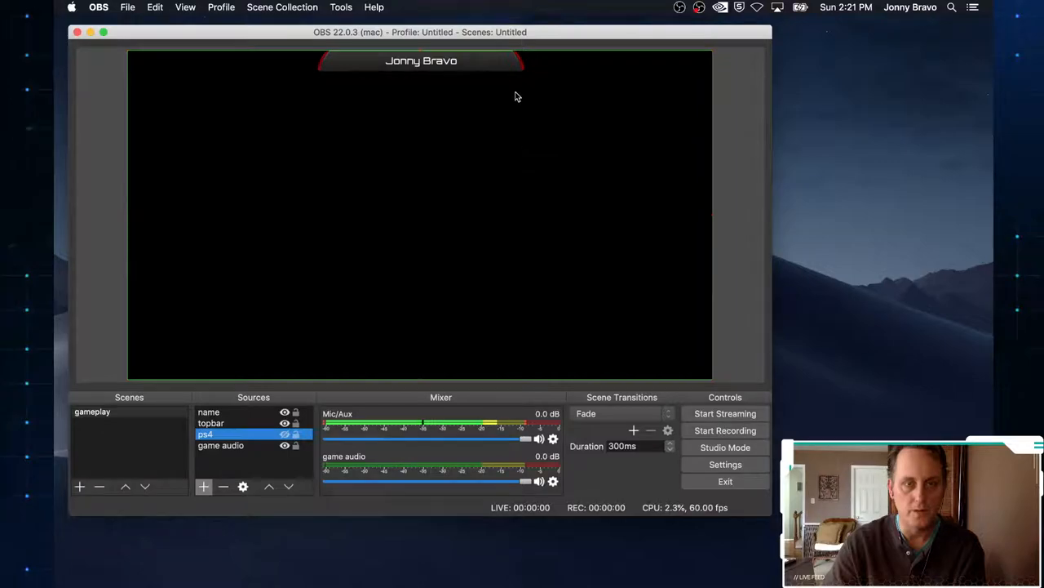
click(210, 423)
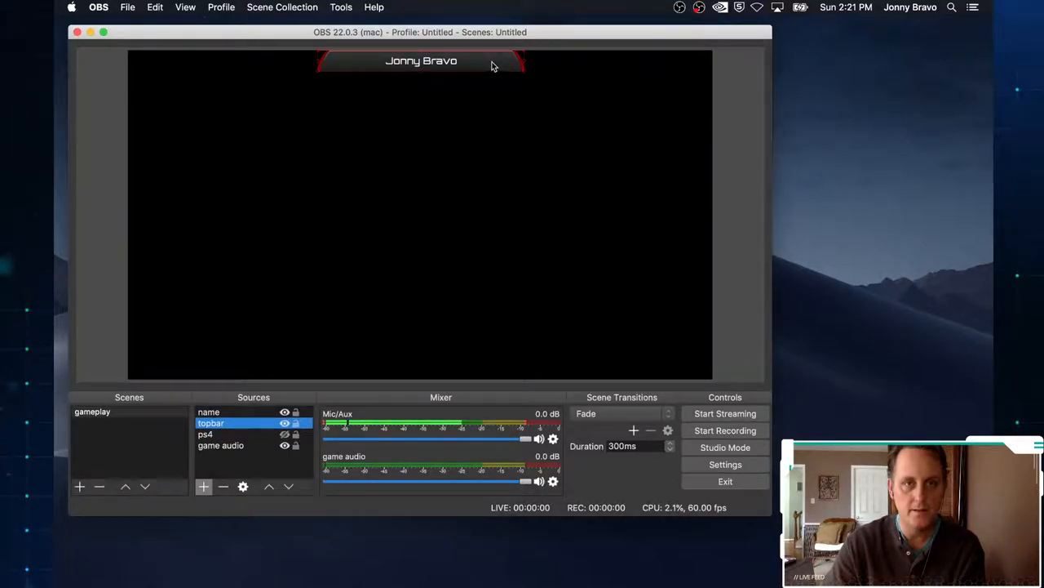
click(205, 433)
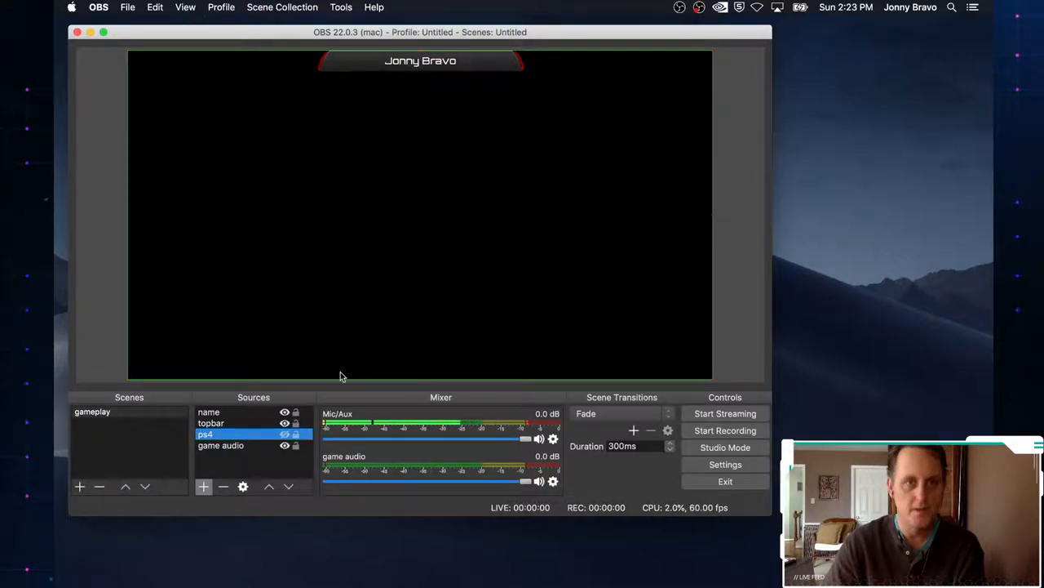
mouse_move(249, 457)
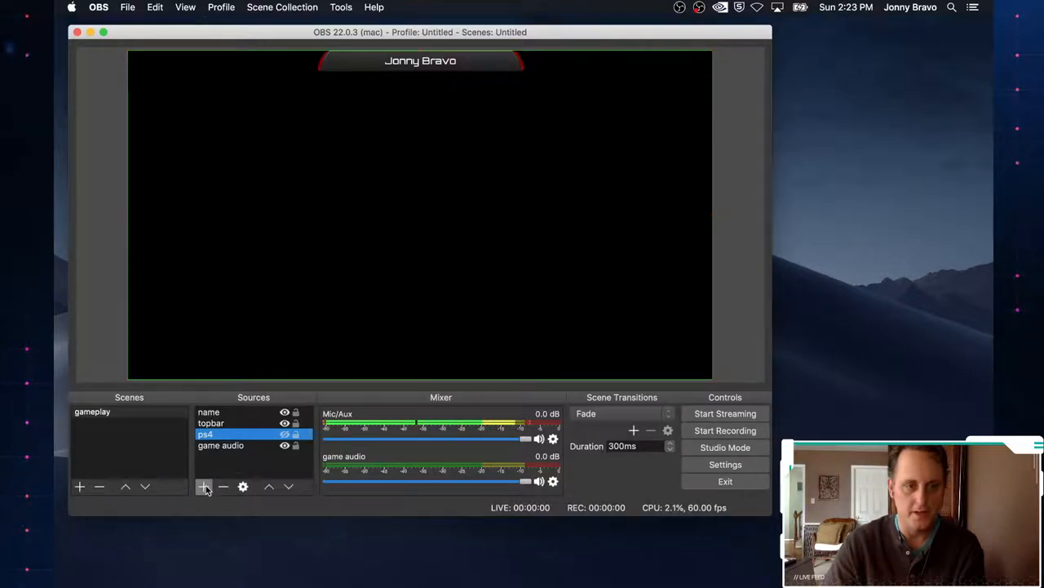
Create a new image source named youtubeicn
click(203, 486)
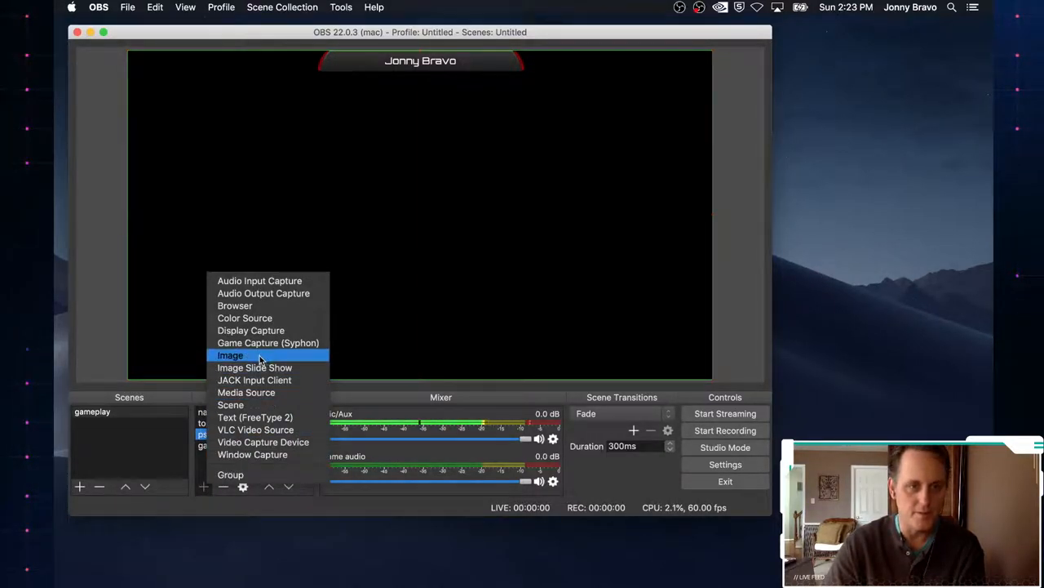
click(230, 354)
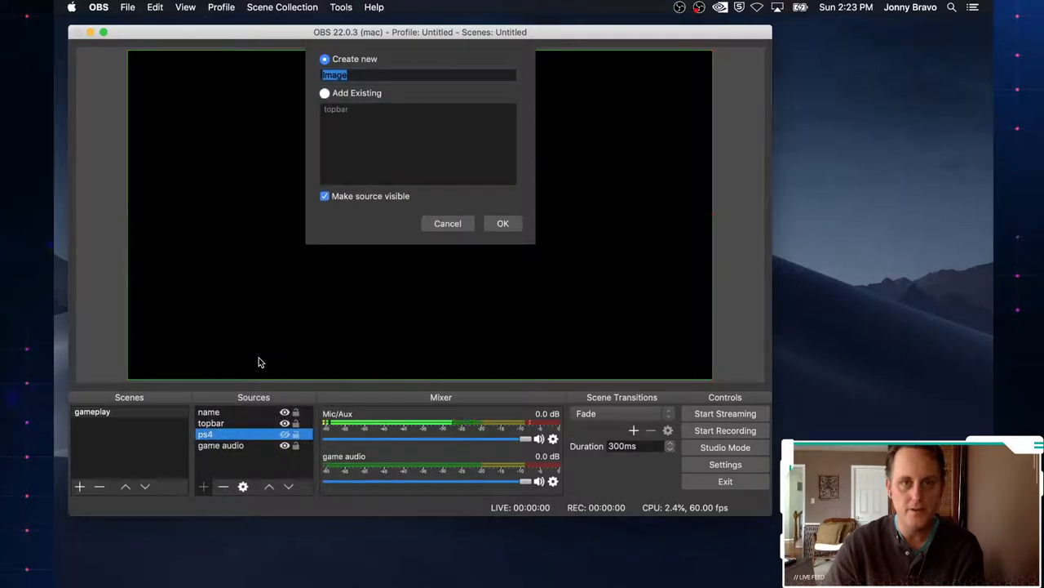
mouse_move(384, 86)
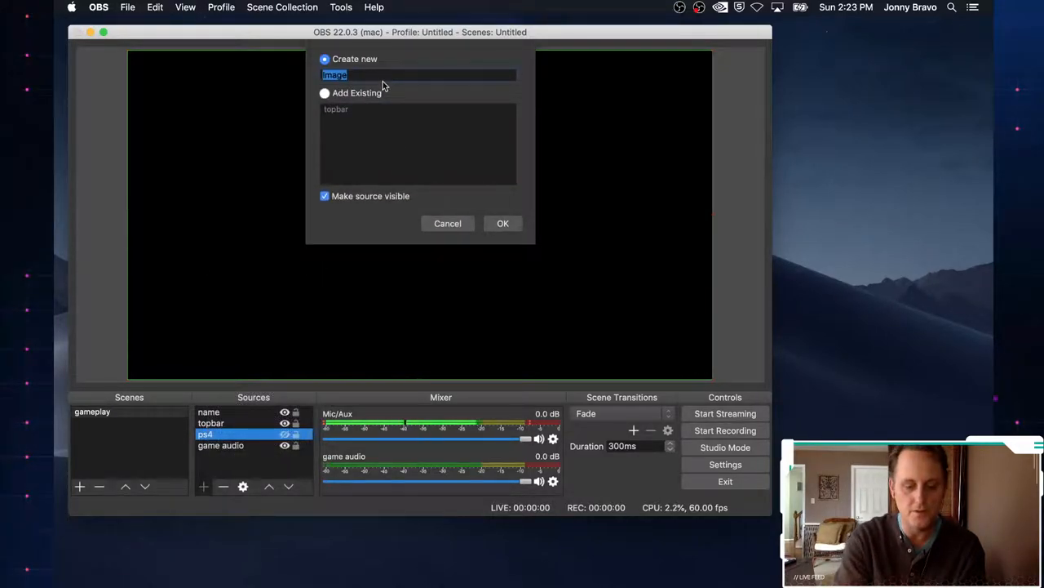
text(youtub)
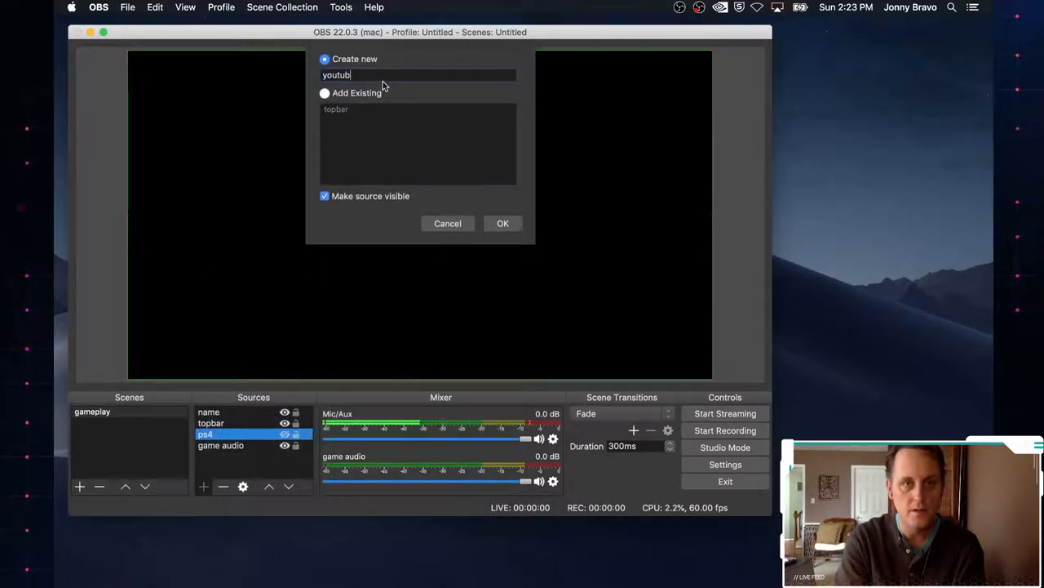
text(eicn)
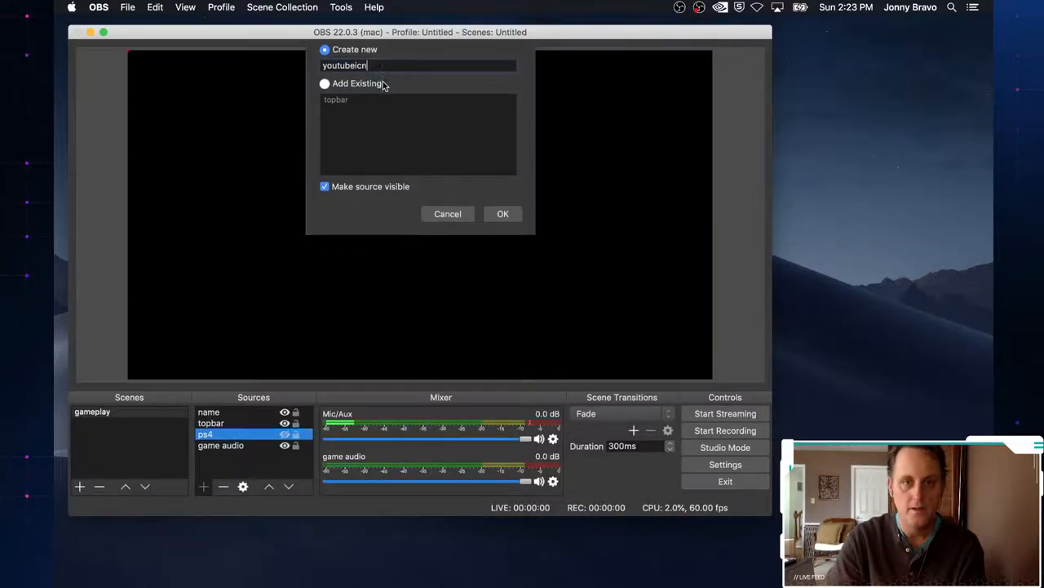
click(503, 213)
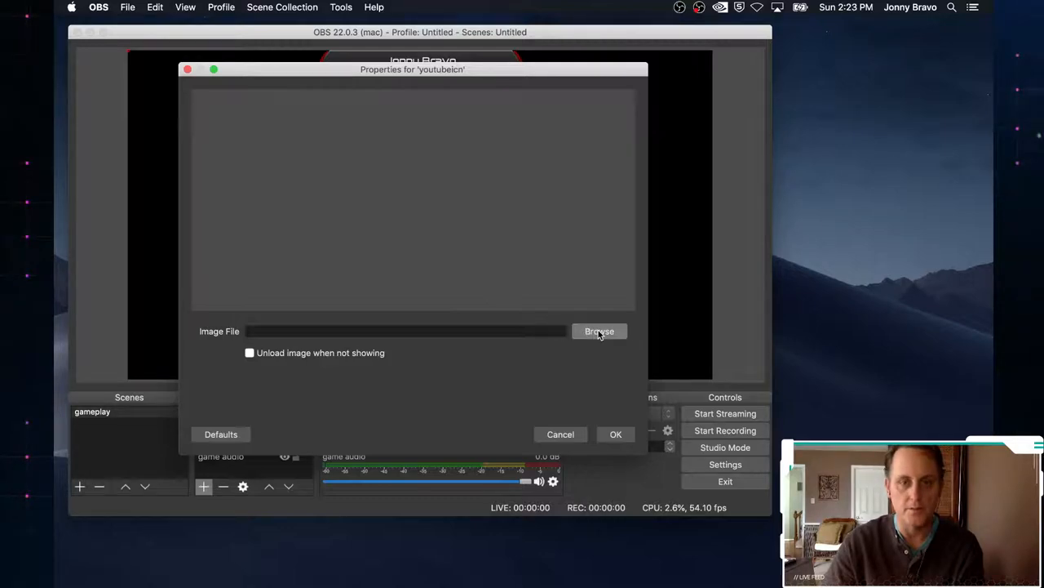
Load YouTubeSML.png from the overlay pack's Screens folder as the youtubeicn image
click(599, 331)
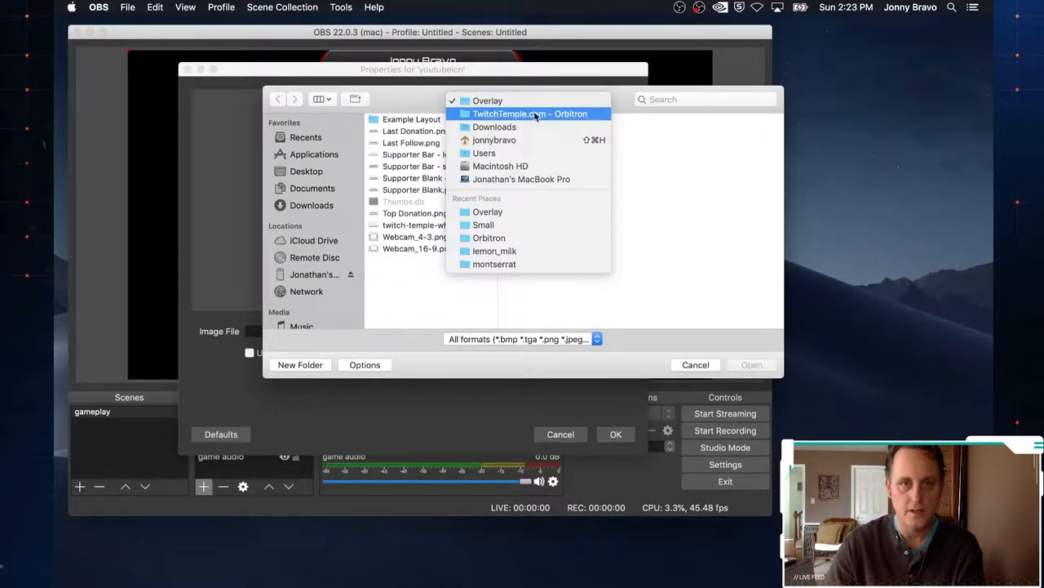
click(530, 113)
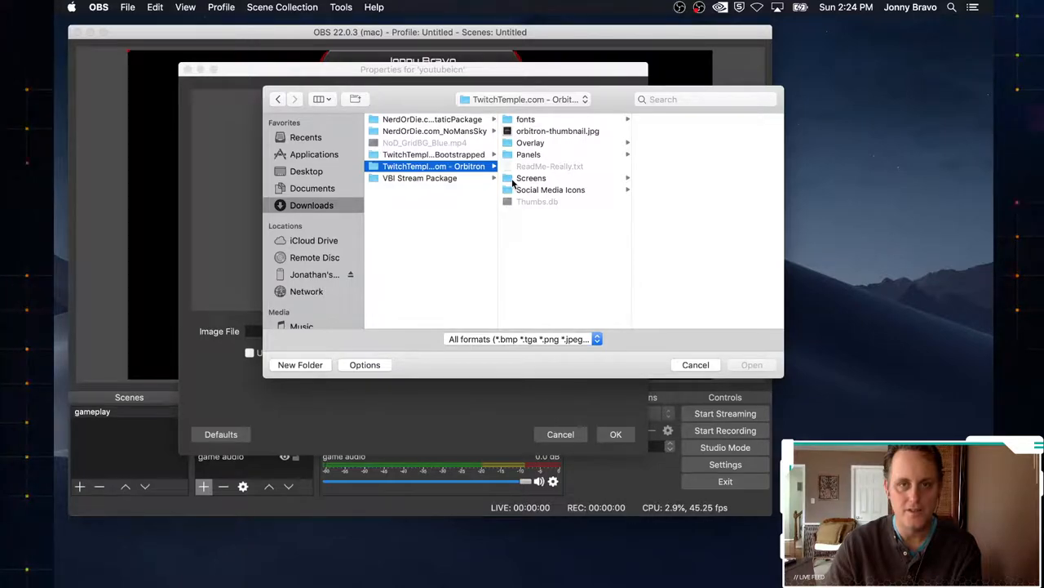
click(550, 189)
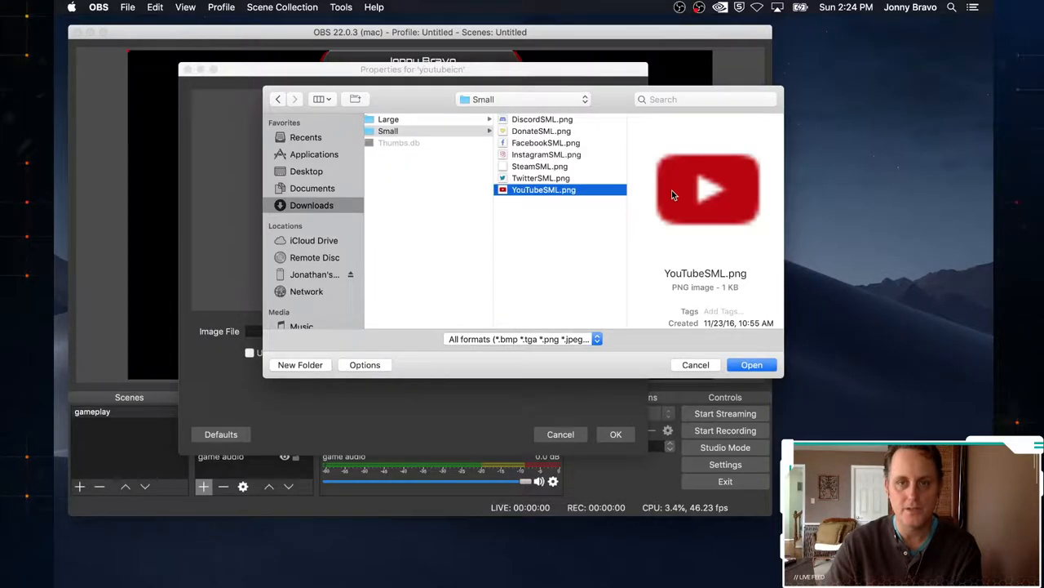
mouse_move(751, 365)
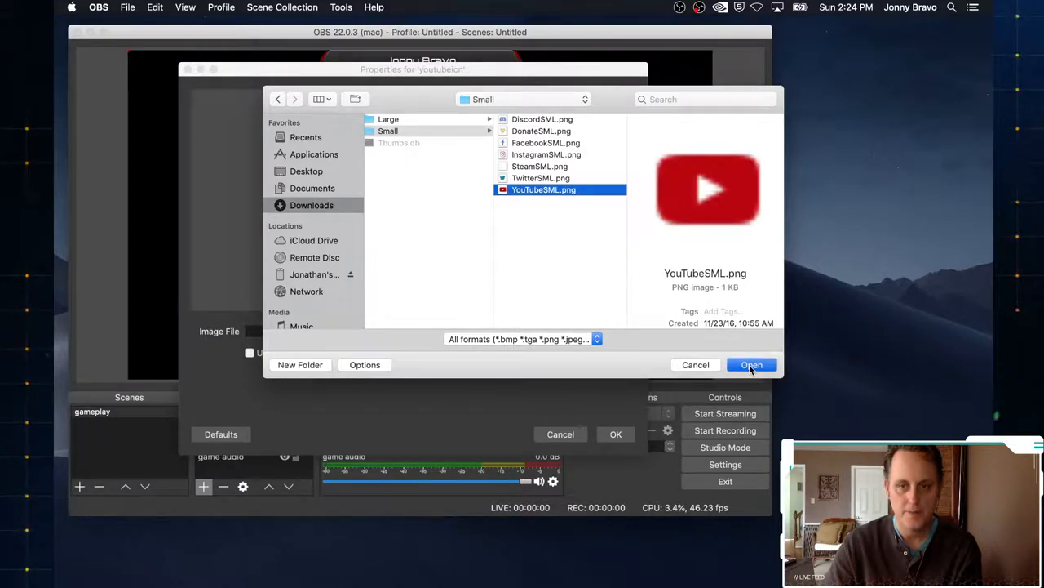
click(750, 365)
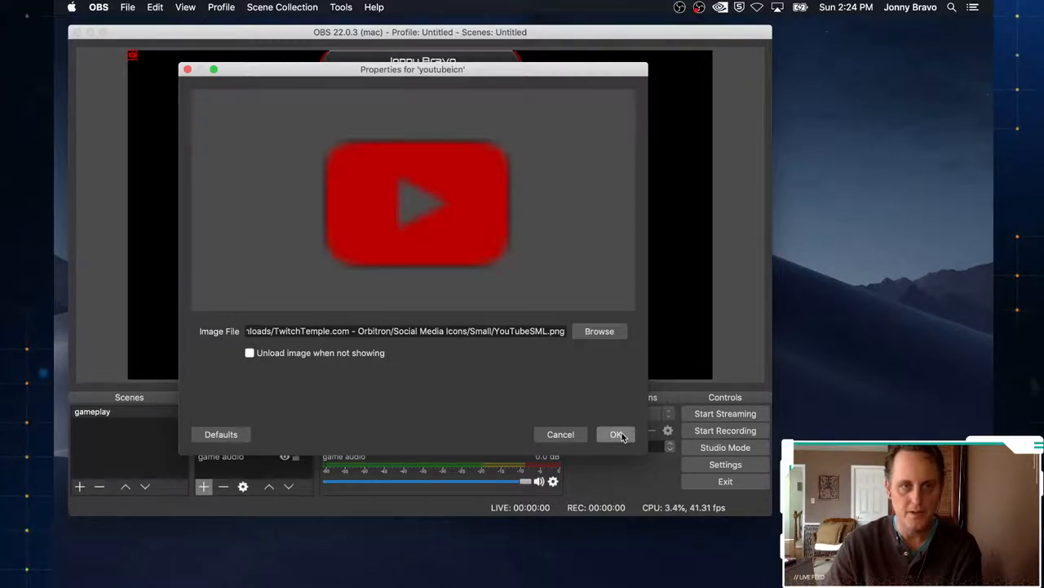
click(616, 434)
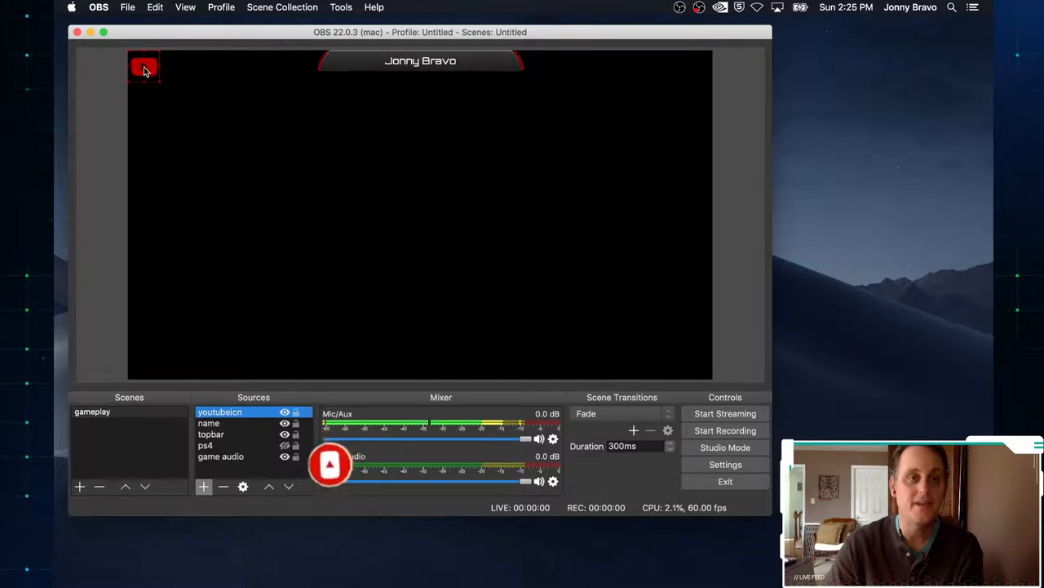
Move the YouTube icon to the top bar's left end, beside the name
drag(144, 67, 298, 98)
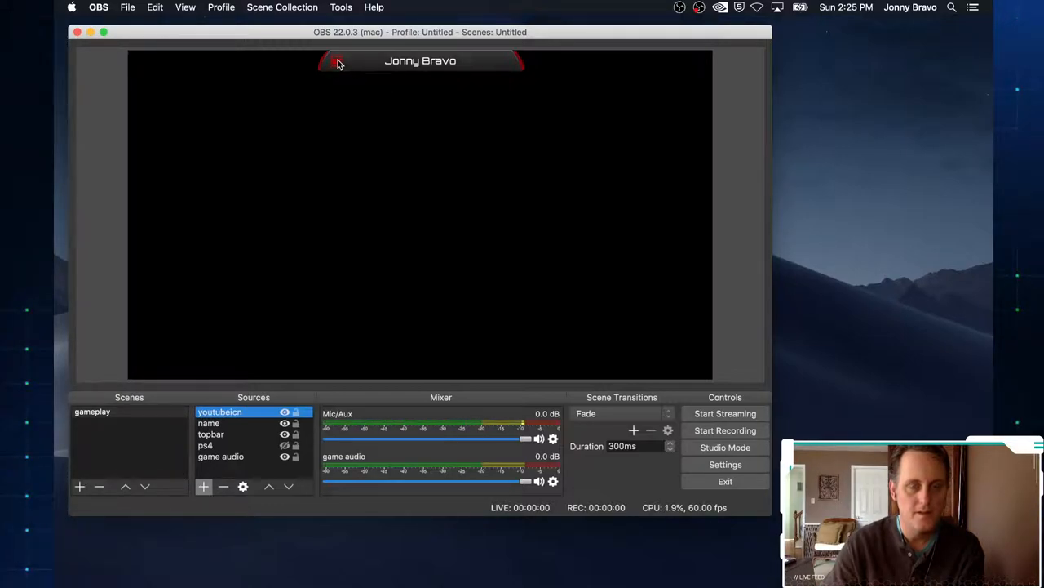
click(206, 445)
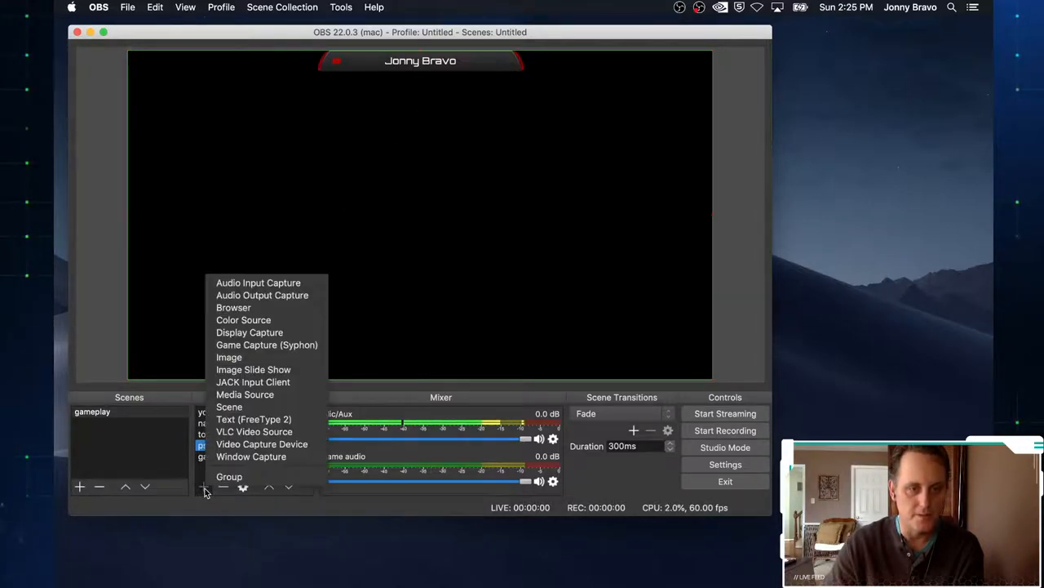
mouse_move(253, 369)
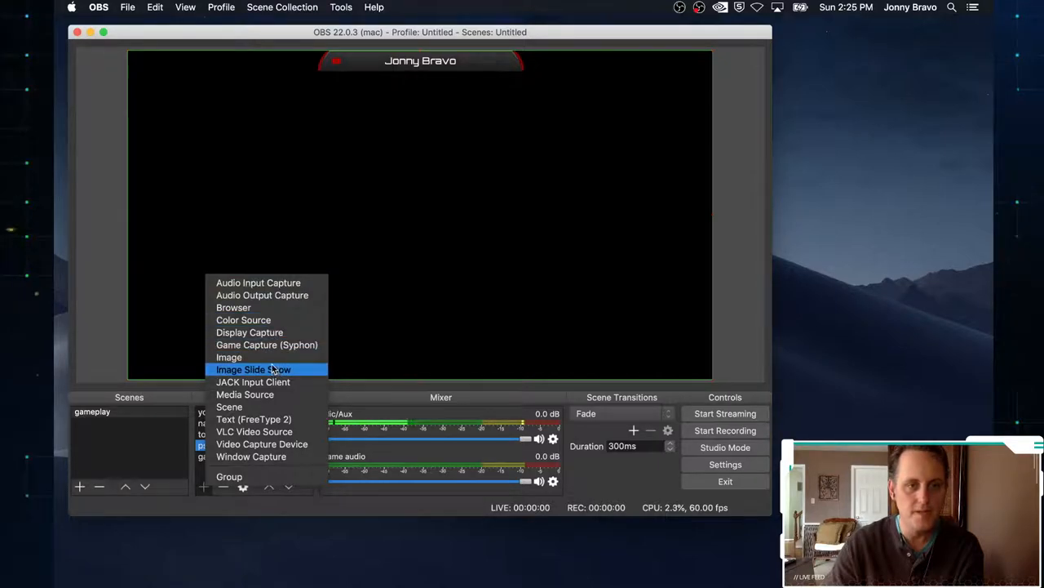
Add an image source named twittericn loaded with TwitterSML.png
click(230, 357)
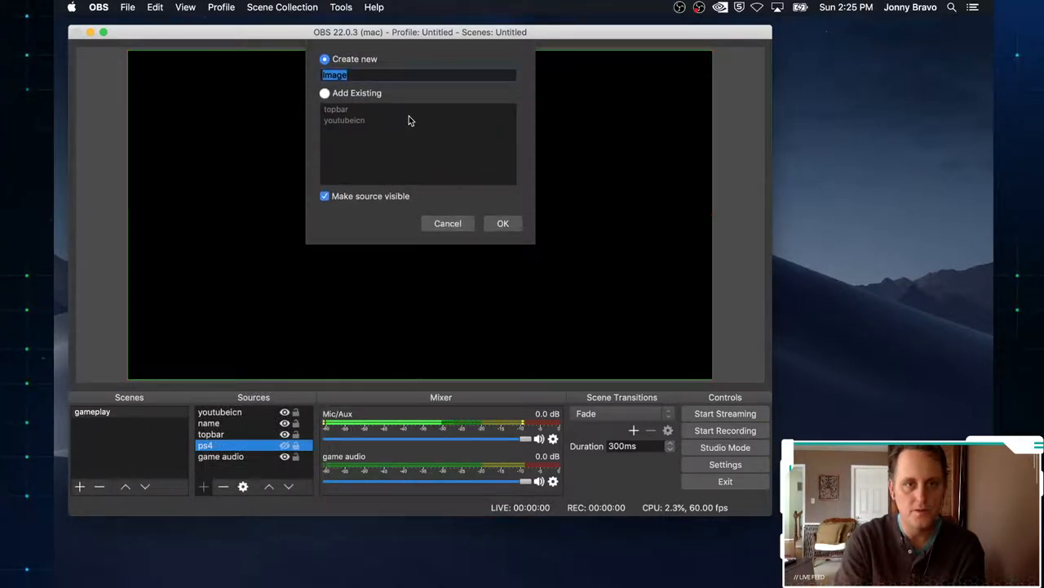
text(twitter)
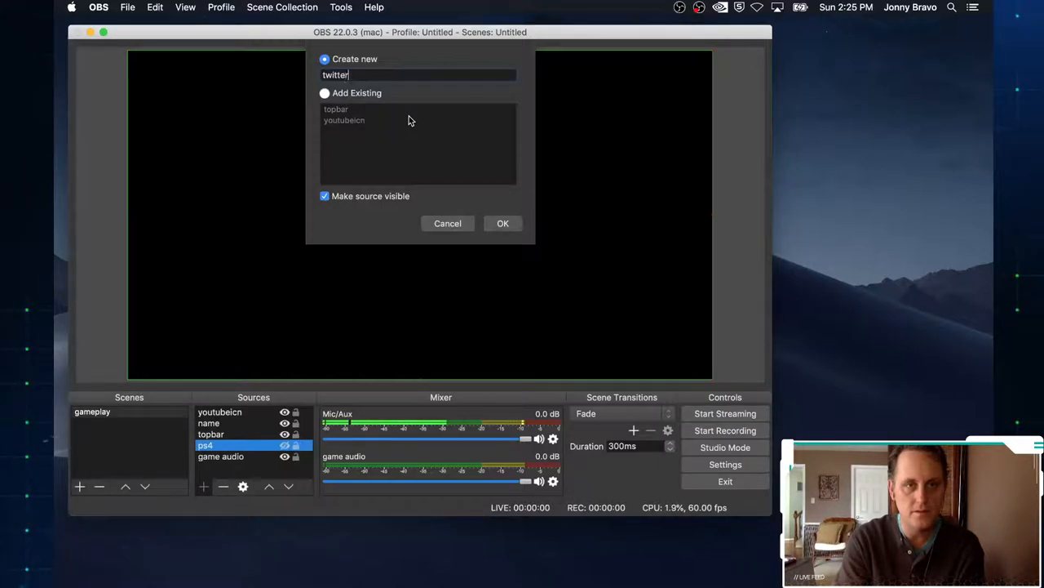
click(502, 223)
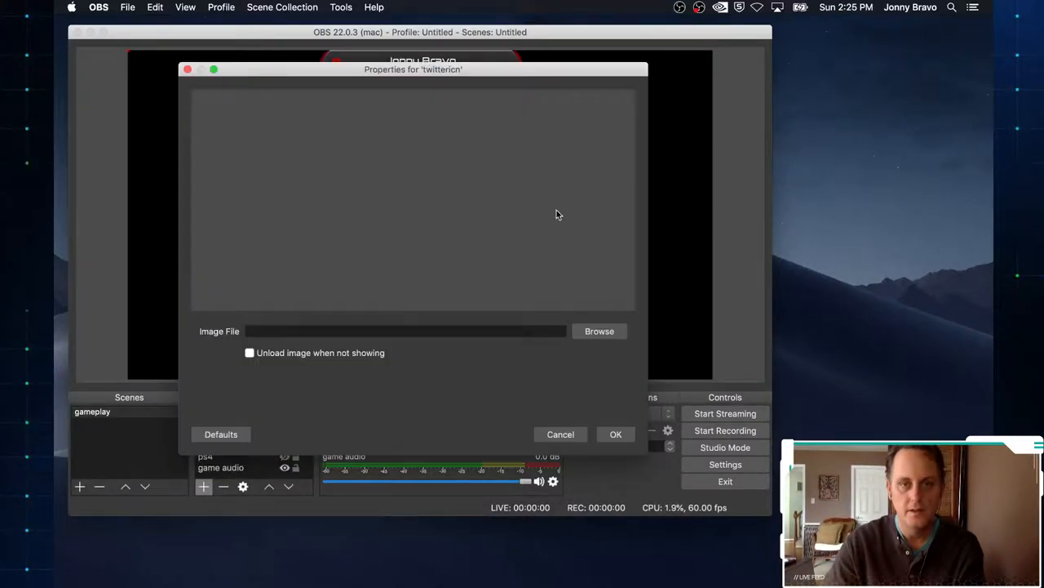
click(598, 331)
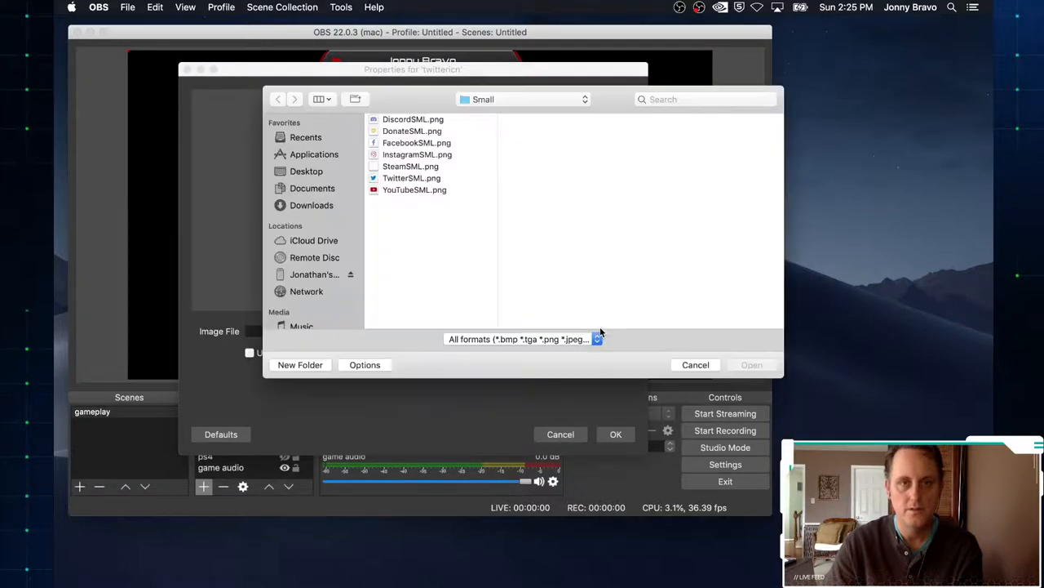
click(411, 178)
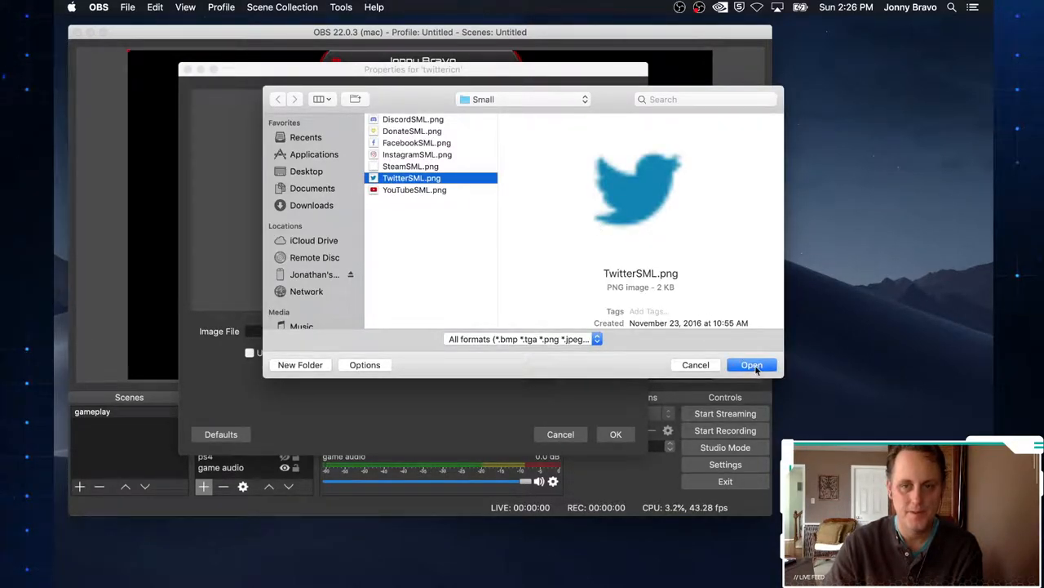
click(750, 365)
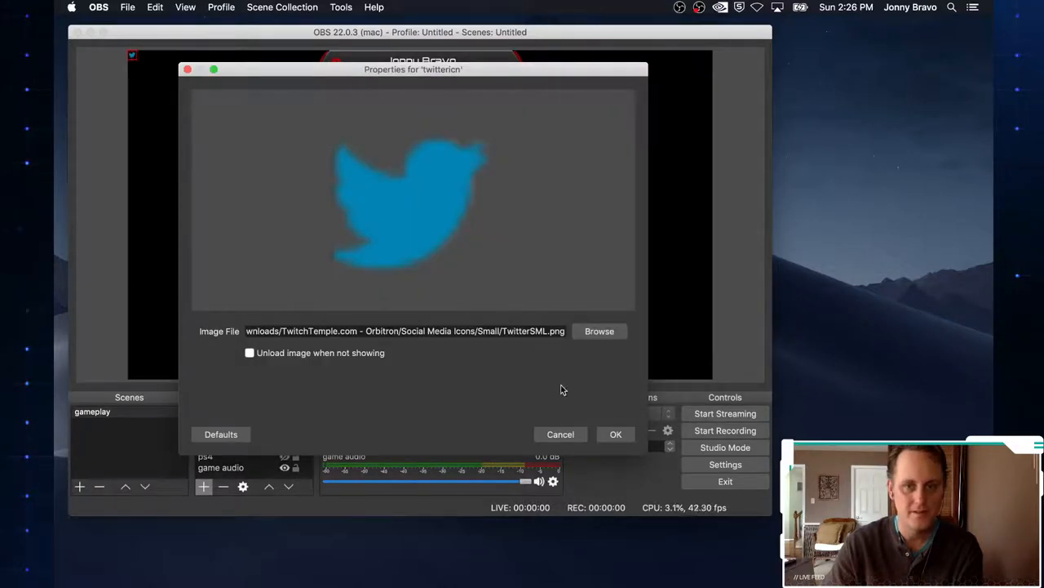
click(616, 434)
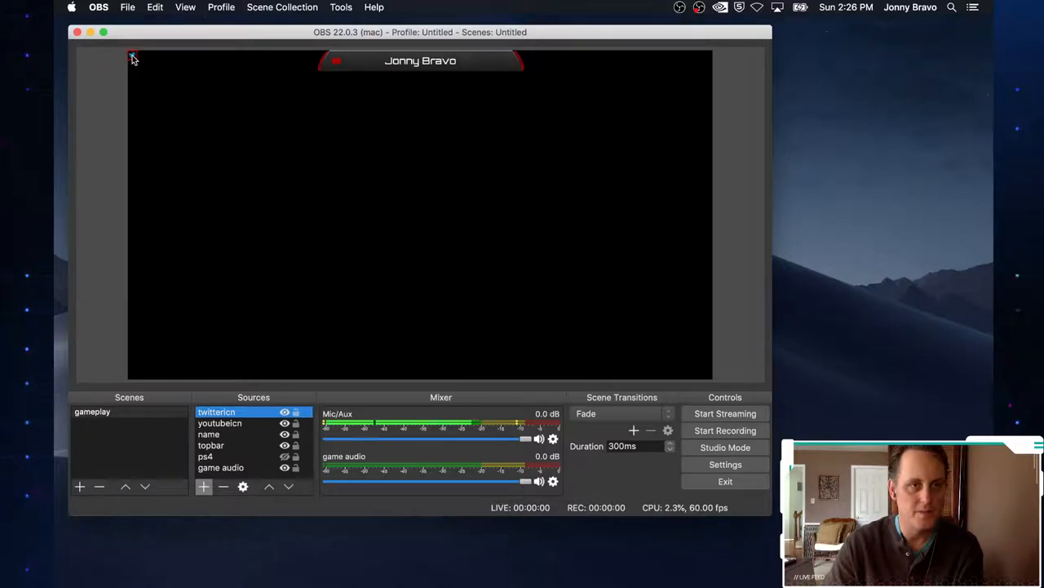
mouse_move(438, 84)
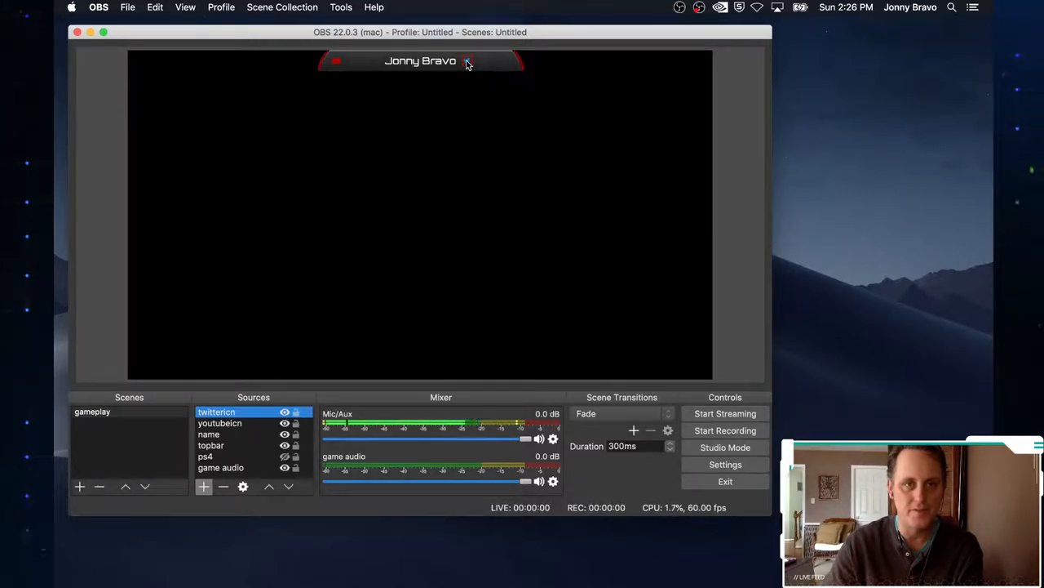
Set the Twitter icon at the top bar's right end, aligned with the YouTube icon
click(205, 456)
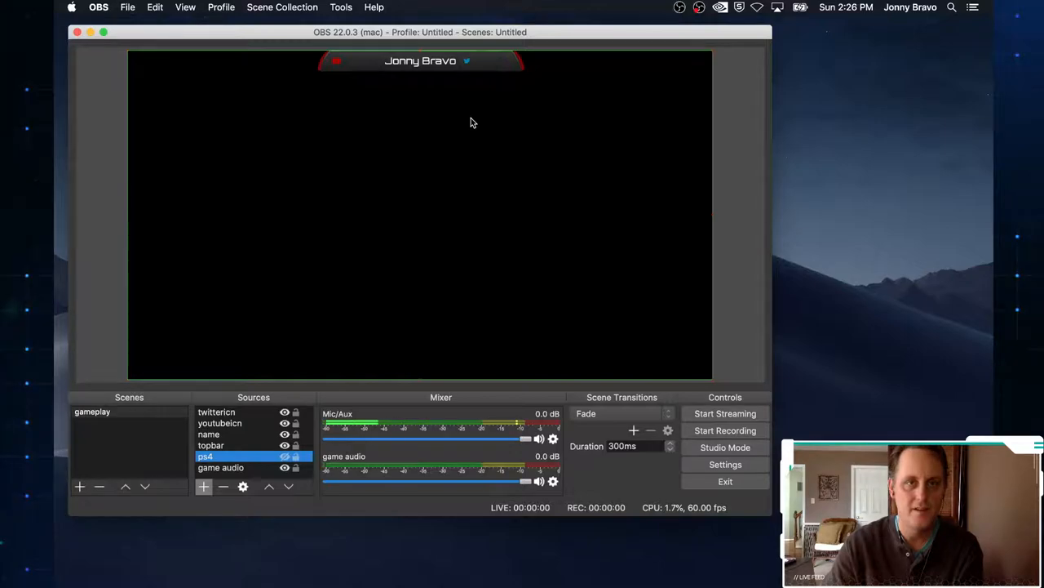
click(219, 422)
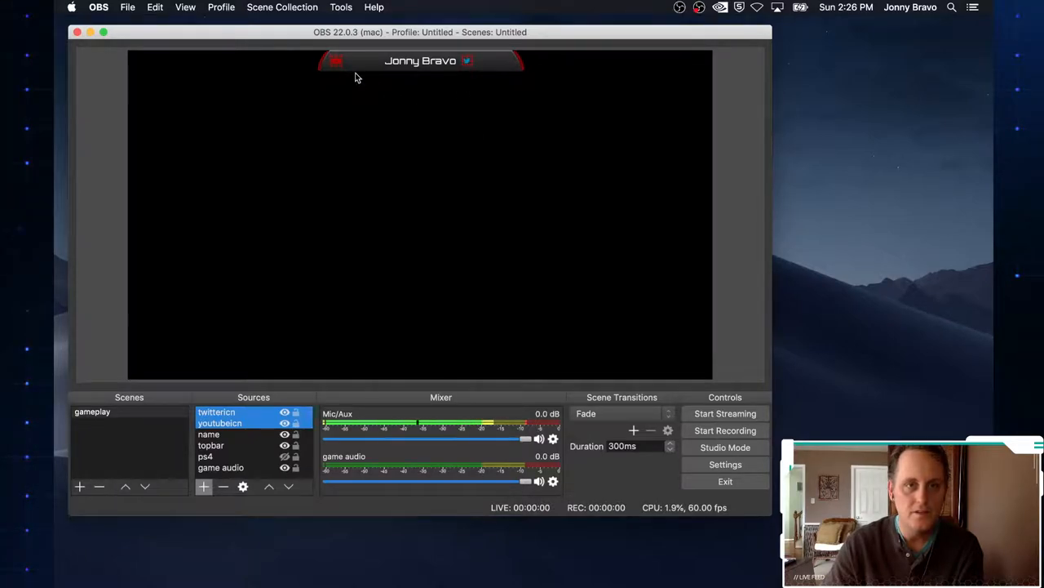
click(210, 444)
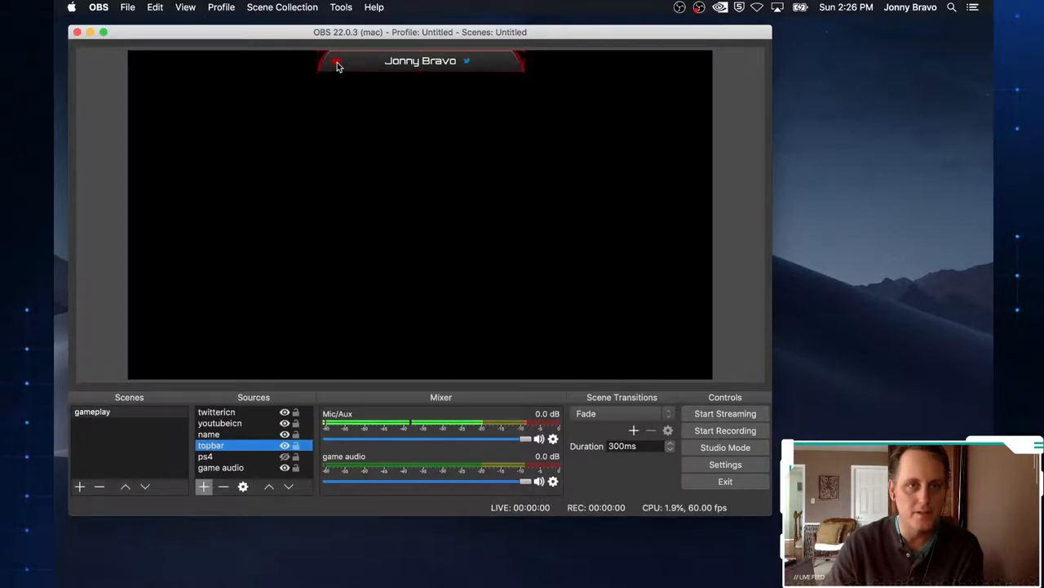
click(219, 423)
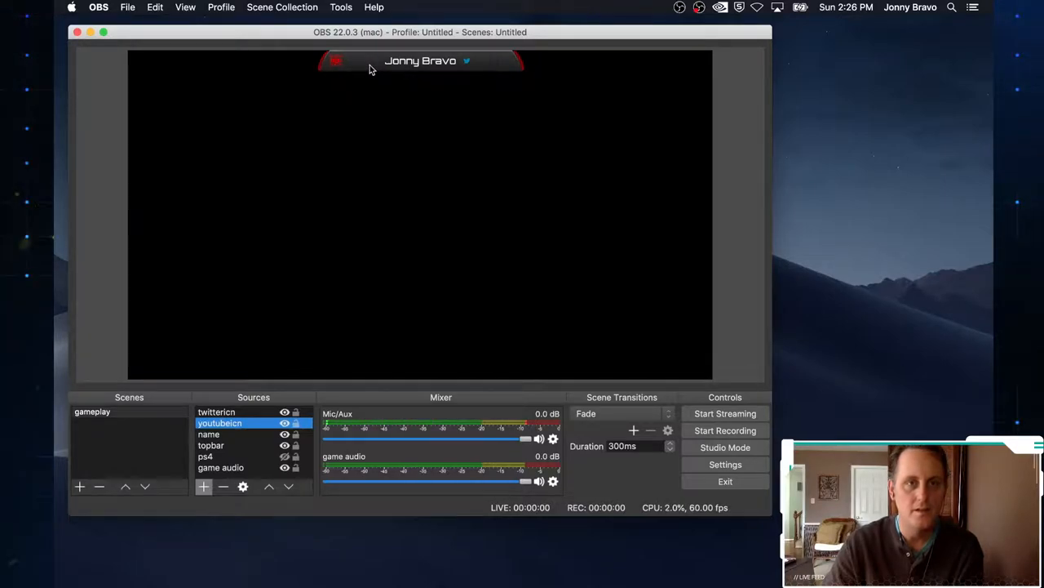
click(211, 445)
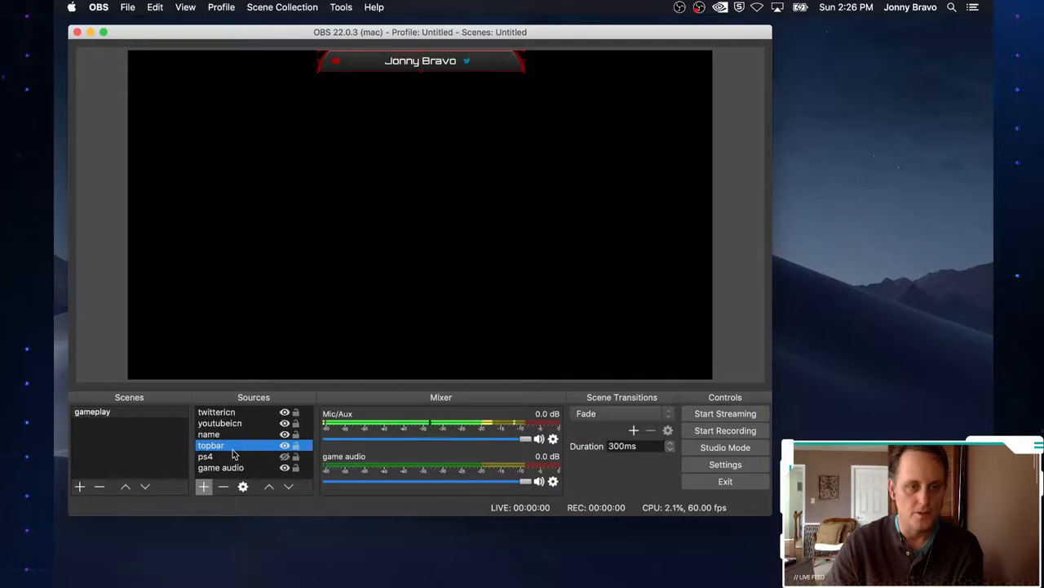
Add a text source named username using Lemon/Milk Light font at size 16
click(204, 487)
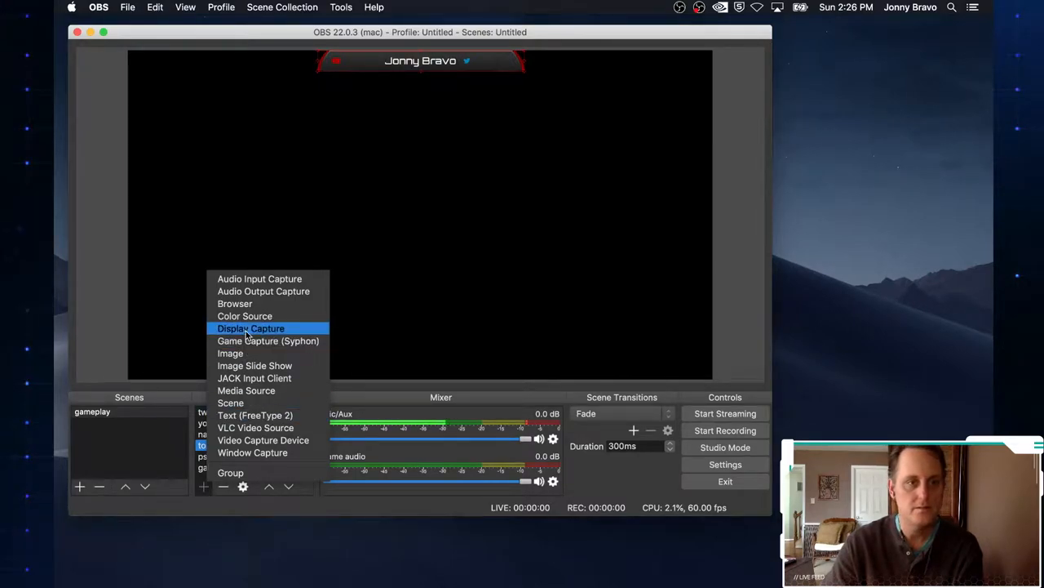
click(255, 415)
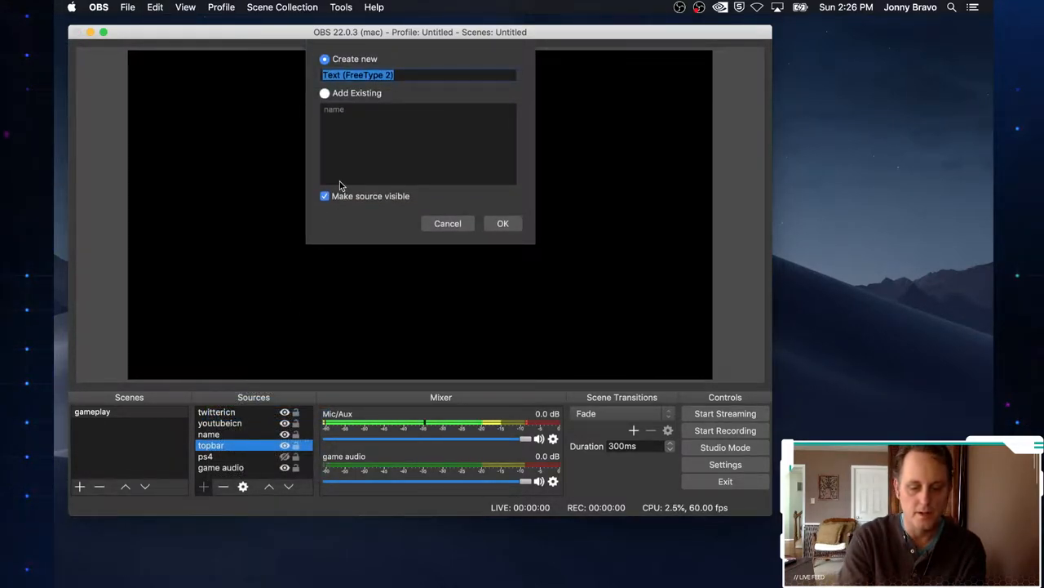
text(username)
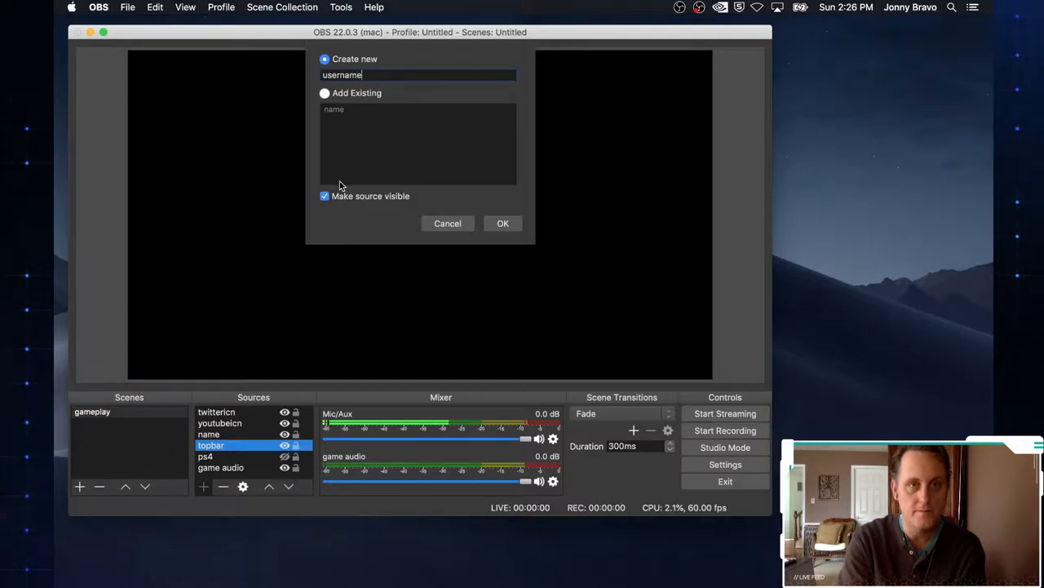
click(502, 222)
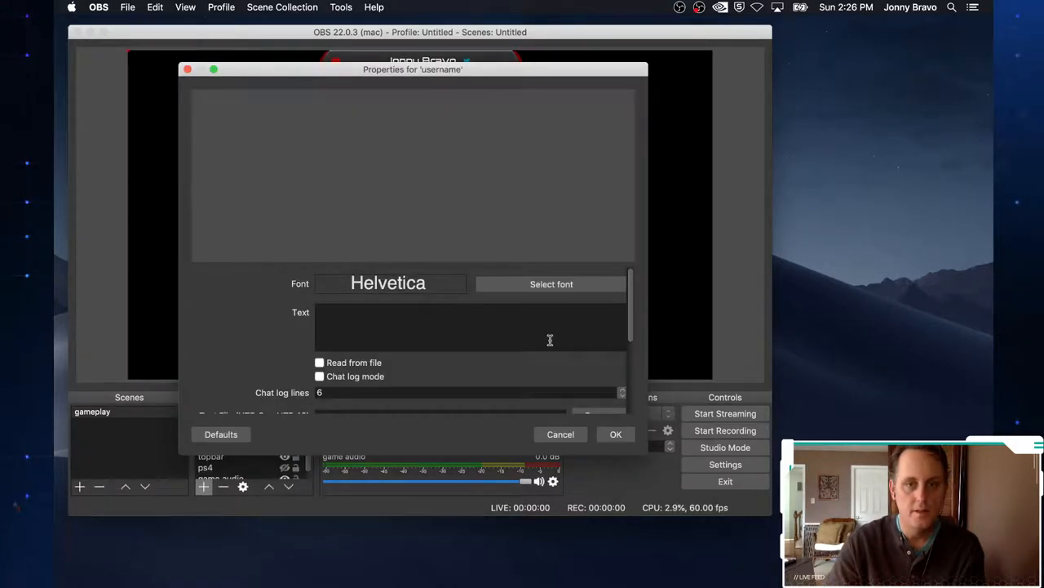
click(552, 283)
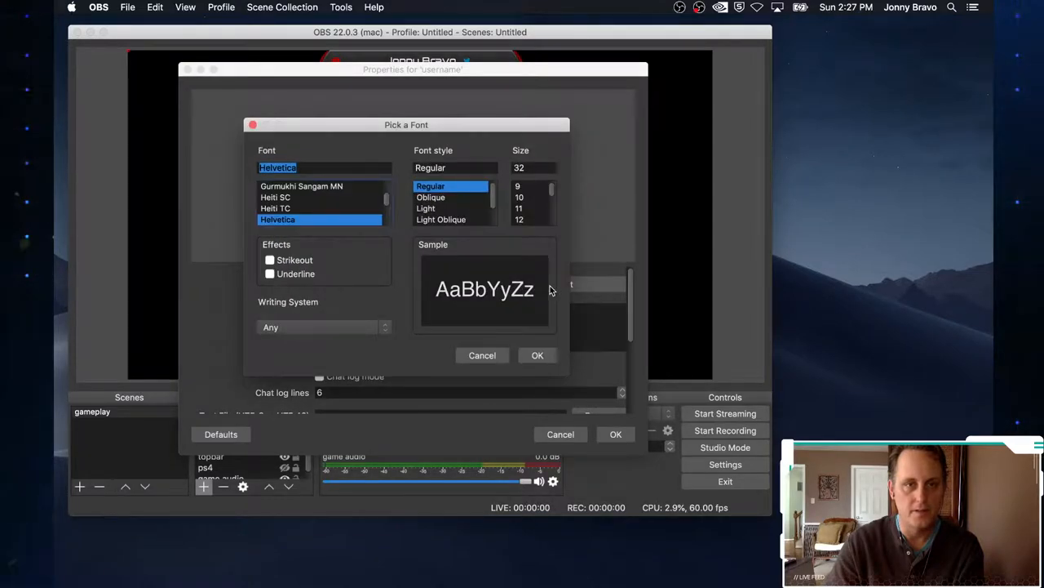
click(281, 220)
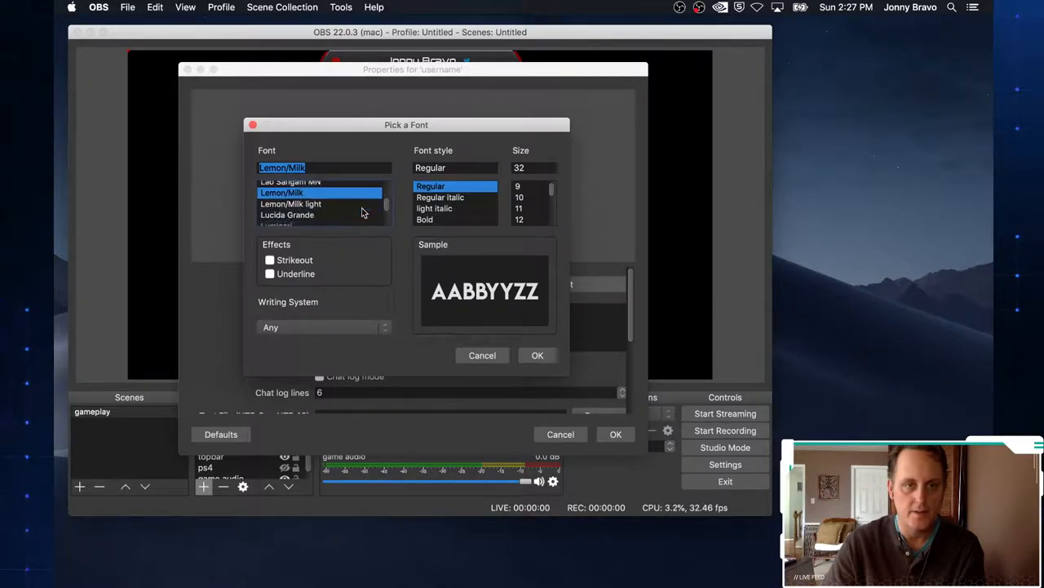
click(290, 194)
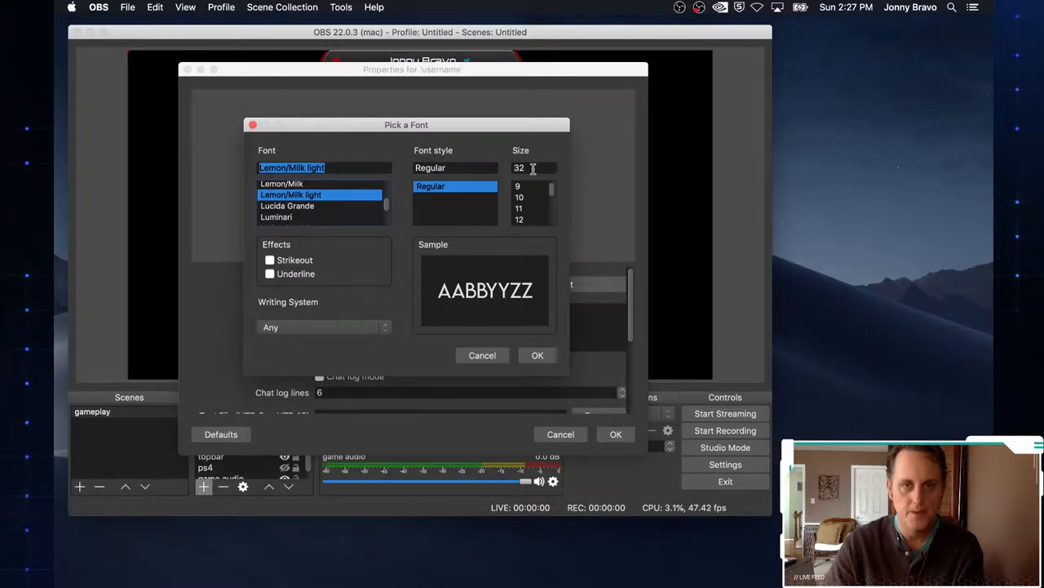
triple_click(526, 168)
text(16)
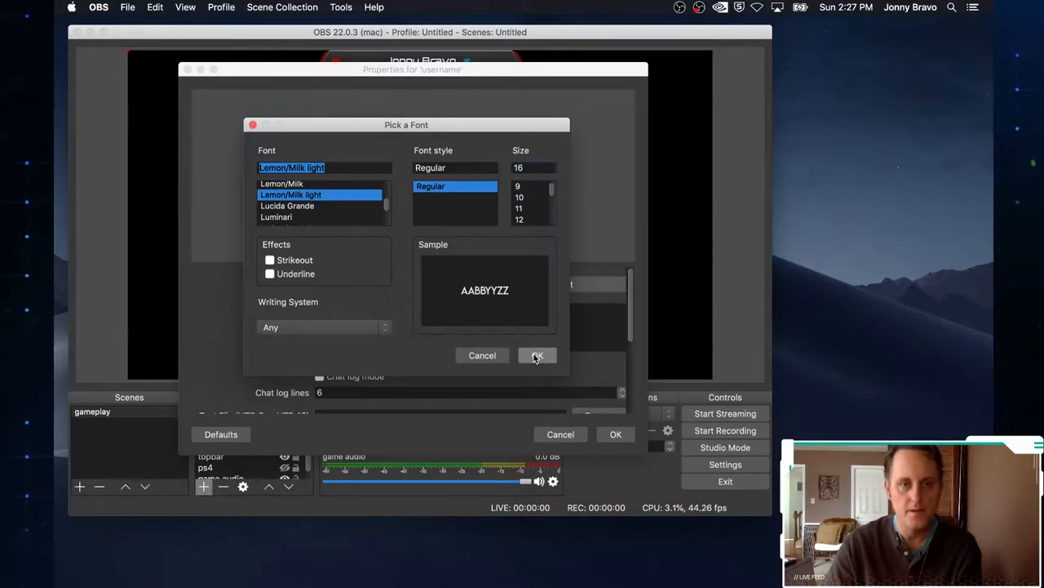
click(536, 355)
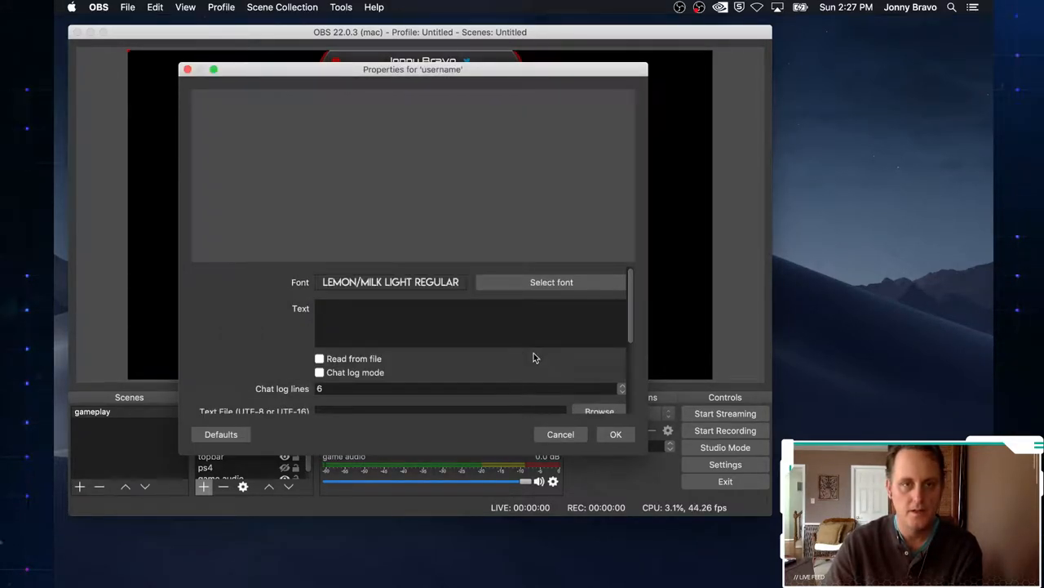
click(422, 318)
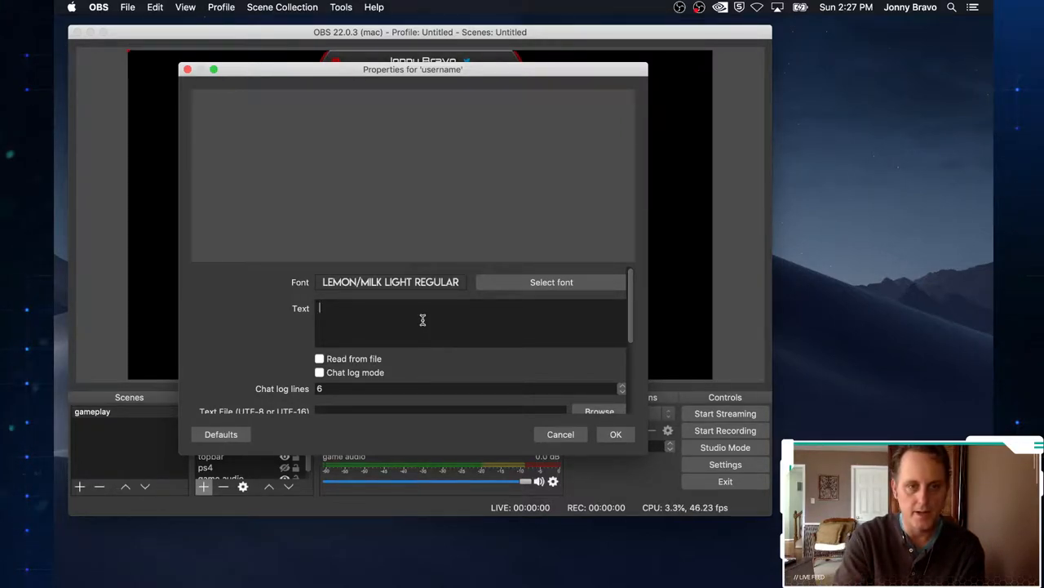
text(jonnybravo0311)
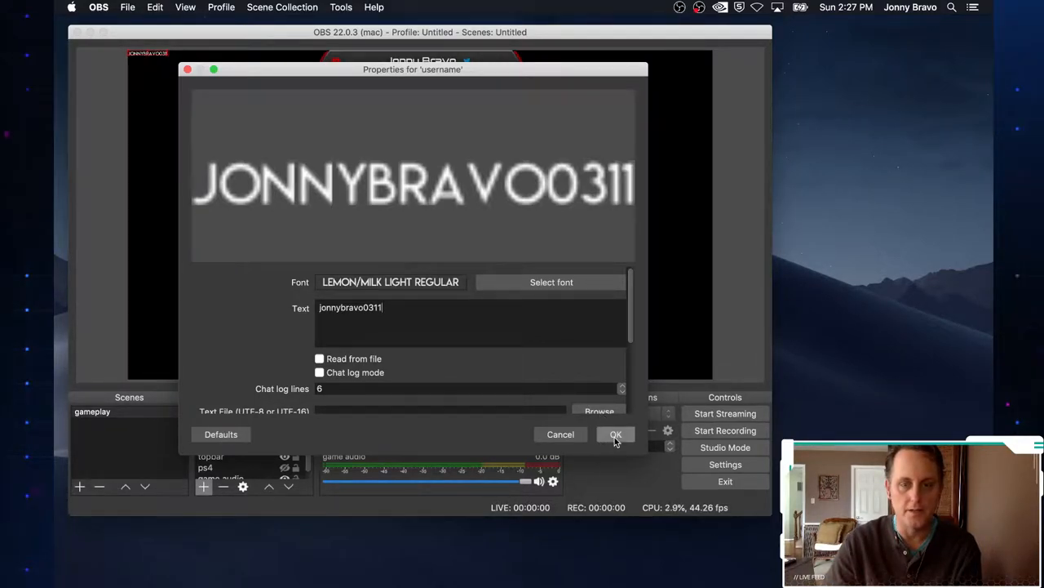
click(615, 433)
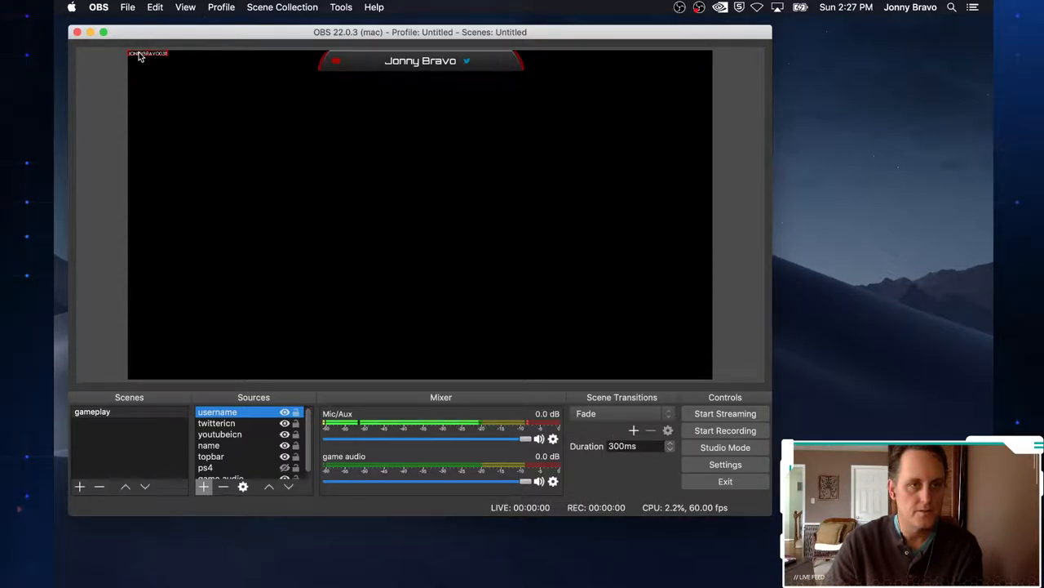
Drag the username text into the top bar, just left of the Jonny Bravo name
drag(146, 53, 282, 91)
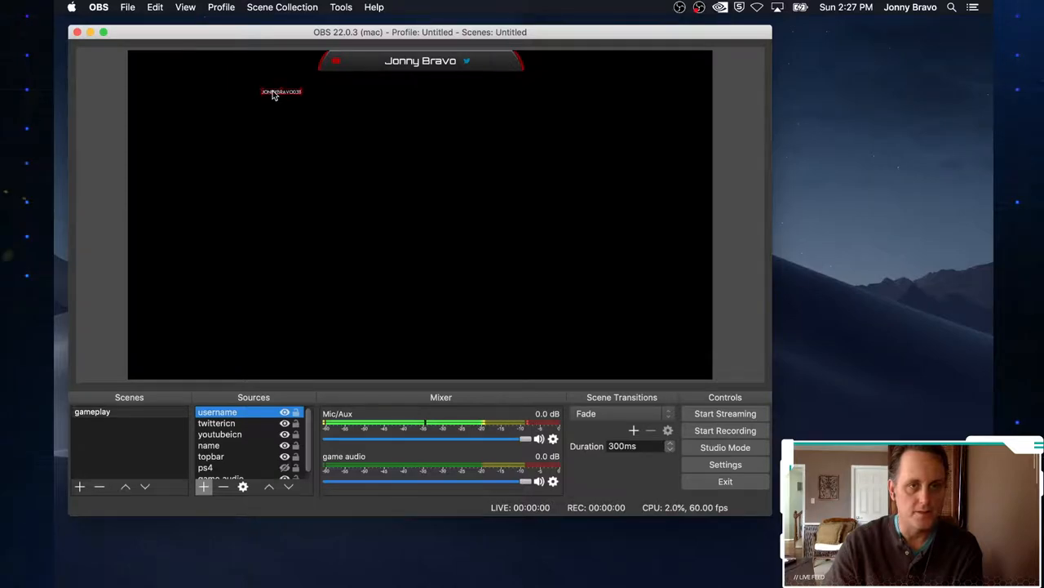
drag(281, 92, 355, 60)
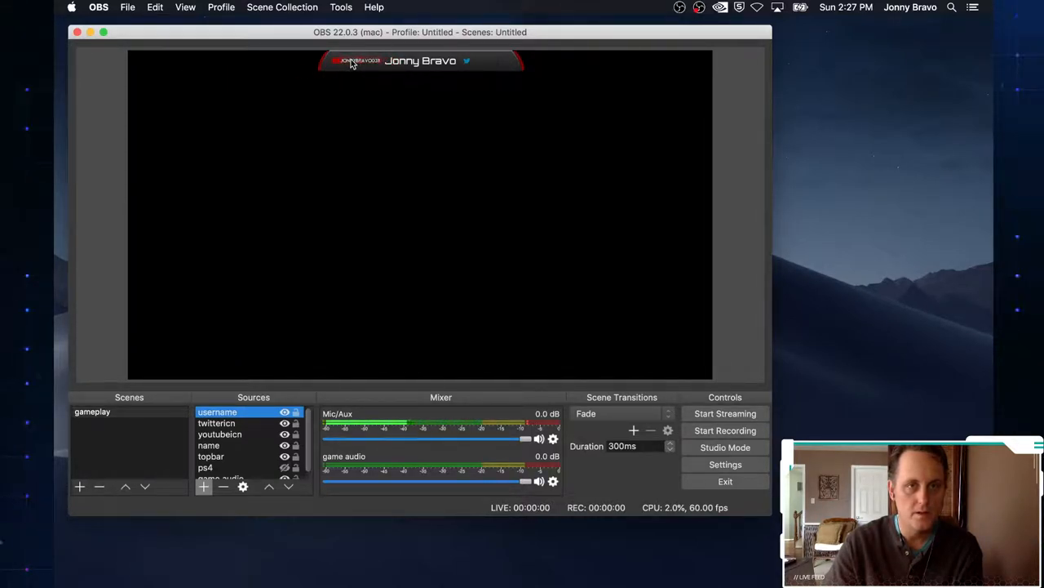
mouse_move(355, 108)
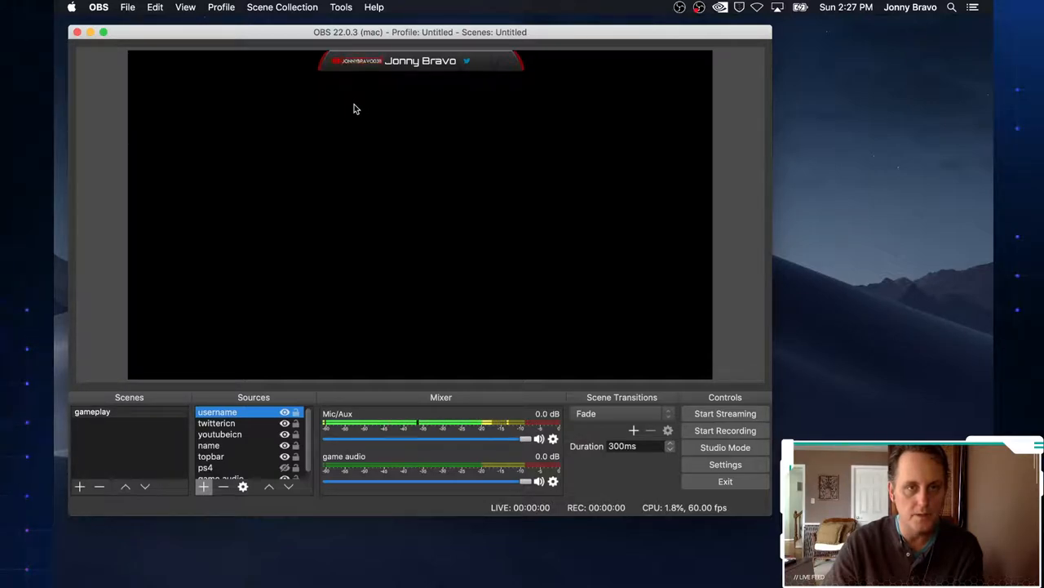
click(205, 467)
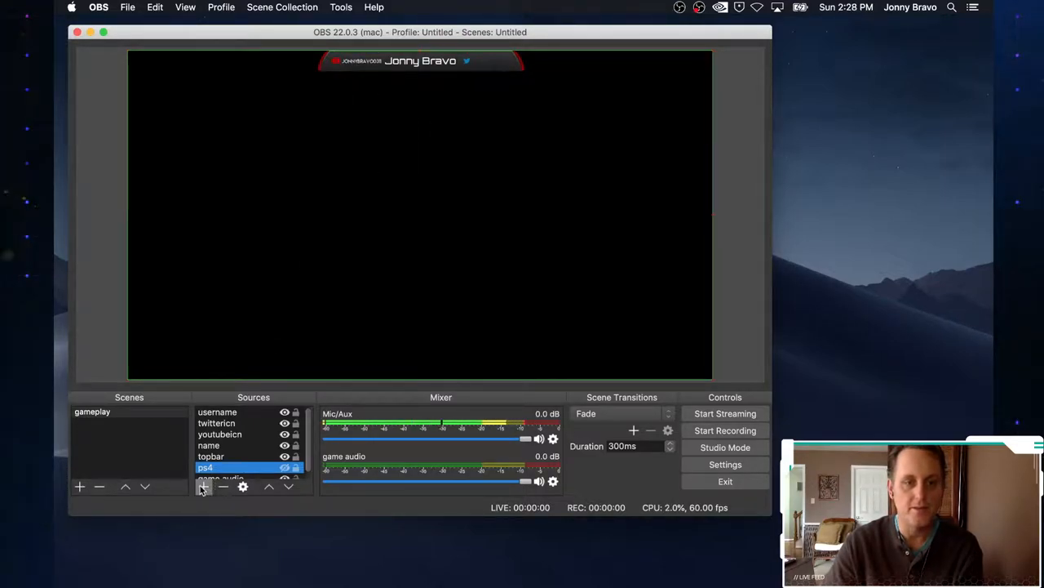
click(203, 486)
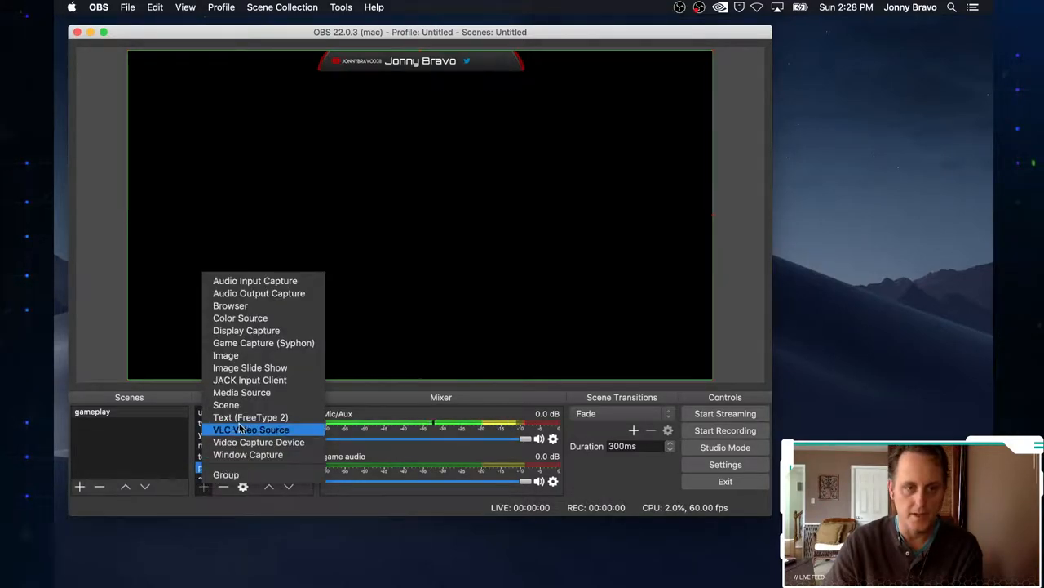
Add the existing username Text (FreeType 2) source as a second copy
click(250, 417)
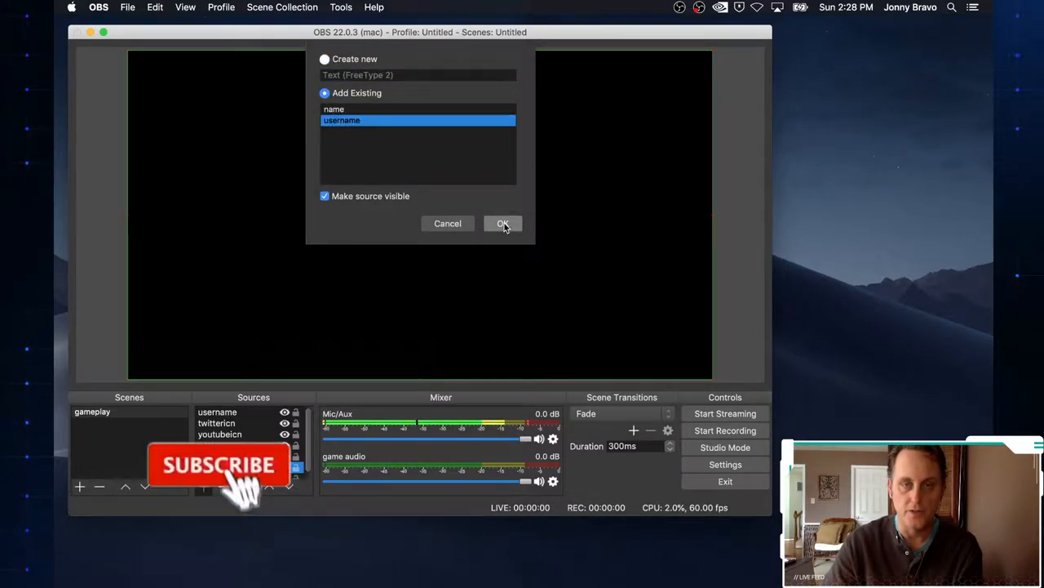
click(503, 224)
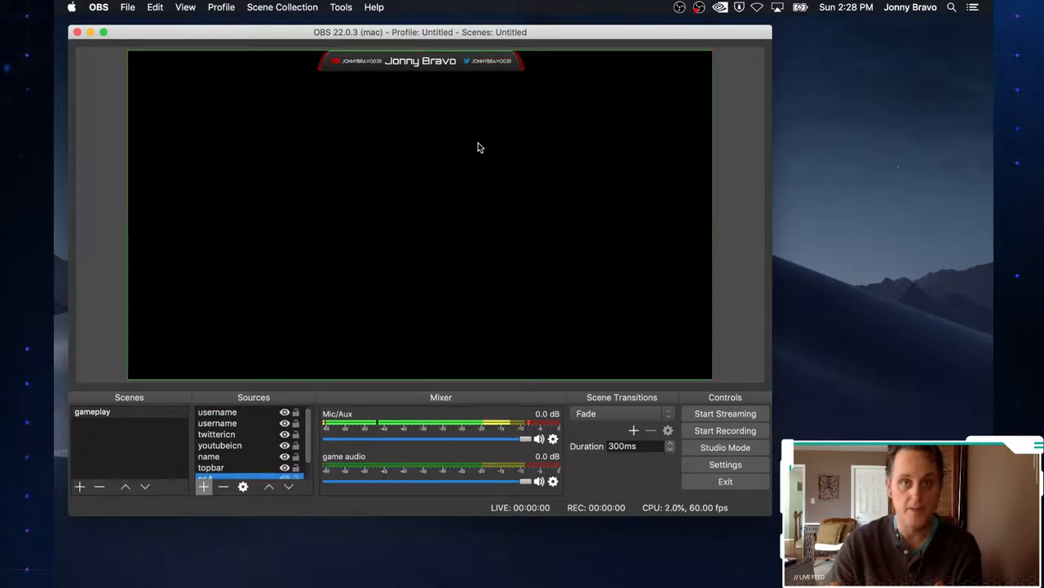
mouse_move(328, 201)
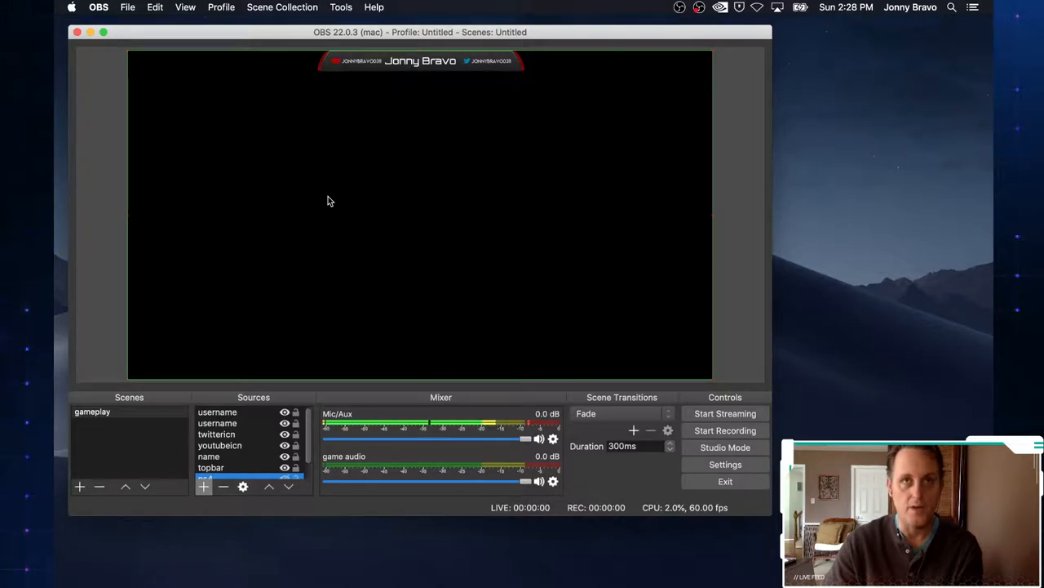
mouse_move(482, 174)
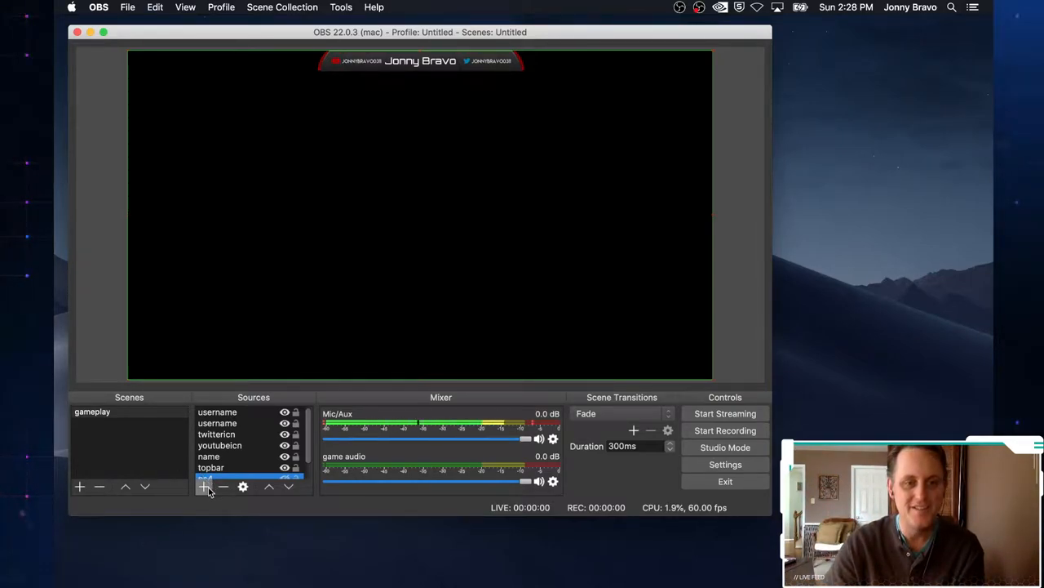
mouse_move(204, 486)
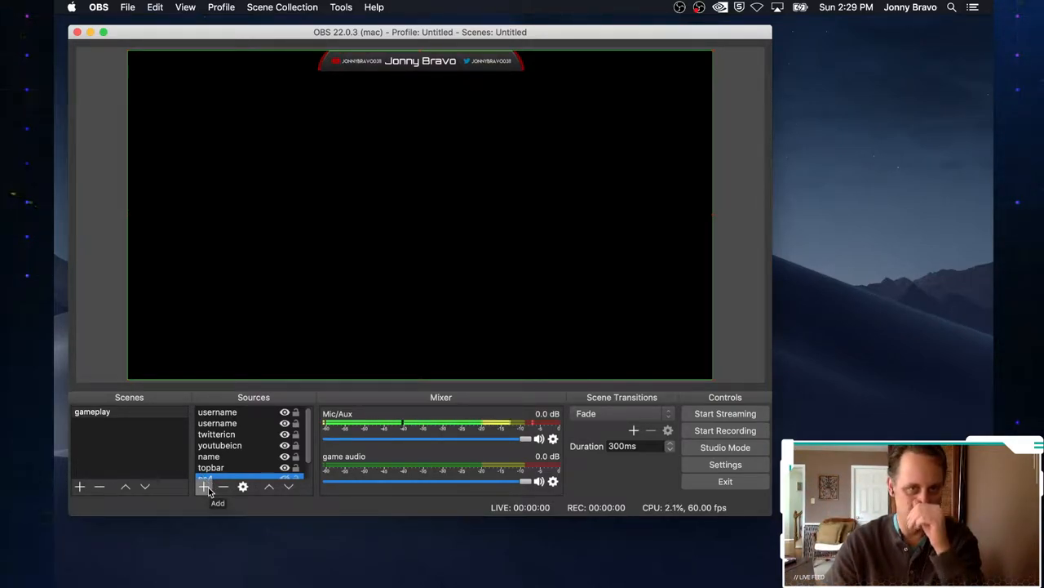
Add a webcam Video Capture Device source using FaceTime HD Camera at 1280x720
click(203, 487)
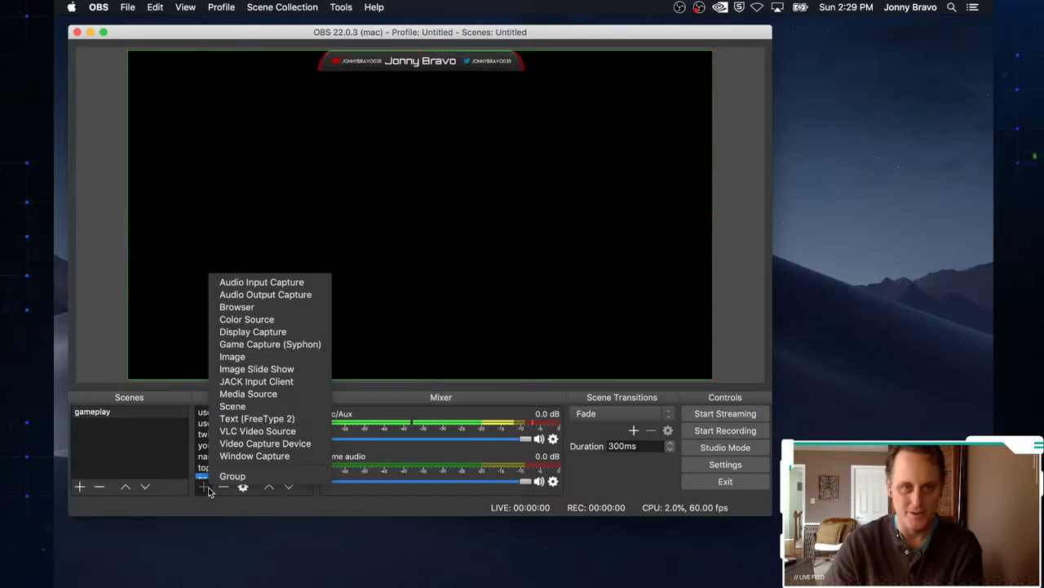
mouse_move(254, 455)
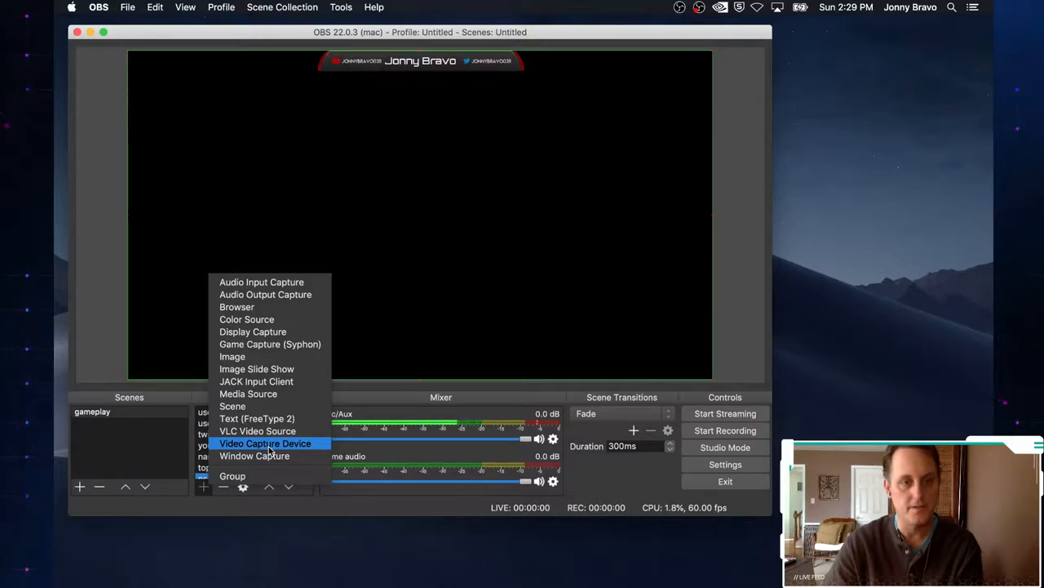
click(266, 443)
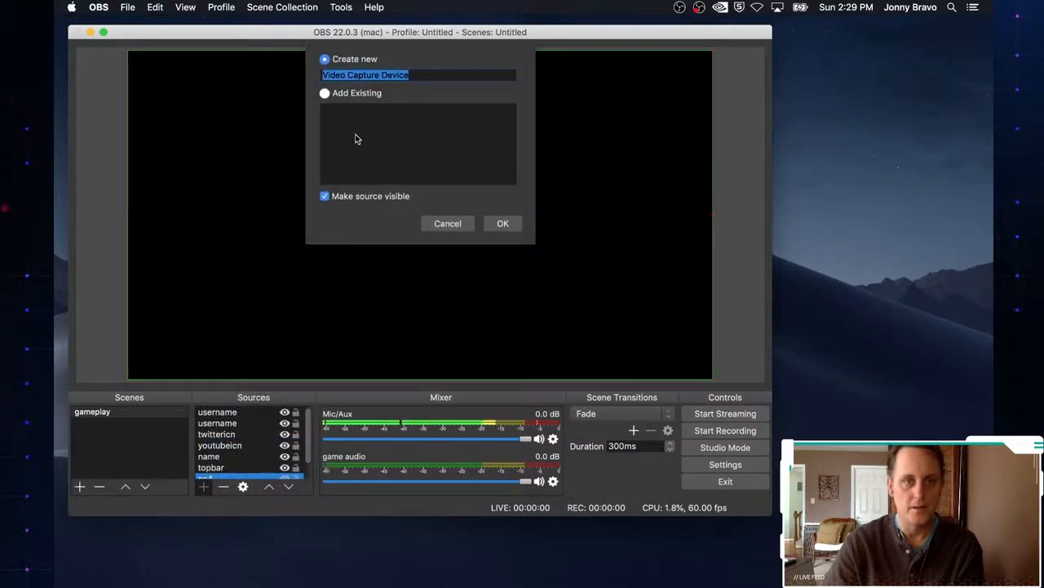
text(web)
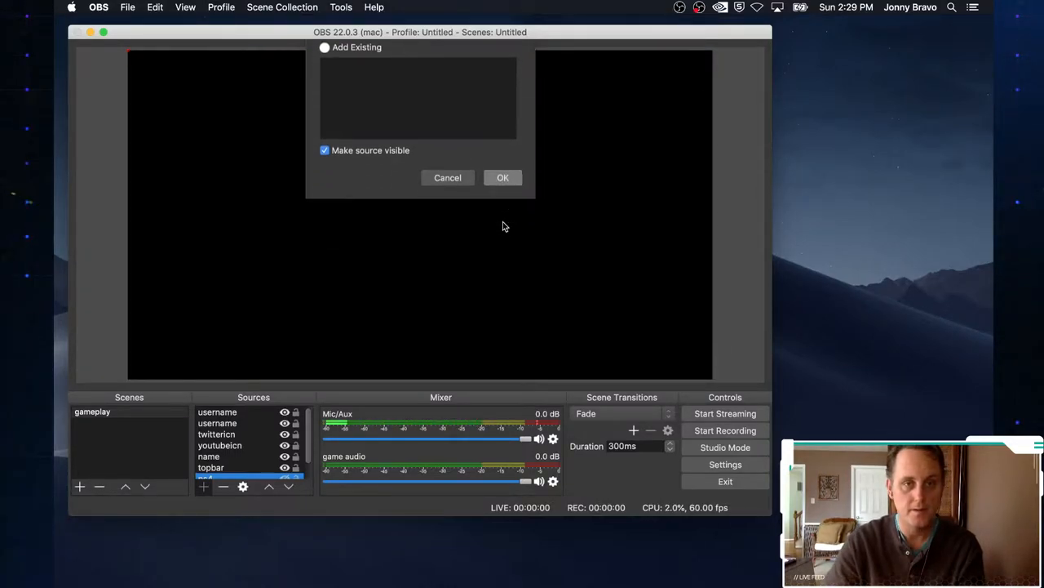
click(503, 178)
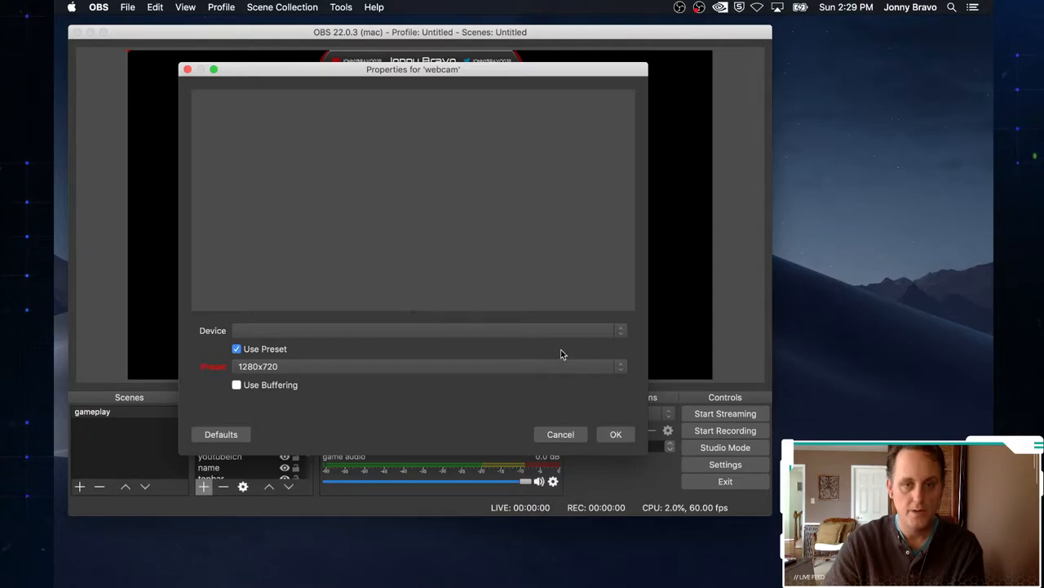
click(424, 330)
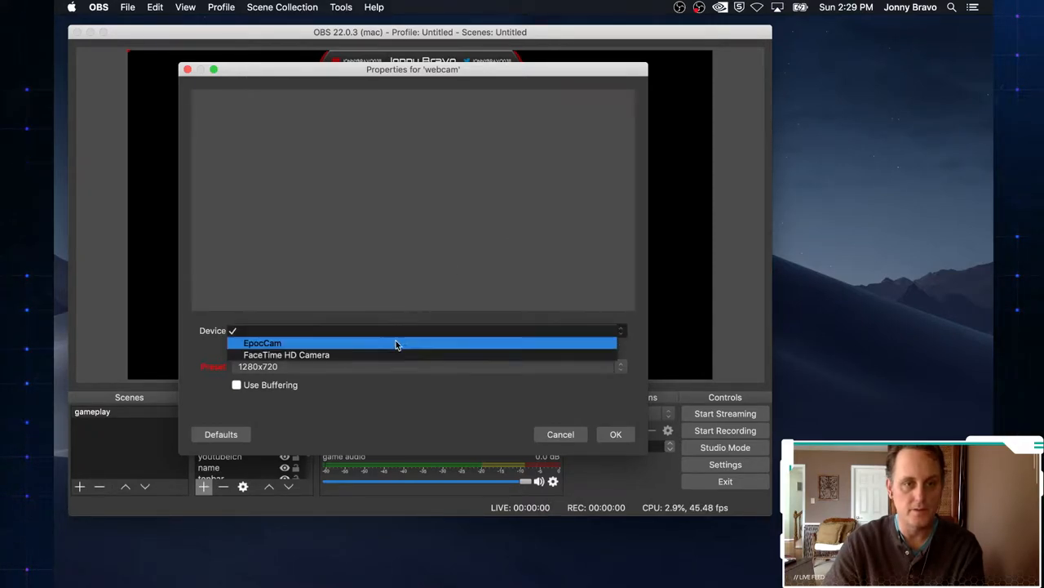
mouse_move(353, 354)
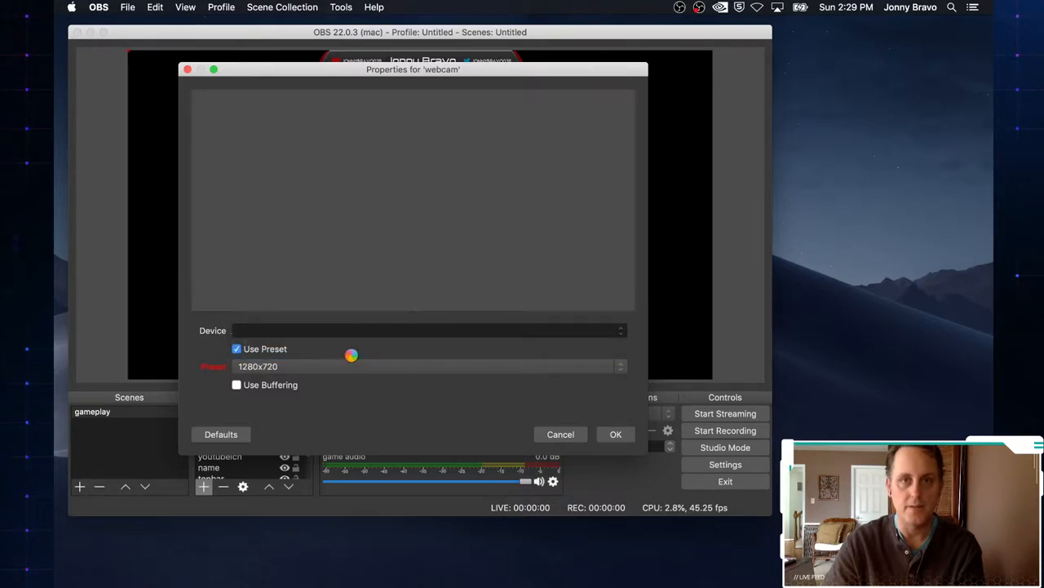
mouse_move(436, 338)
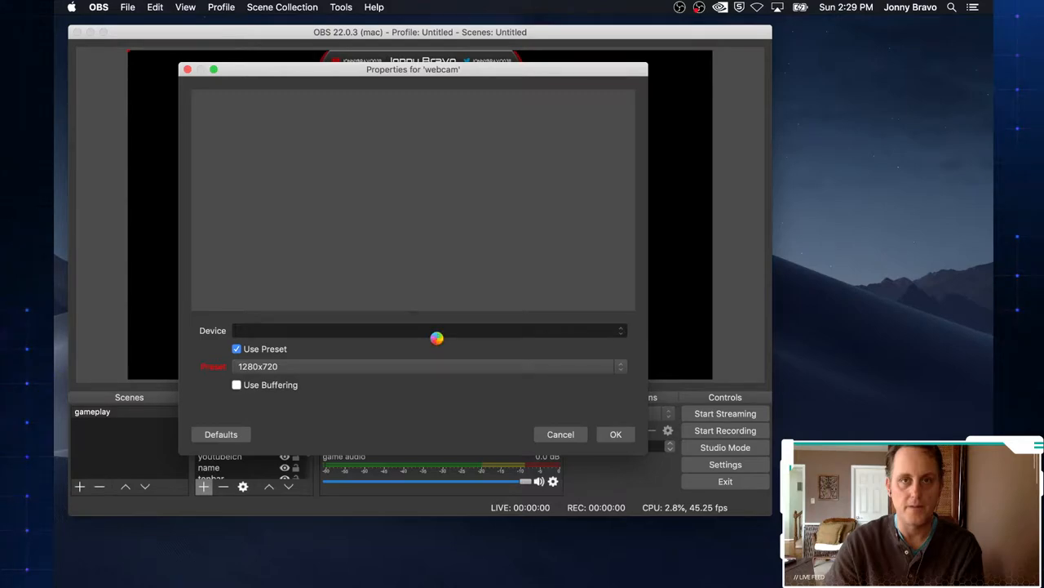
click(428, 329)
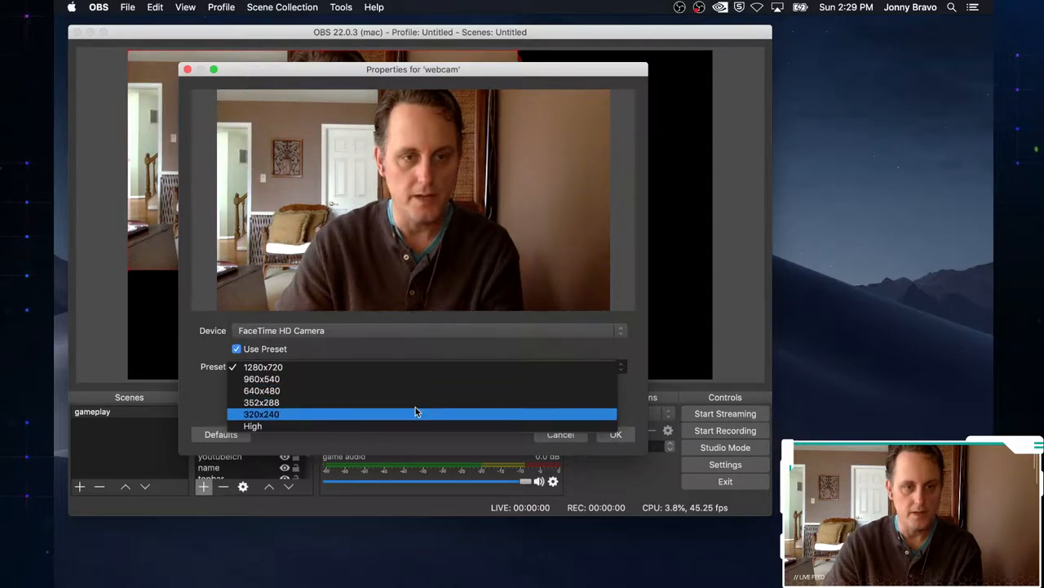
click(263, 366)
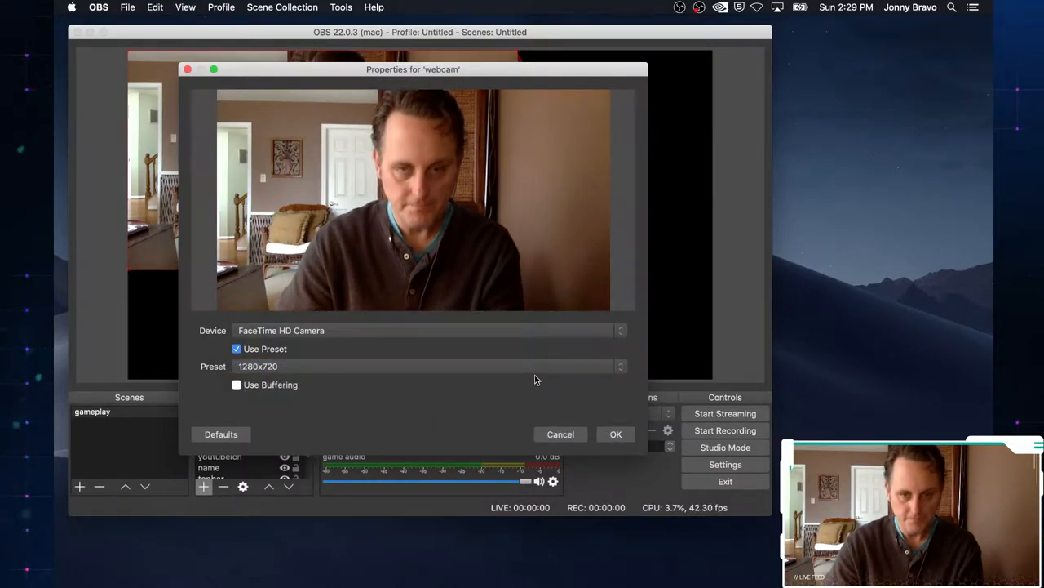
mouse_move(606, 388)
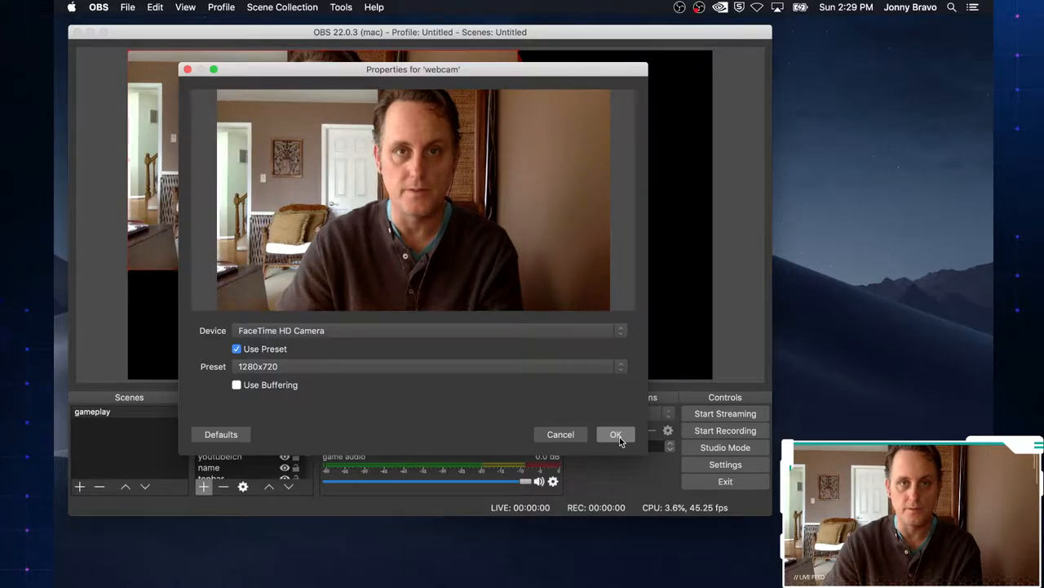
click(616, 433)
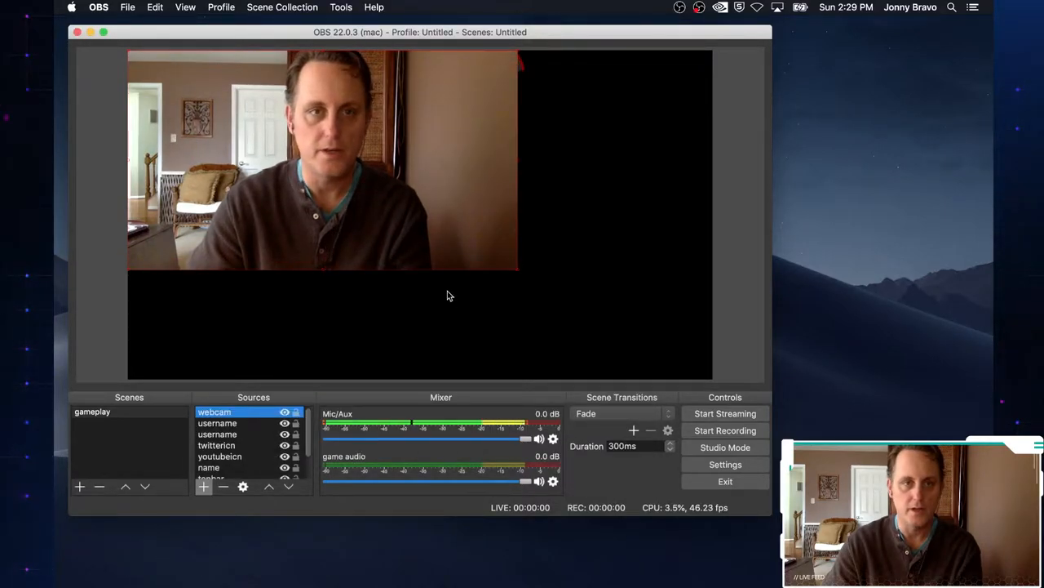
mouse_move(425, 279)
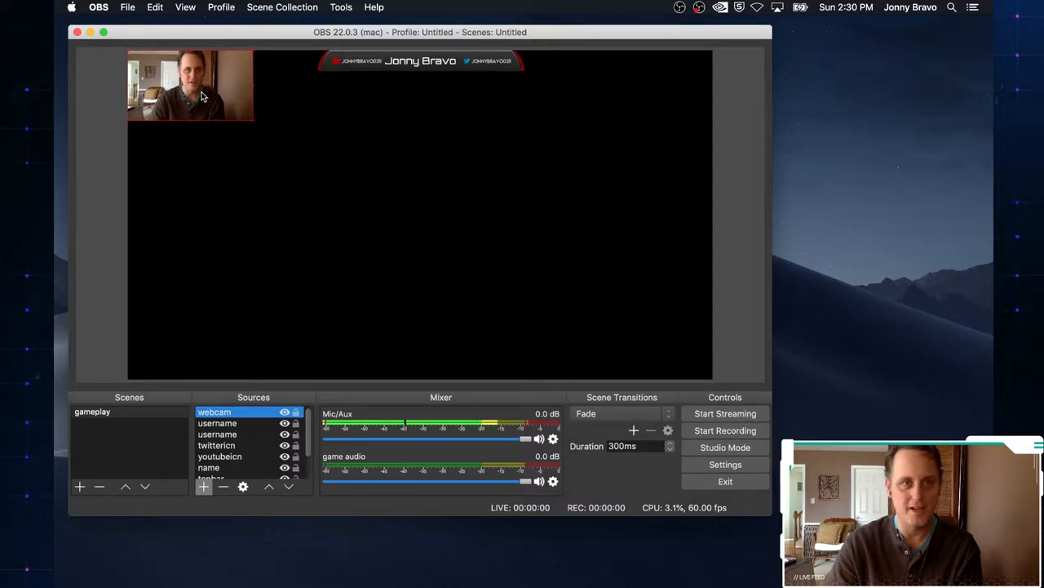
Drag the small webcam feed down the left side of the canvas
drag(190, 86, 229, 222)
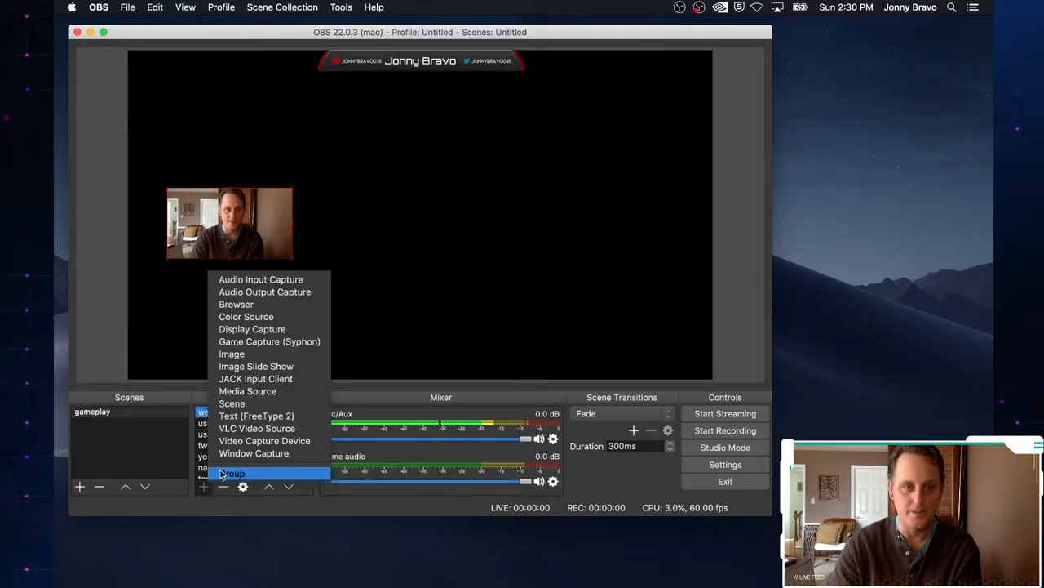
mouse_move(232, 353)
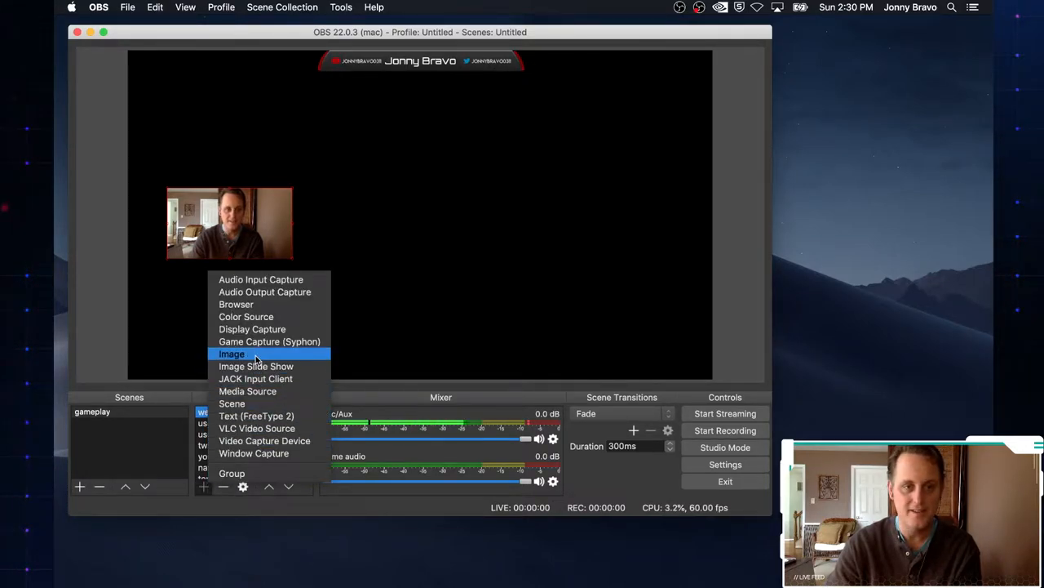
Add an image source named cambox loaded with the Webcam_16-9.png frame
click(232, 353)
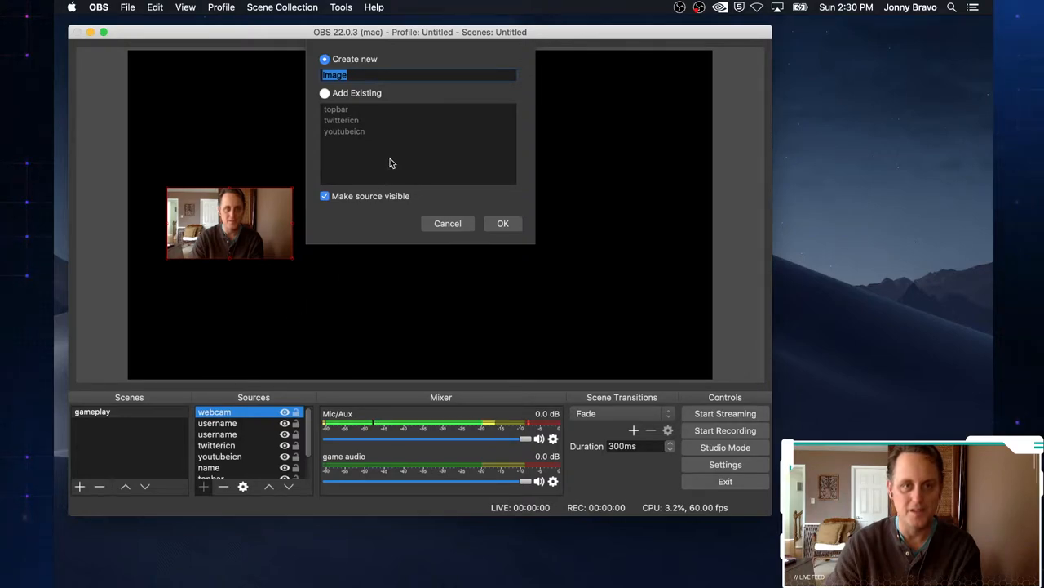
text(cam)
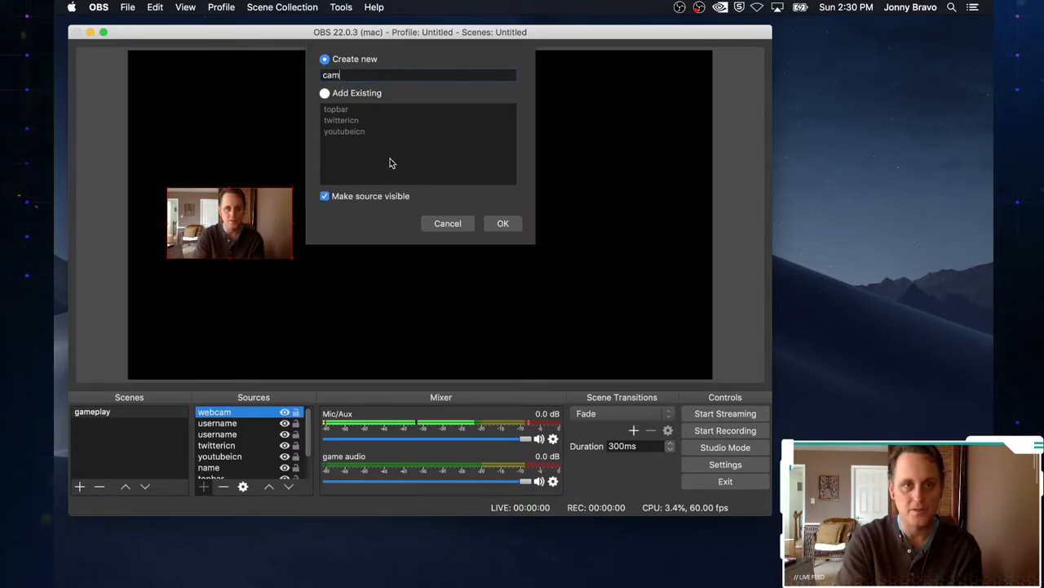
text(box)
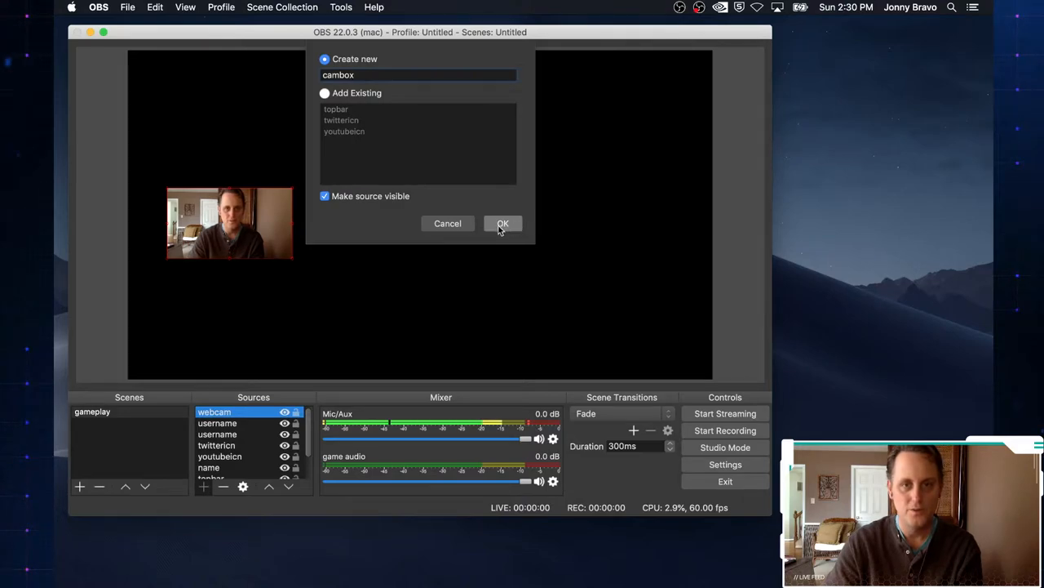
click(503, 224)
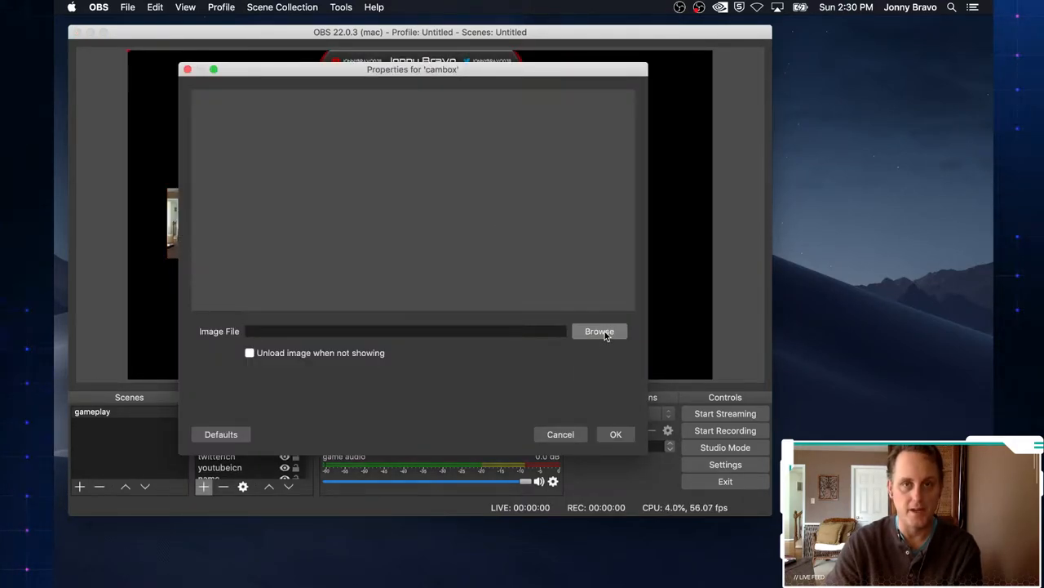
click(599, 330)
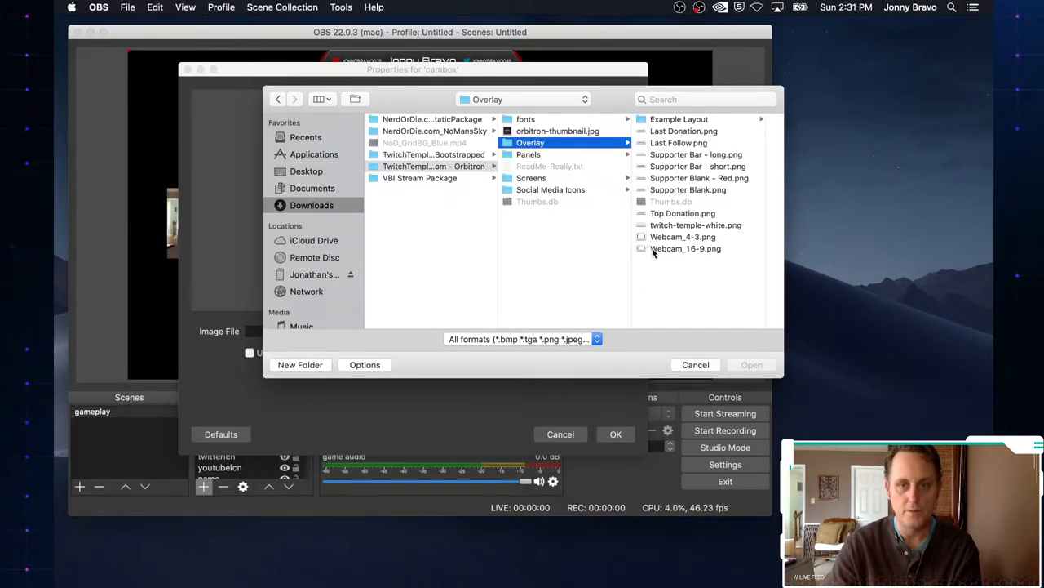
click(685, 248)
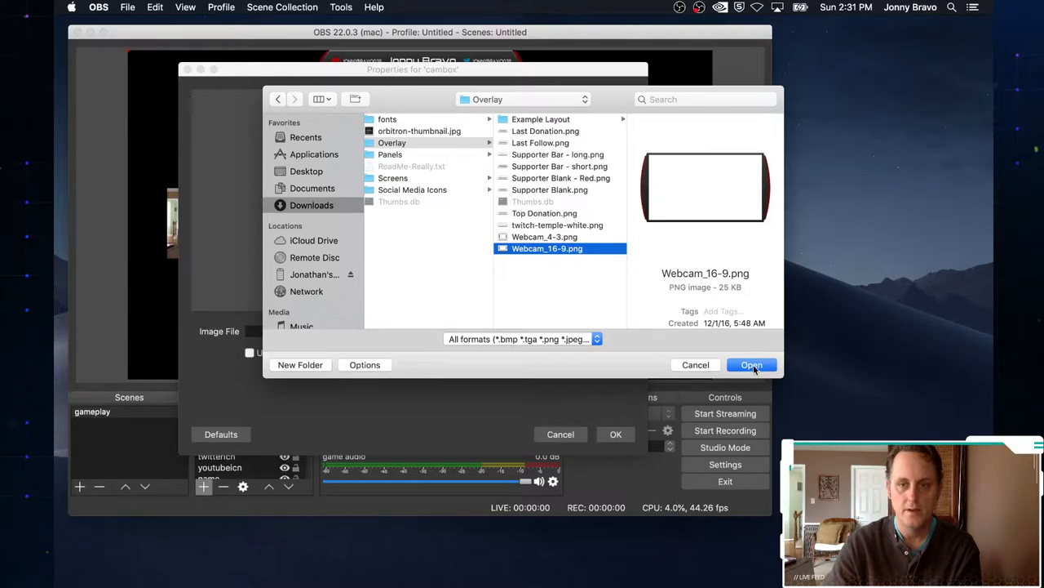
click(750, 365)
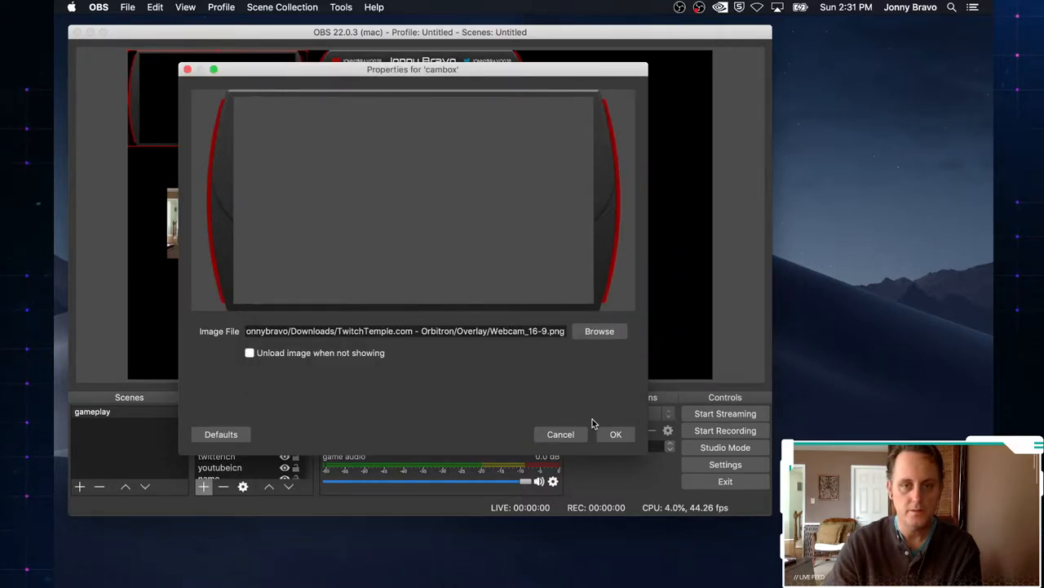
click(615, 433)
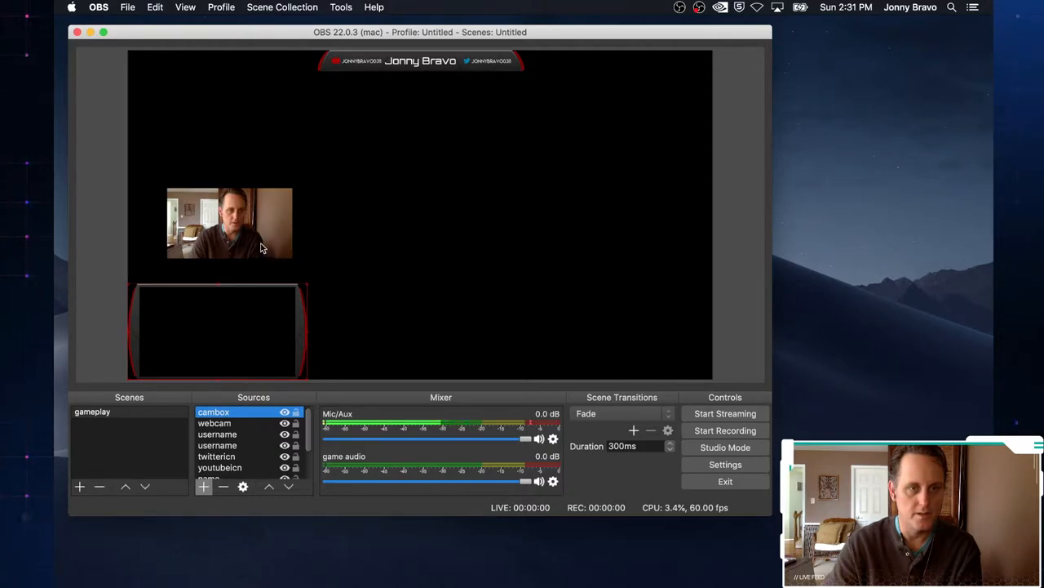
Align the webcam feed inside the red cambox frame at the bottom-left
click(215, 423)
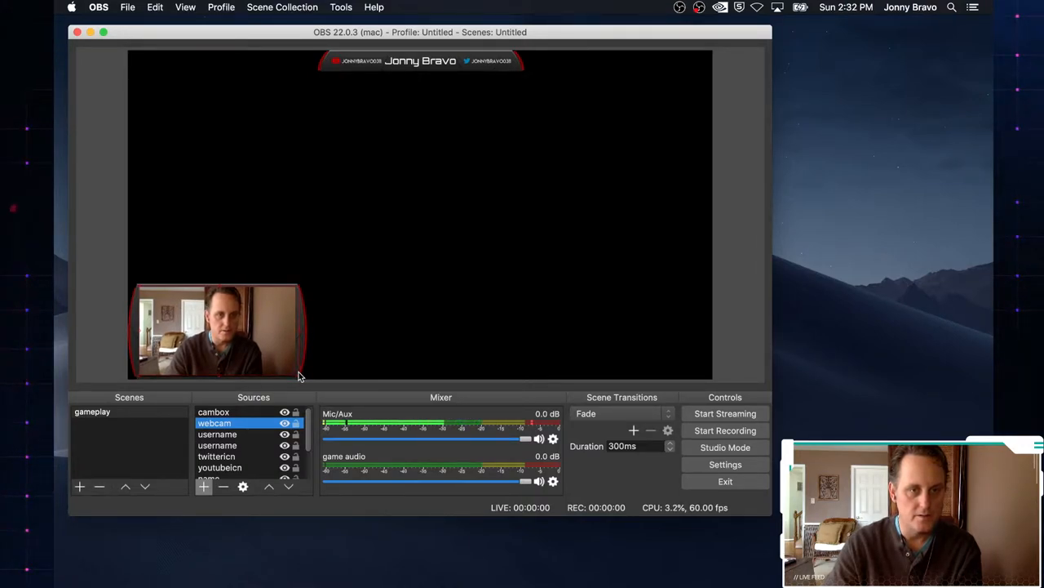
mouse_move(255, 333)
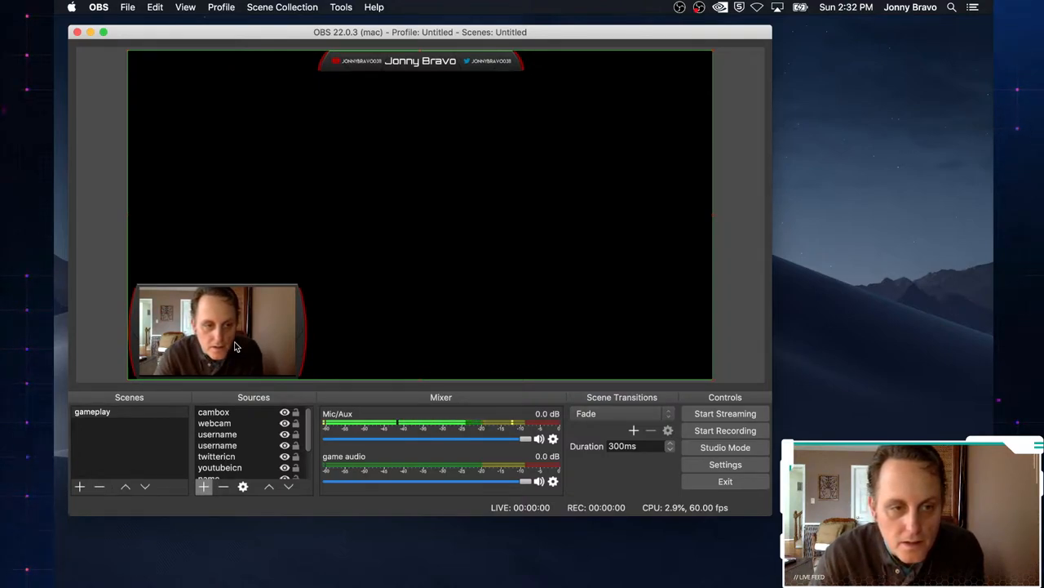
mouse_move(280, 382)
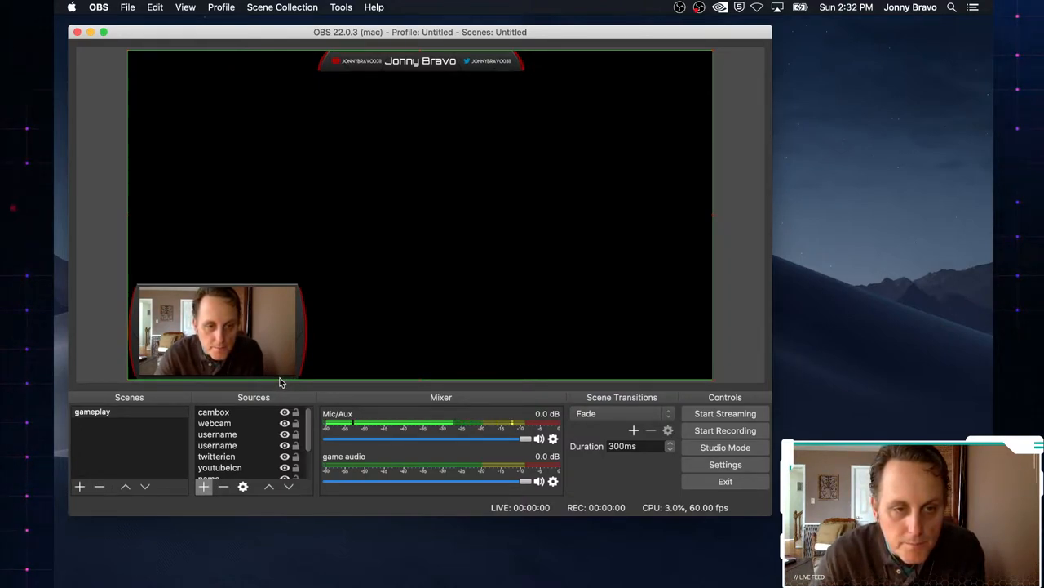
click(214, 411)
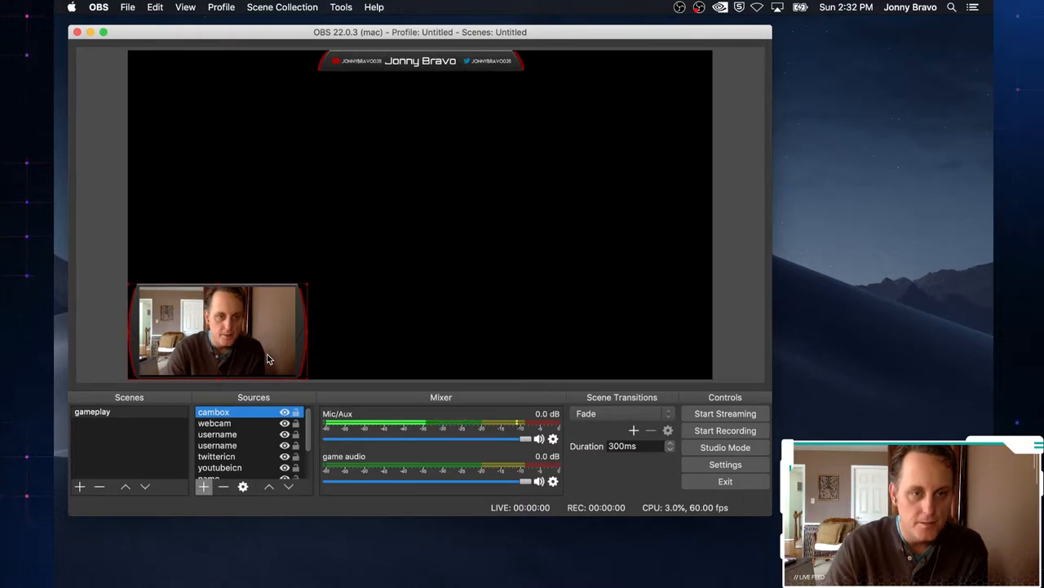
click(214, 423)
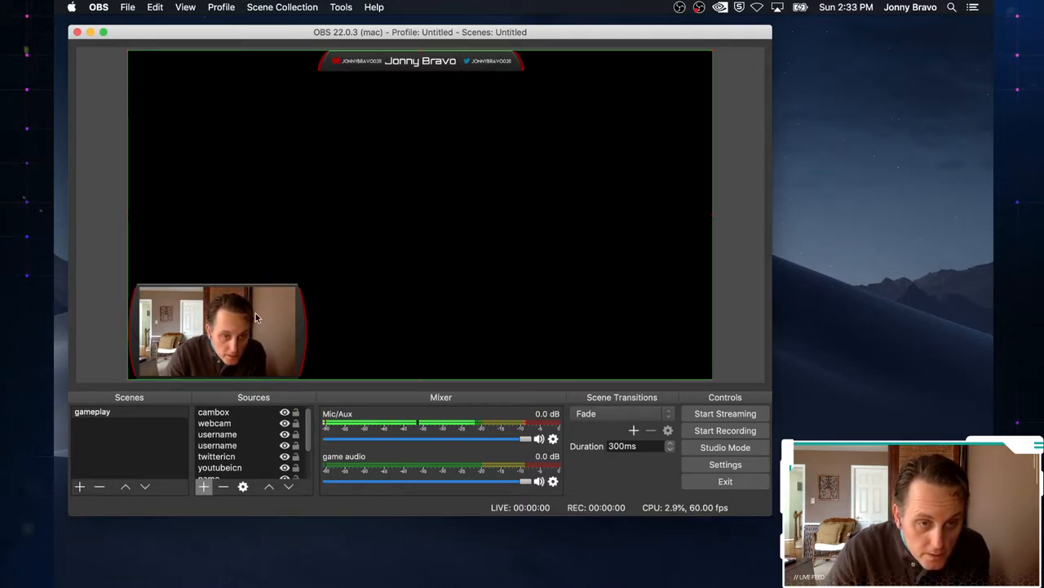
click(215, 423)
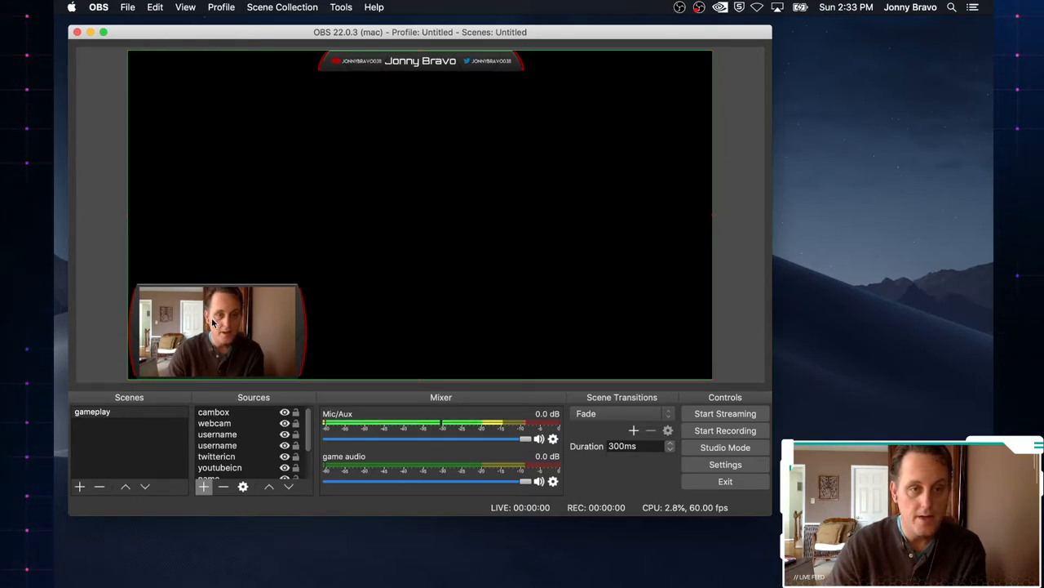
click(214, 411)
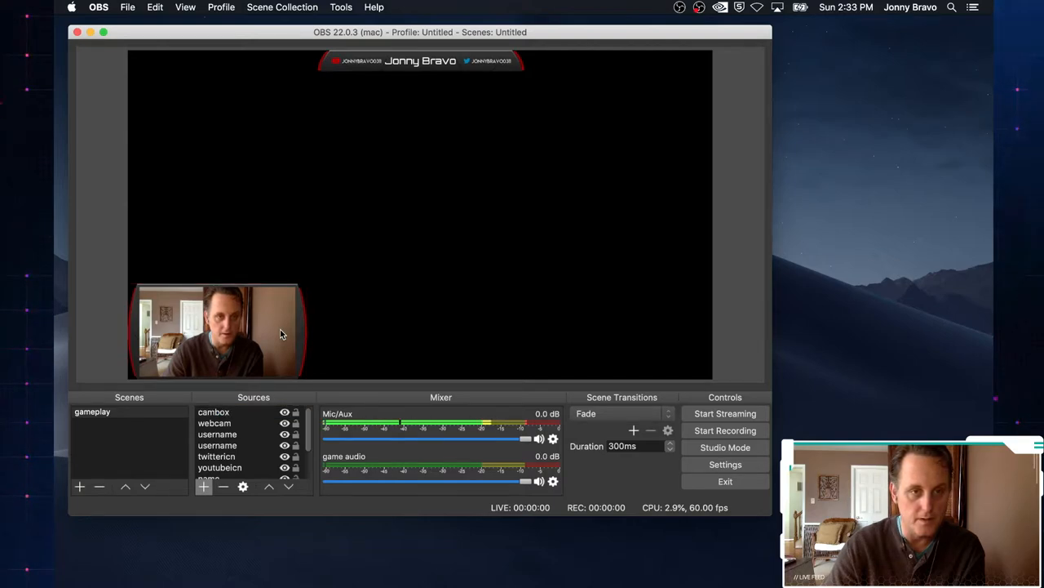
Select the cambox frame and webcam together and drag both into the scene's bottom-left corner
click(213, 411)
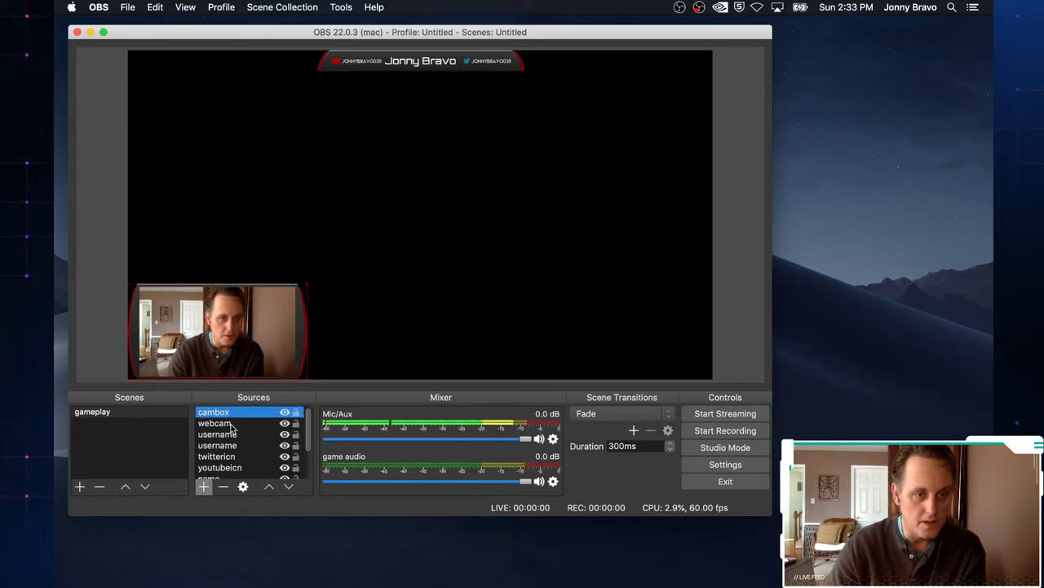
click(214, 422)
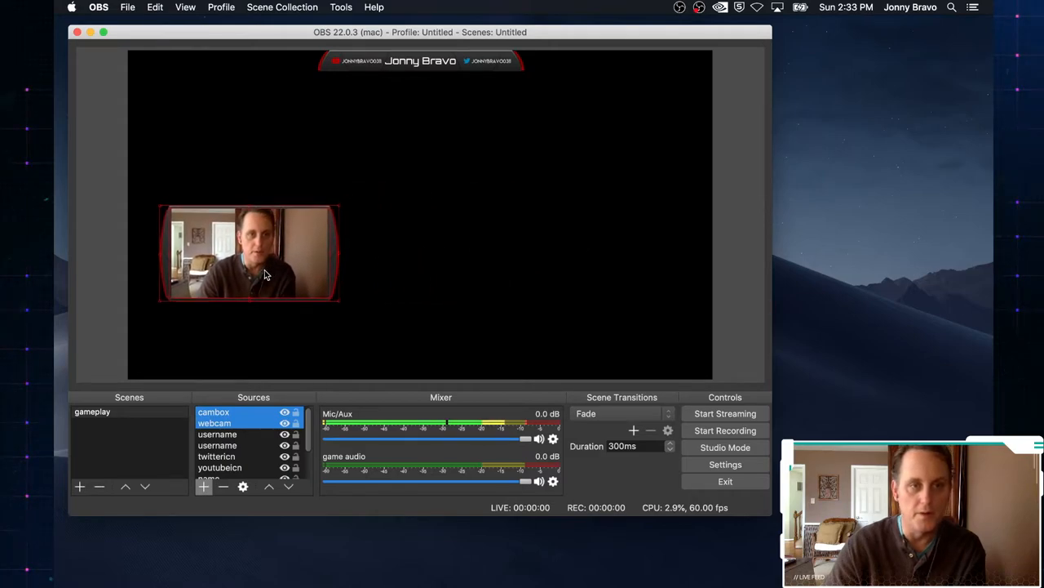
drag(249, 253, 218, 273)
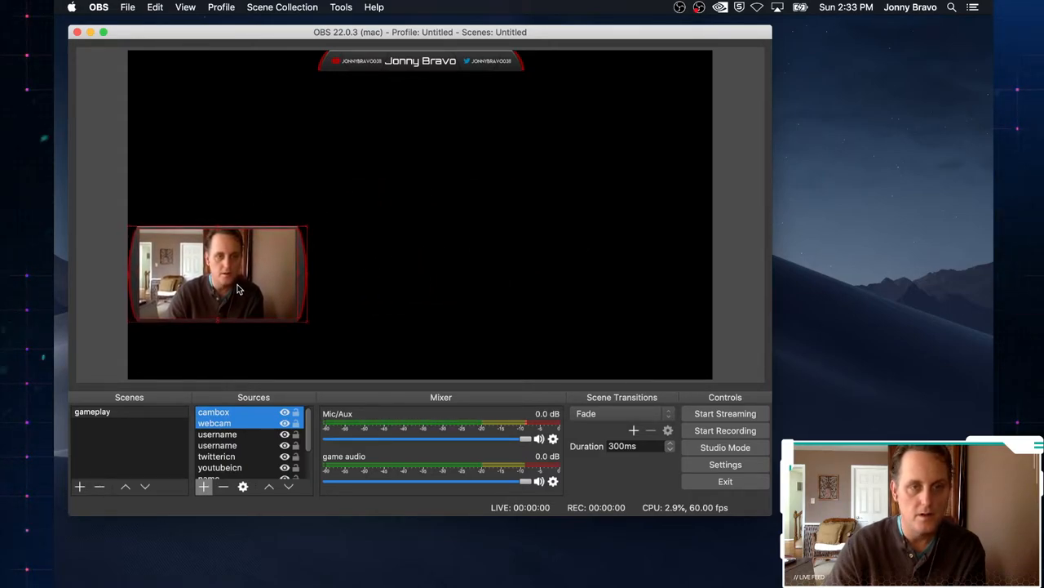
drag(218, 274, 218, 234)
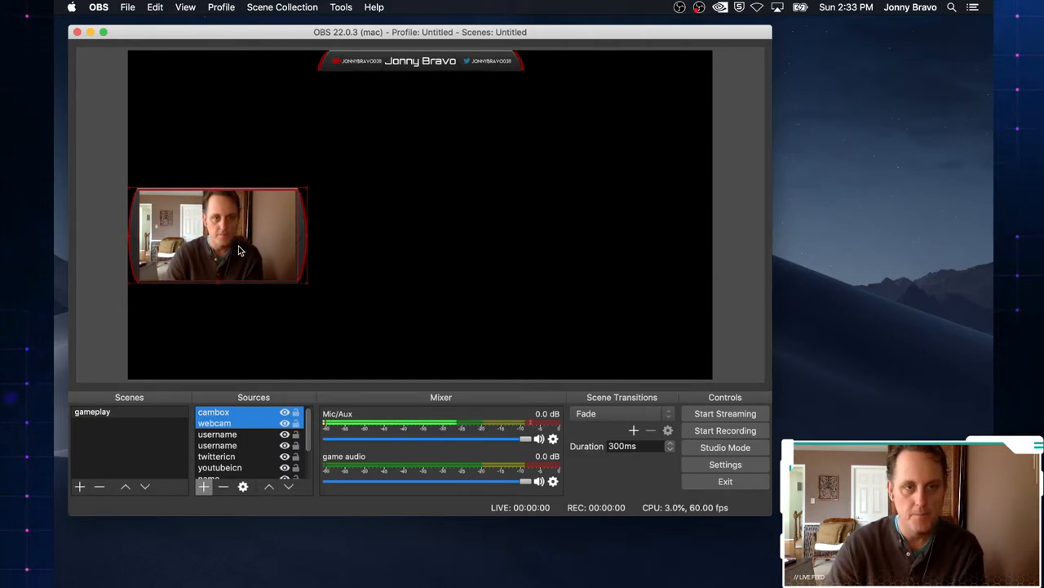
drag(217, 235, 483, 256)
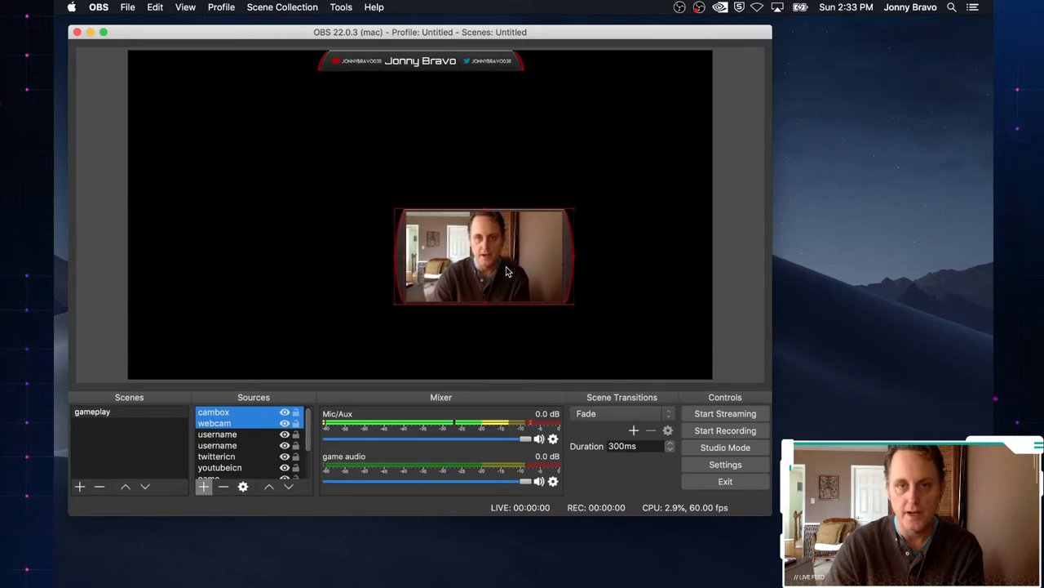
drag(483, 256, 217, 247)
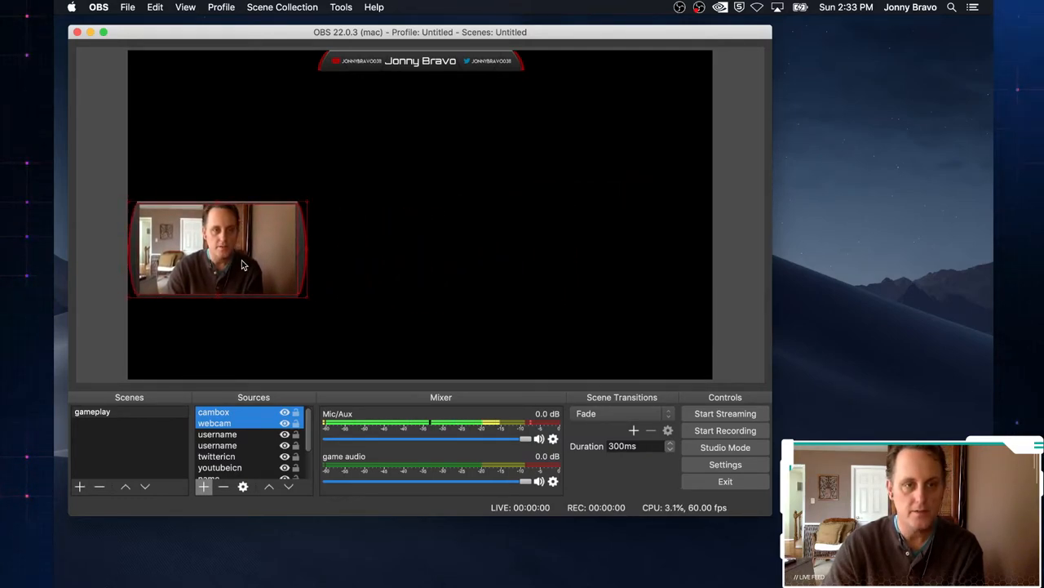
drag(240, 249, 240, 299)
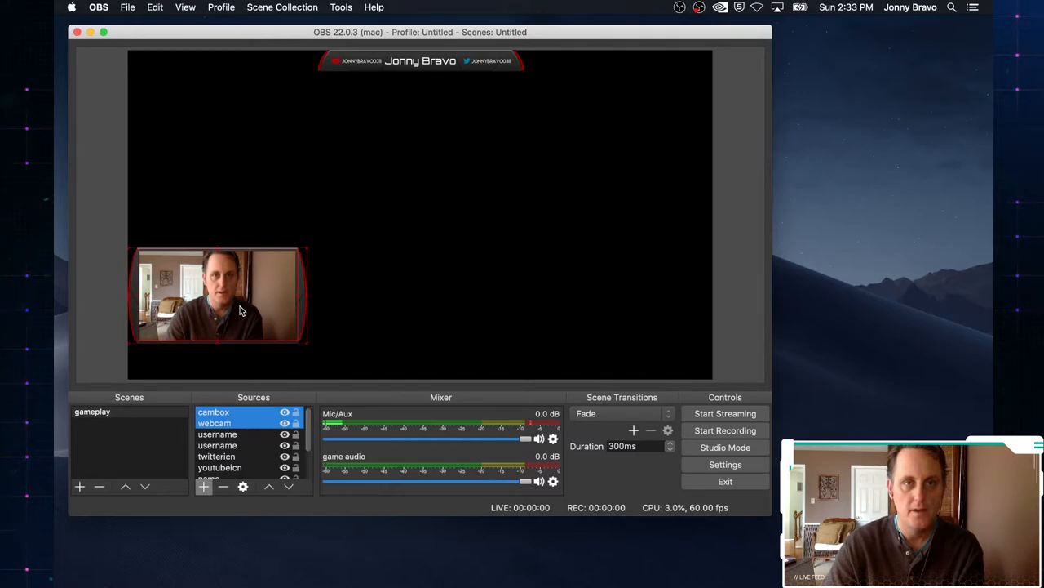
mouse_move(390, 221)
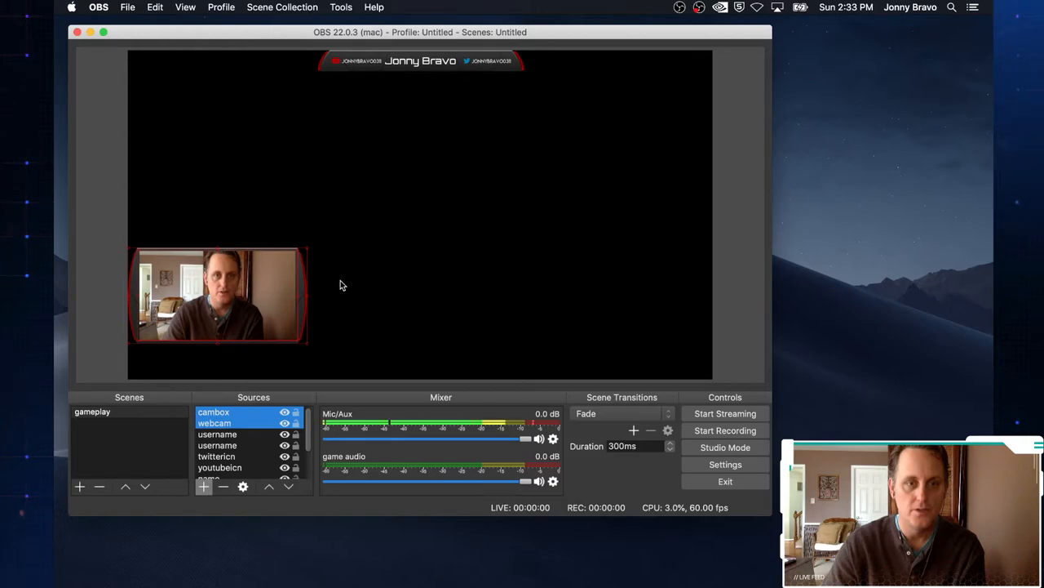
click(232, 414)
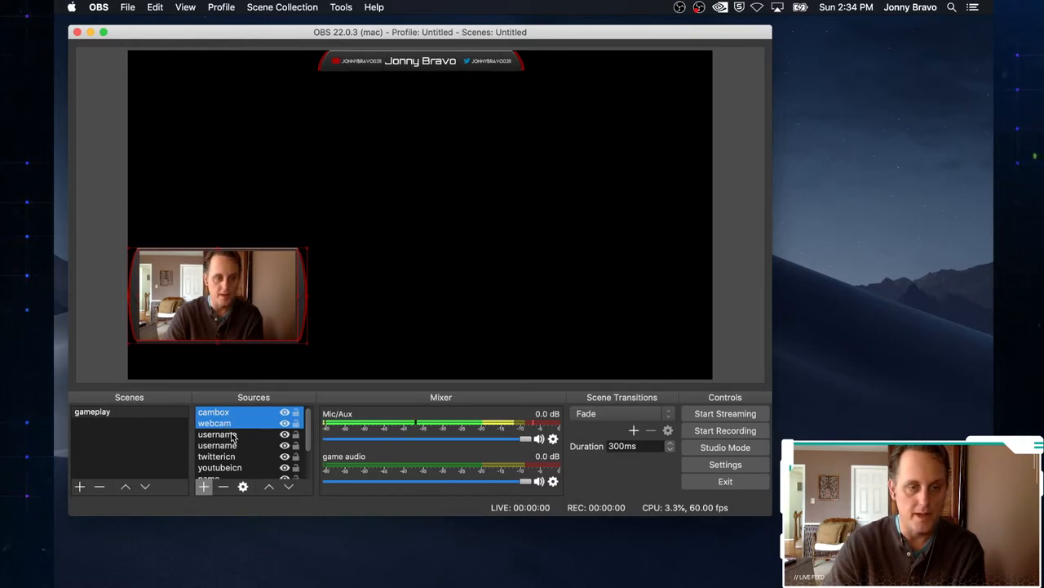
Move the PS4 Remote Play window aside so its game map shows behind the overlays
scroll(down, 3)
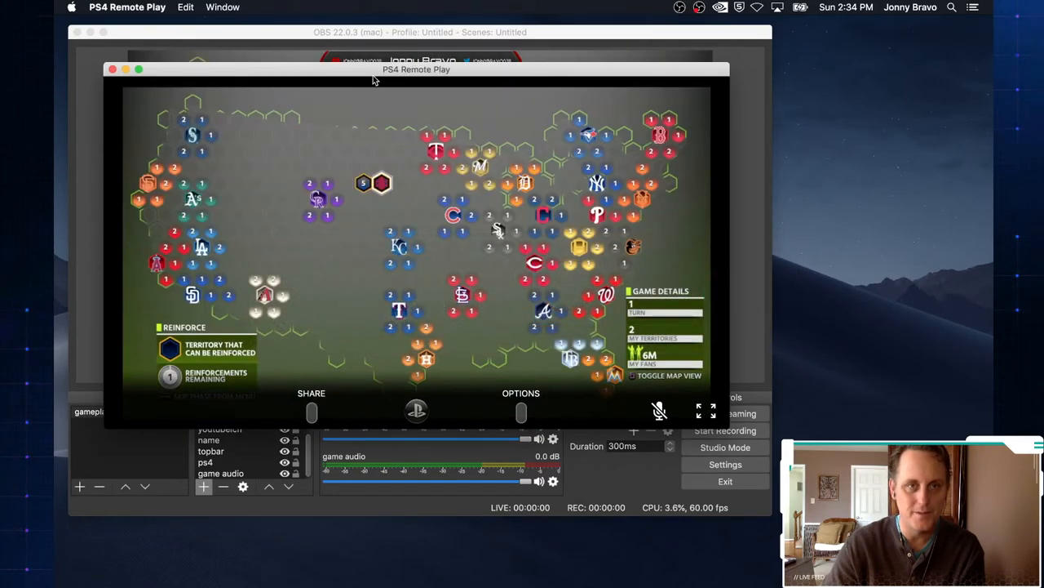
drag(416, 69, 663, 230)
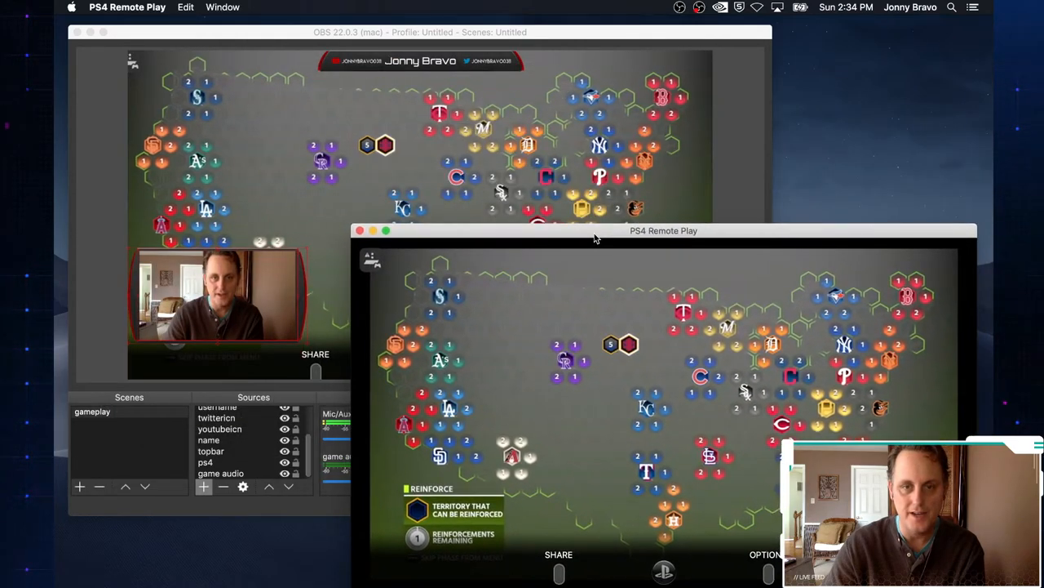